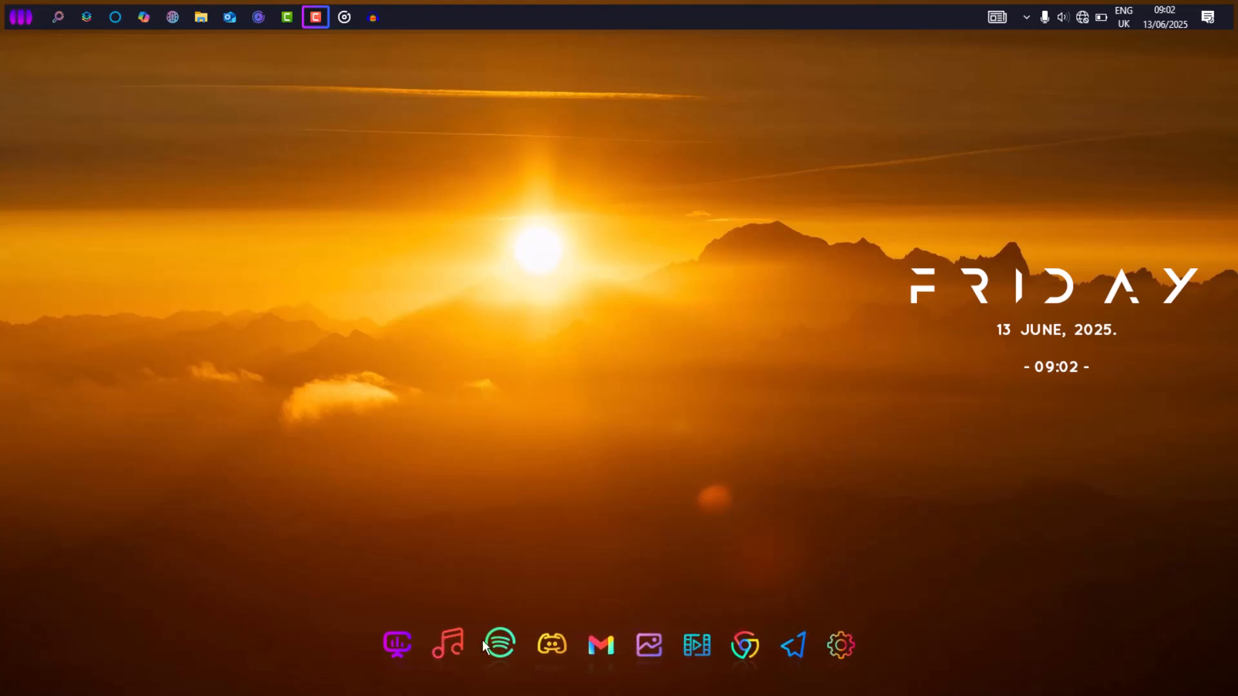
pyautogui.moveTo(756, 676)
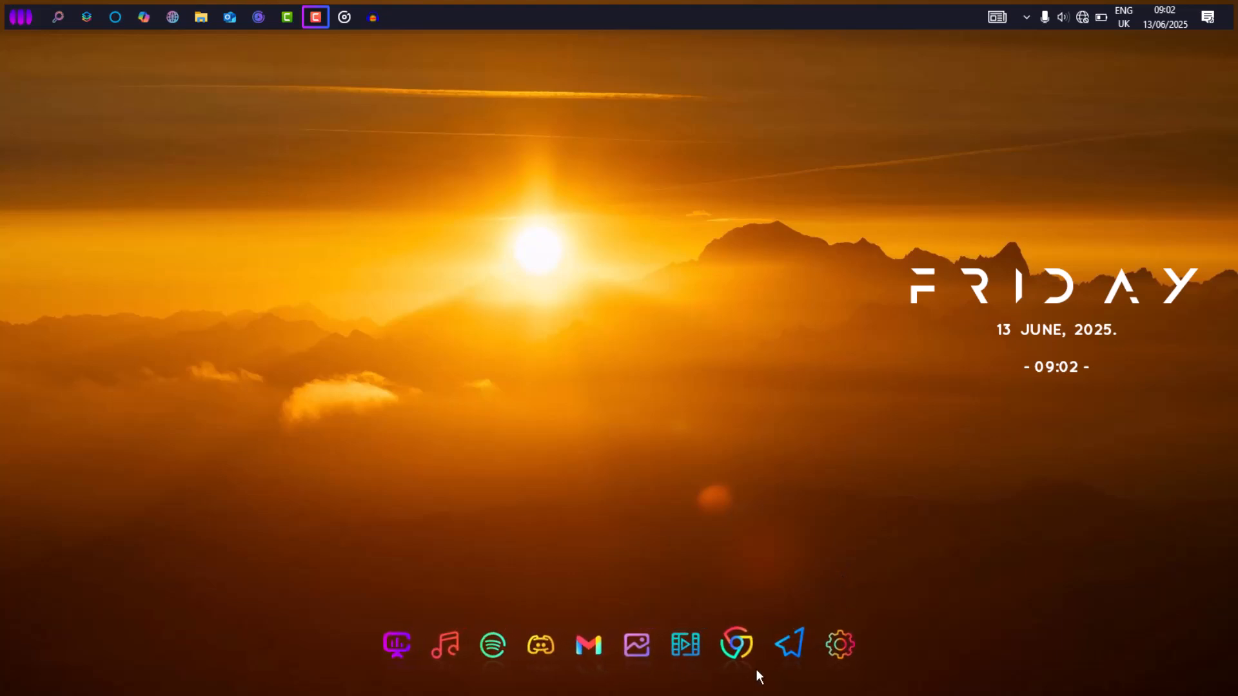
# - Browse to Local Disk (C:) in File Explorer under This PC, then close the window
pyautogui.click(201, 17)
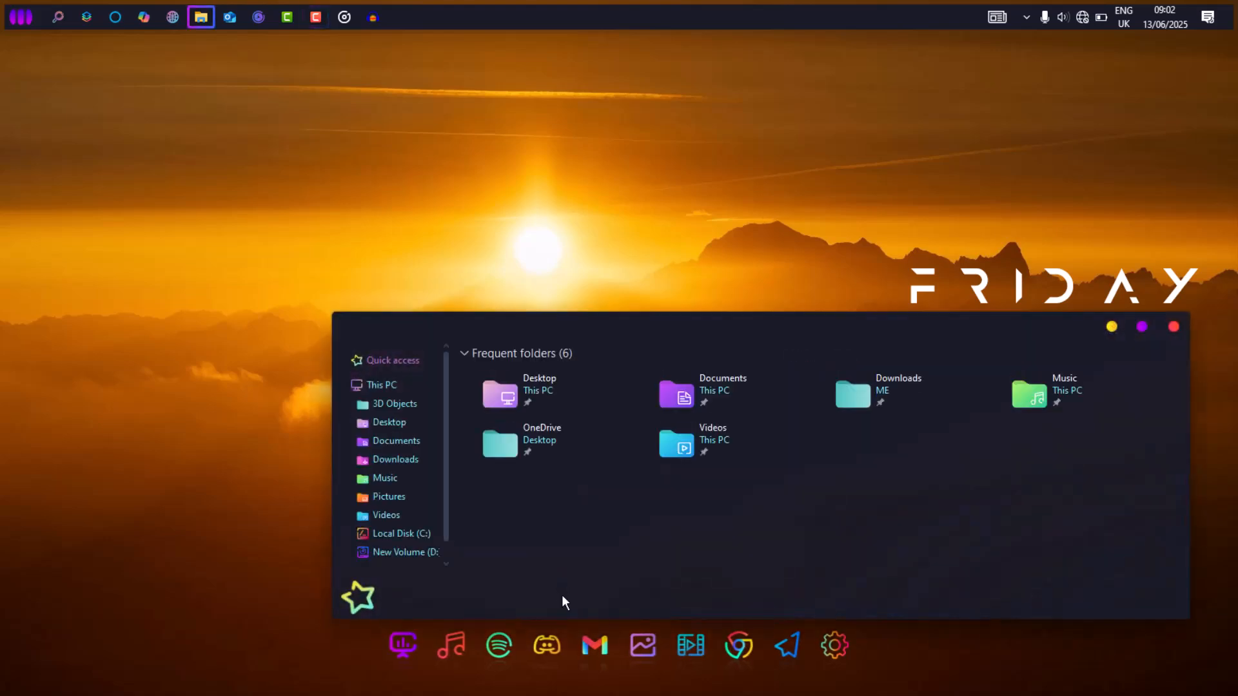
pyautogui.click(382, 384)
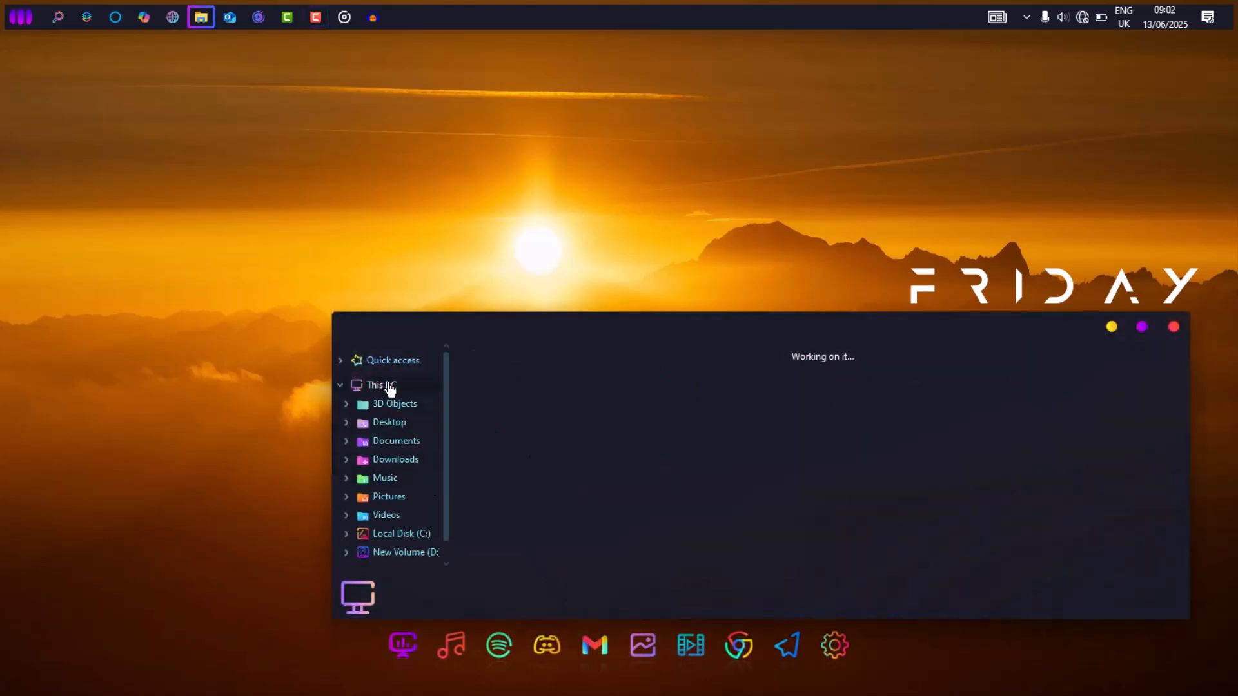
pyautogui.click(381, 385)
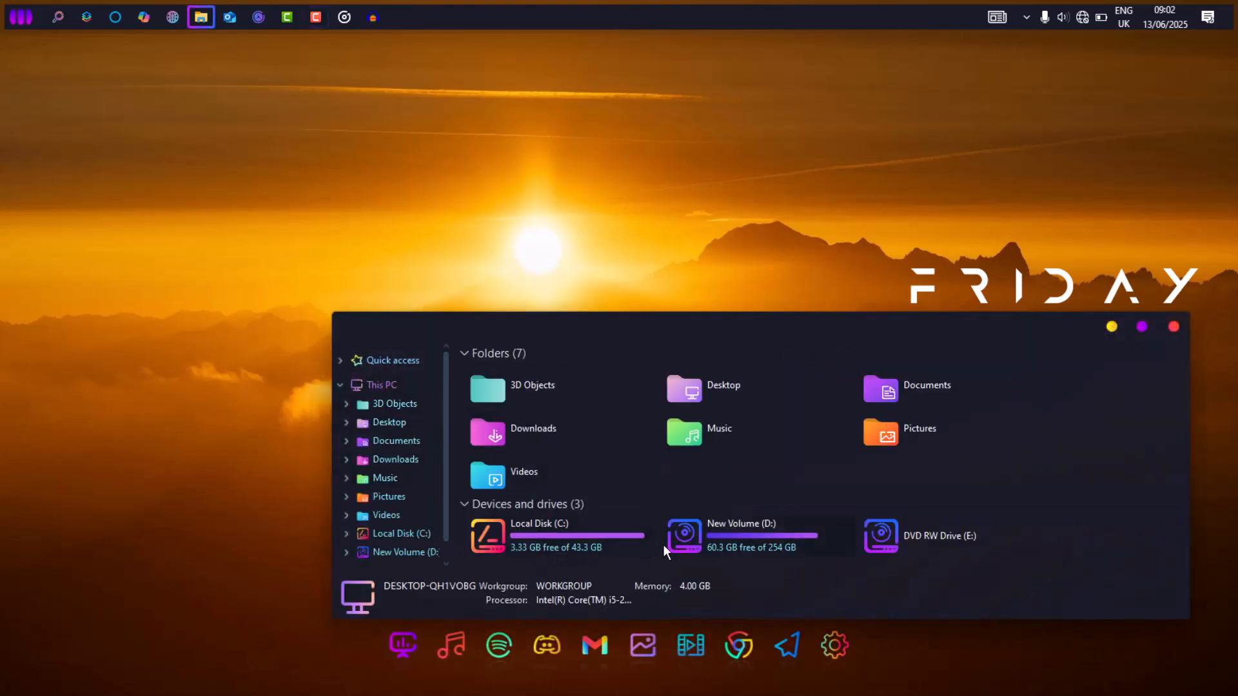
pyautogui.doubleClick(538, 535)
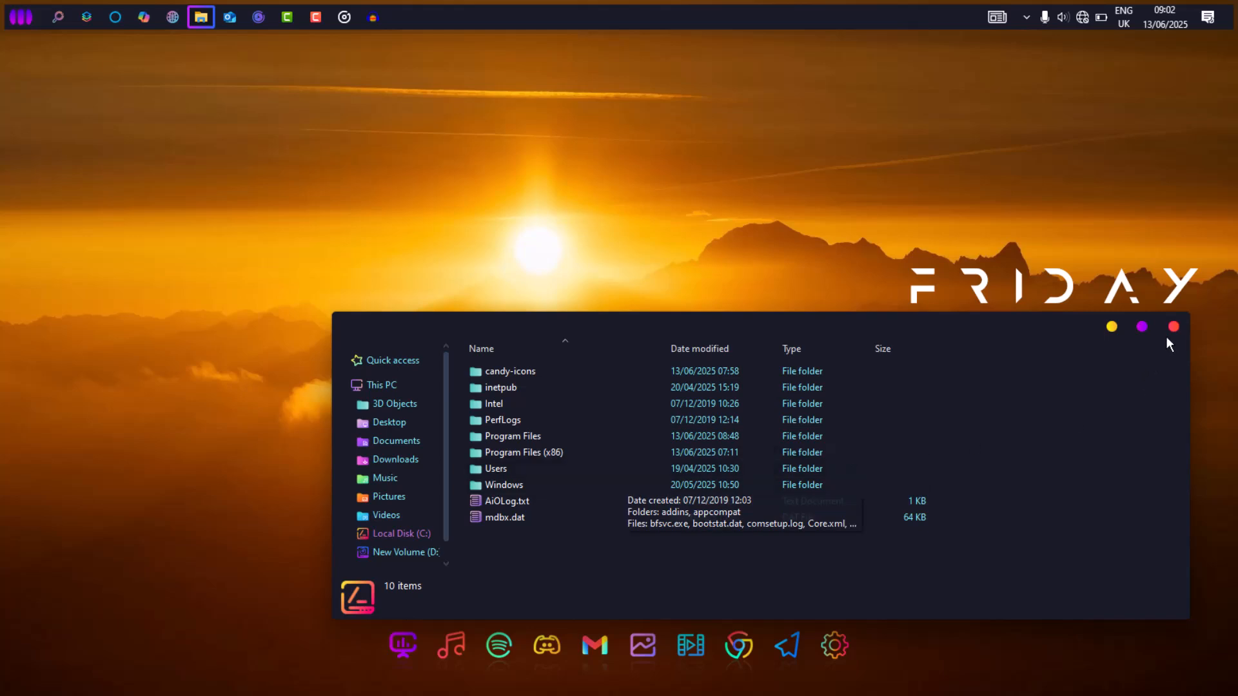
pyautogui.click(1172, 326)
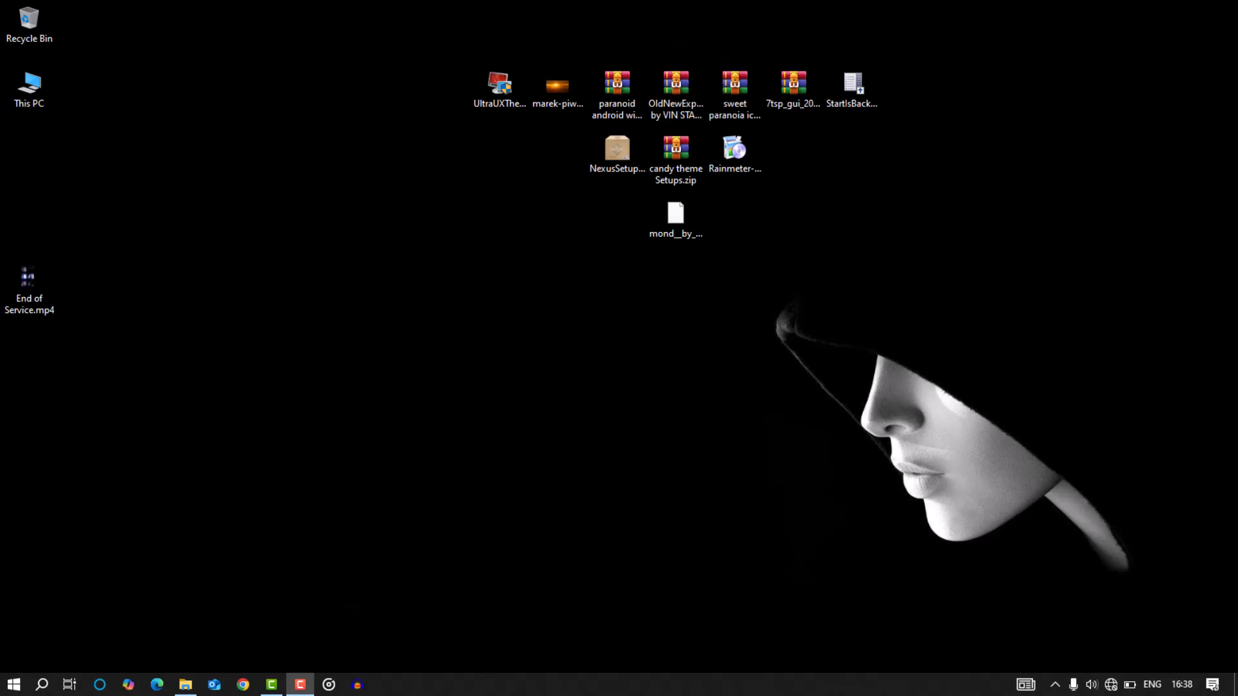
pyautogui.moveTo(495, 113)
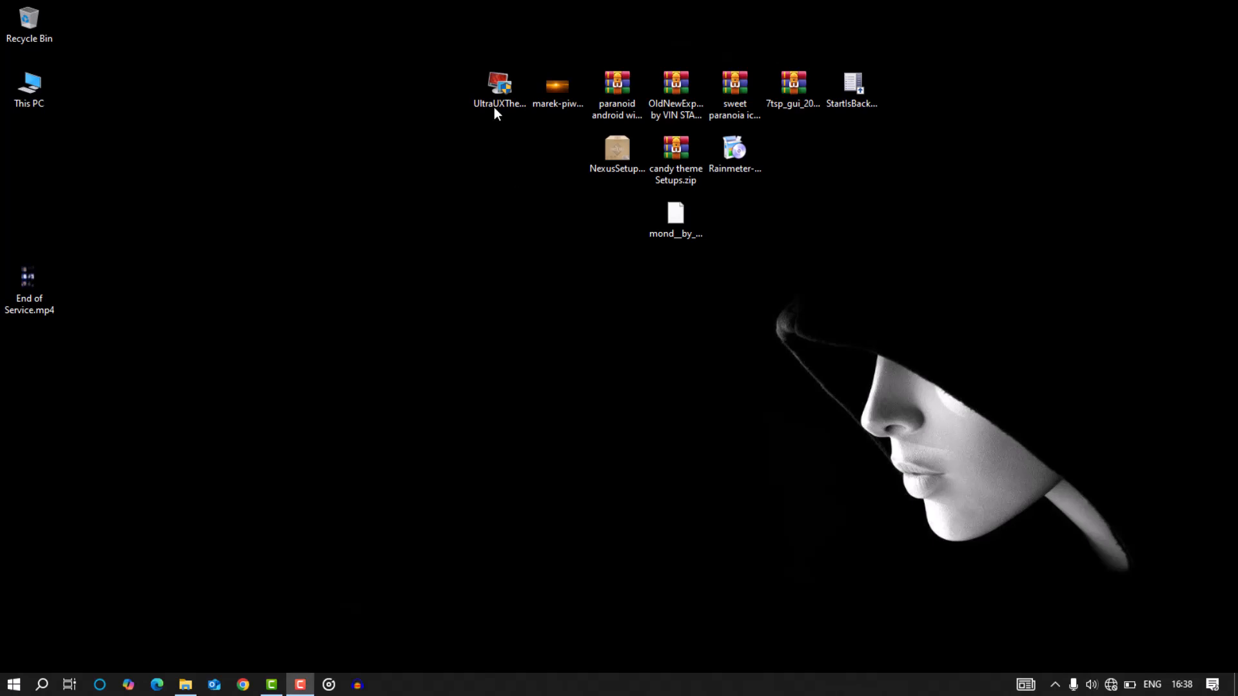
# - Run the UltraUXThemePatcher 4.4.3 installer and accept its license terms
pyautogui.doubleClick(498, 85)
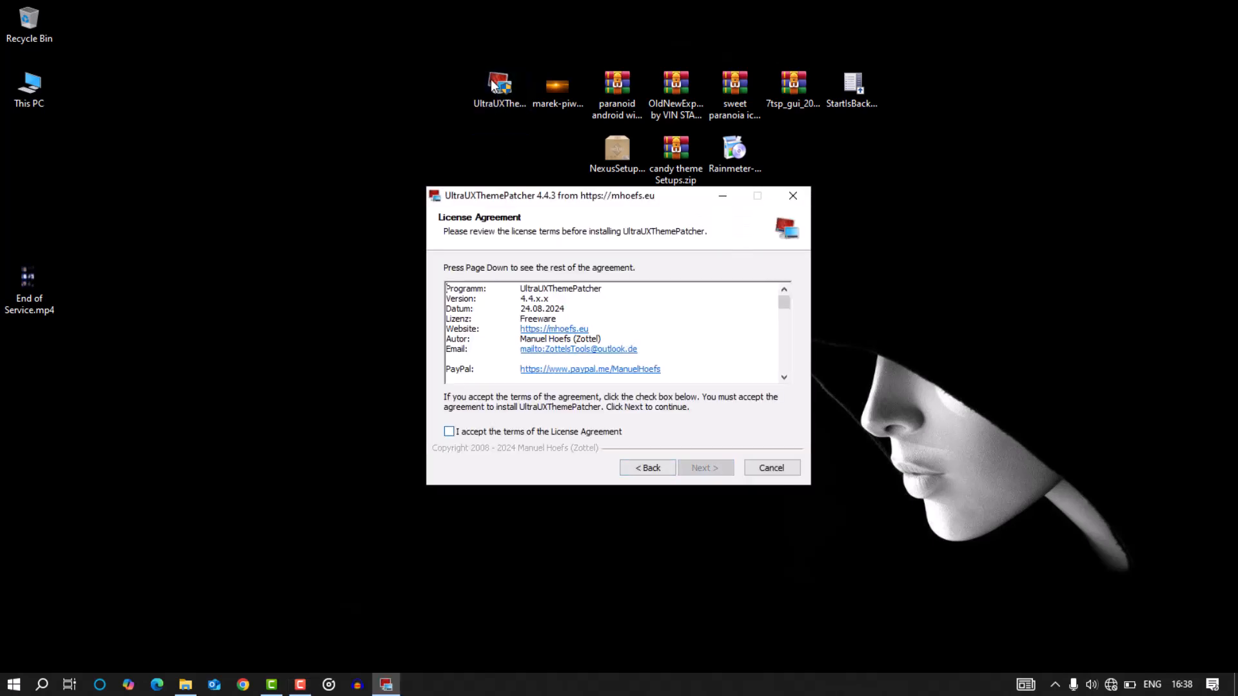
pyautogui.click(704, 466)
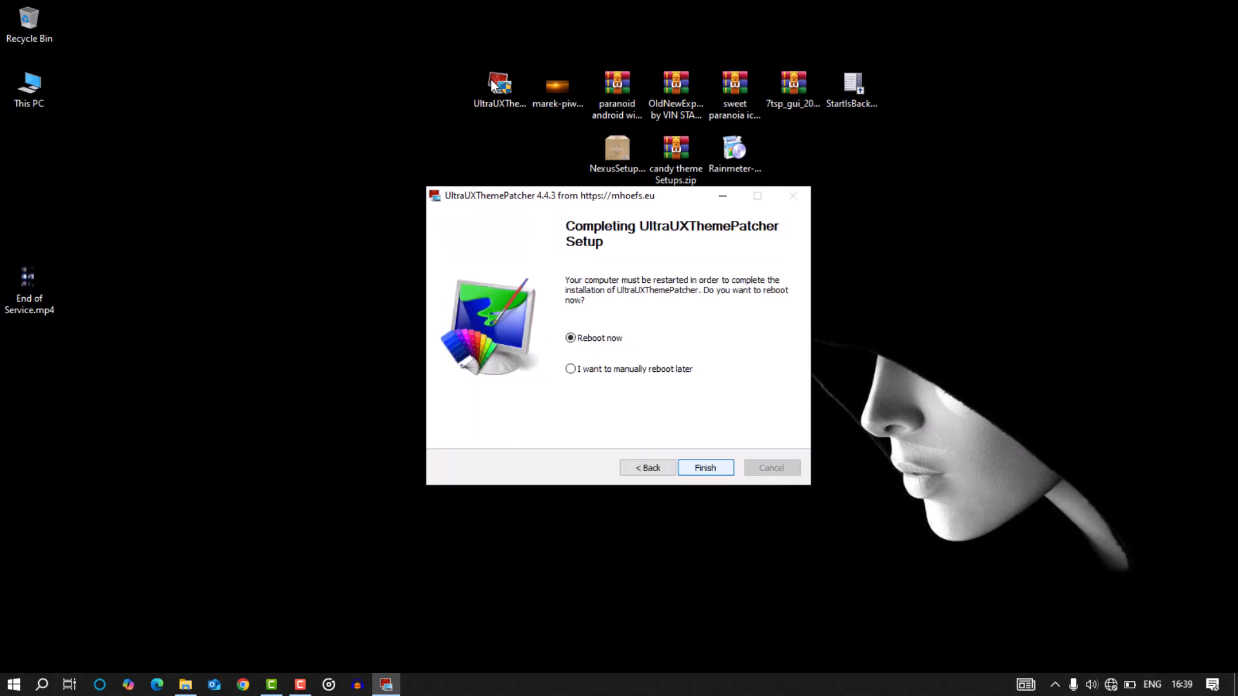
pyautogui.rightClick(558, 81)
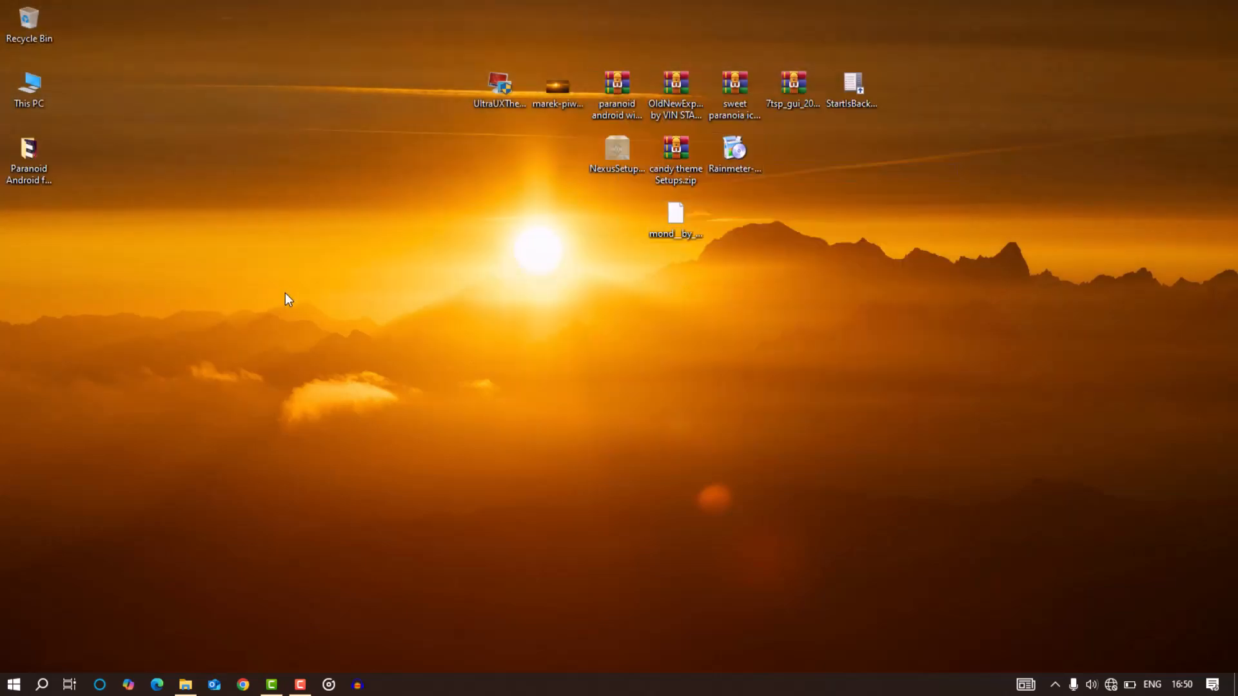
# - Open Windows 10 Themes inside the Paranoid Android for Windows 10 folder
pyautogui.click(28, 153)
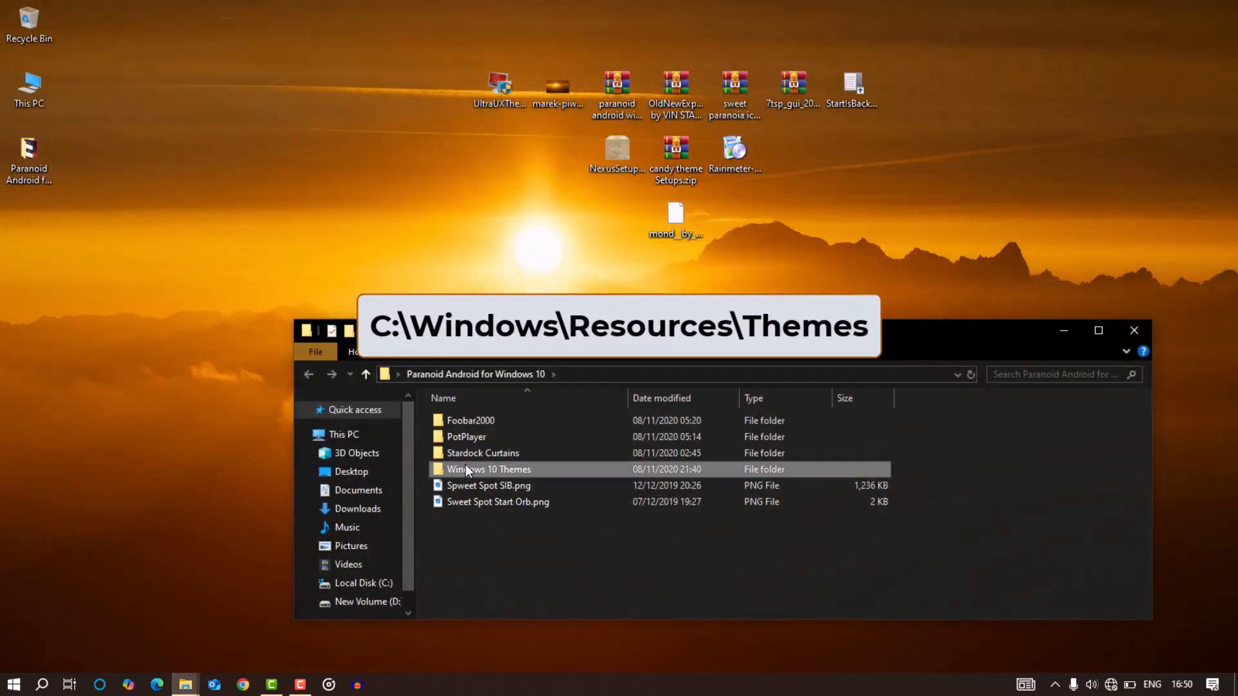
pyautogui.doubleClick(487, 470)
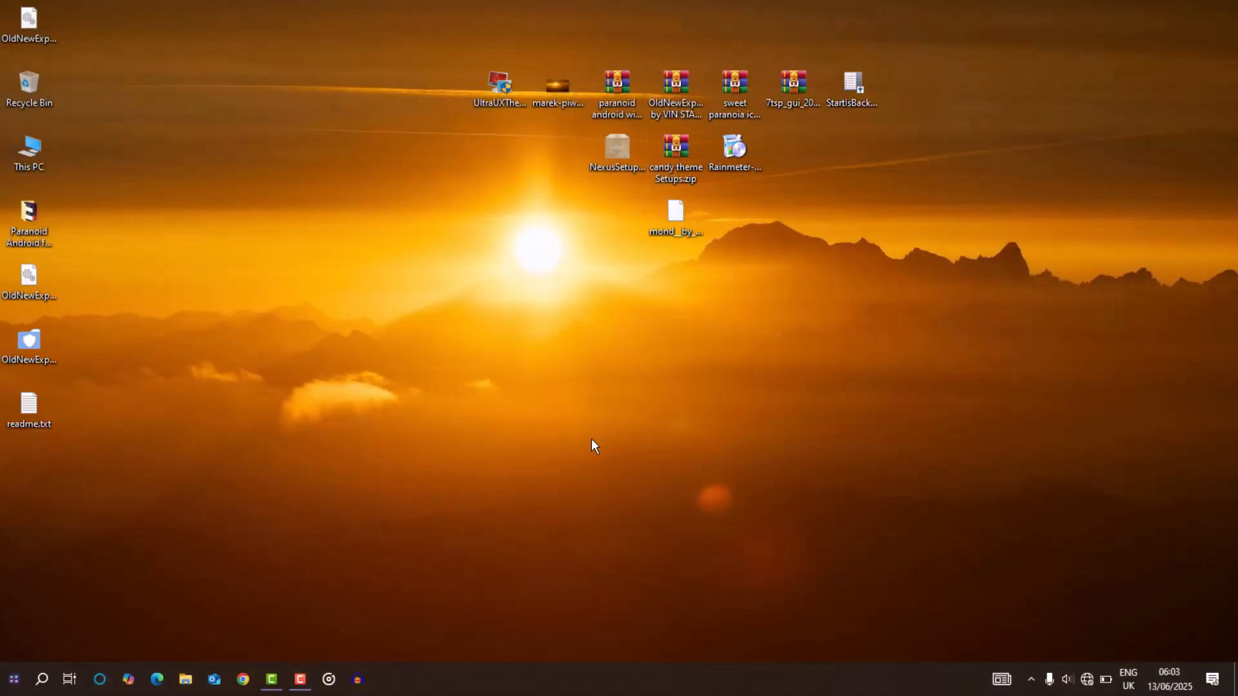
# - Run OldNewExplorerCfg, untick glass navigation bar and alternate button style, and install the extension
pyautogui.click(30, 343)
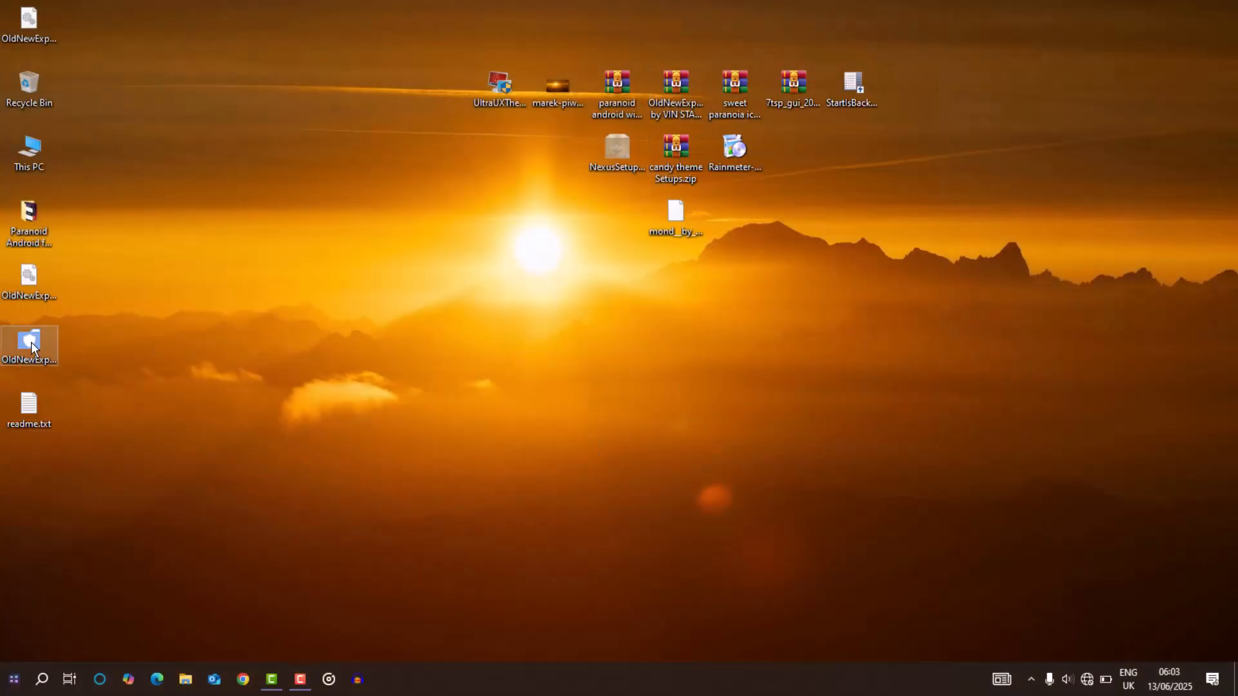
pyautogui.doubleClick(30, 346)
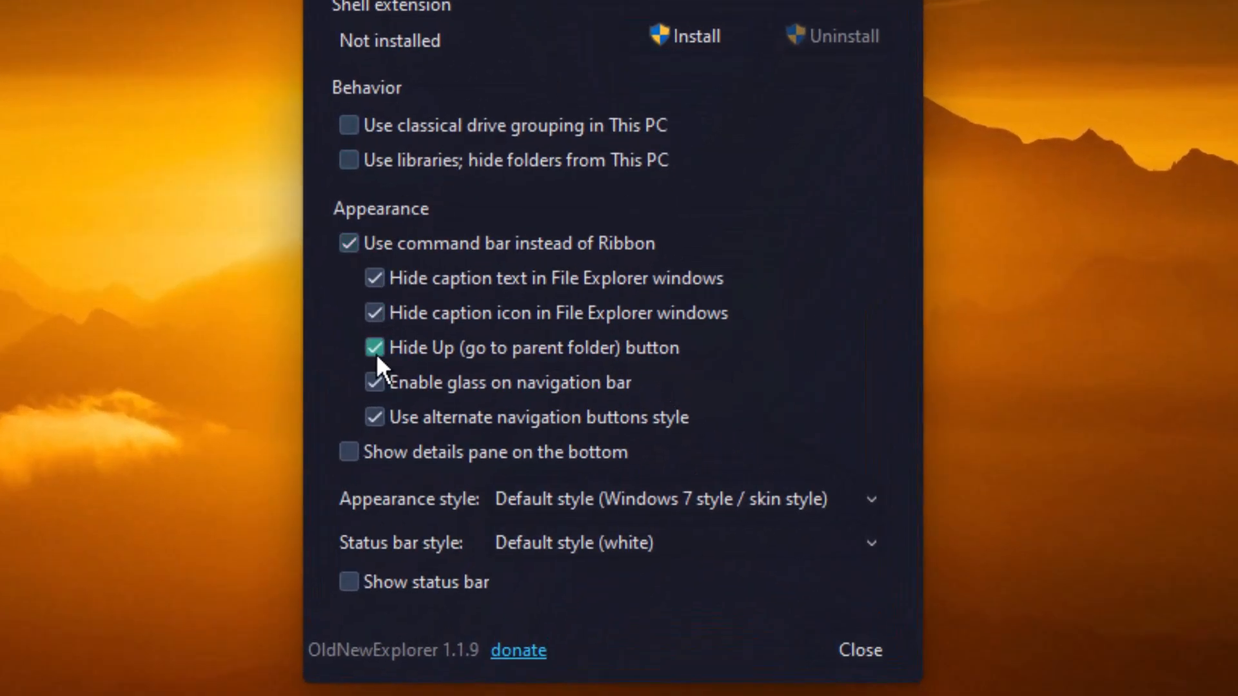
pyautogui.click(376, 382)
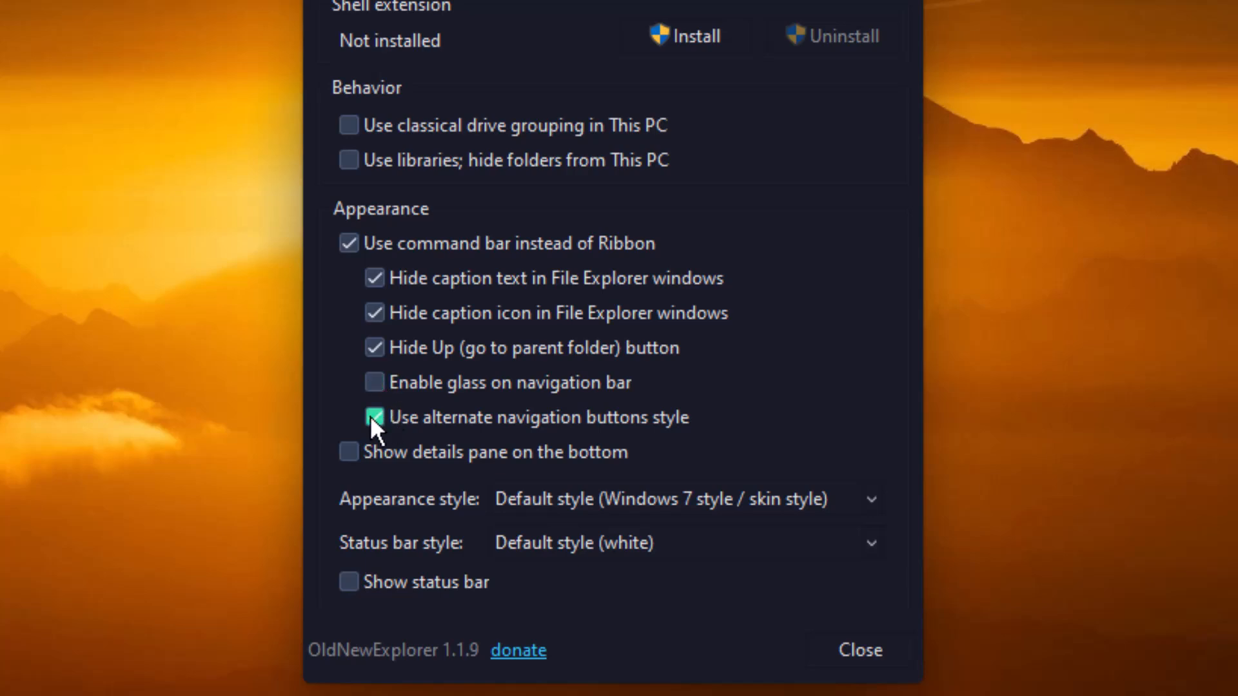
pyautogui.click(374, 416)
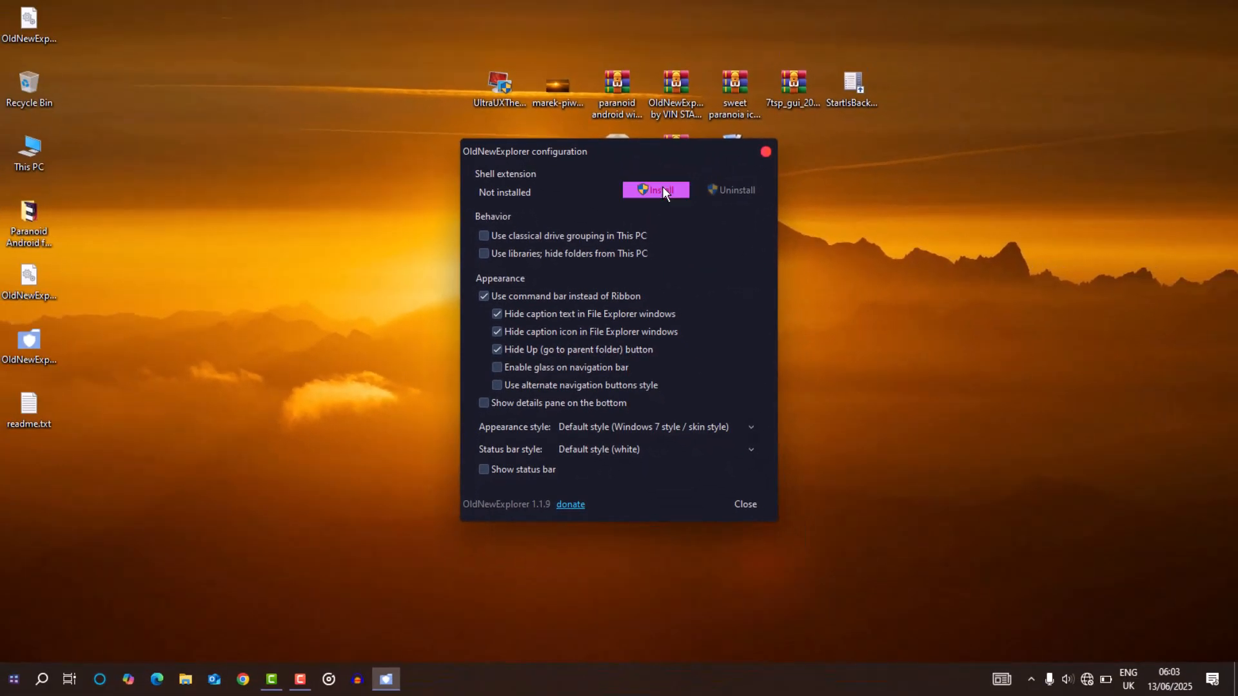
pyautogui.click(655, 191)
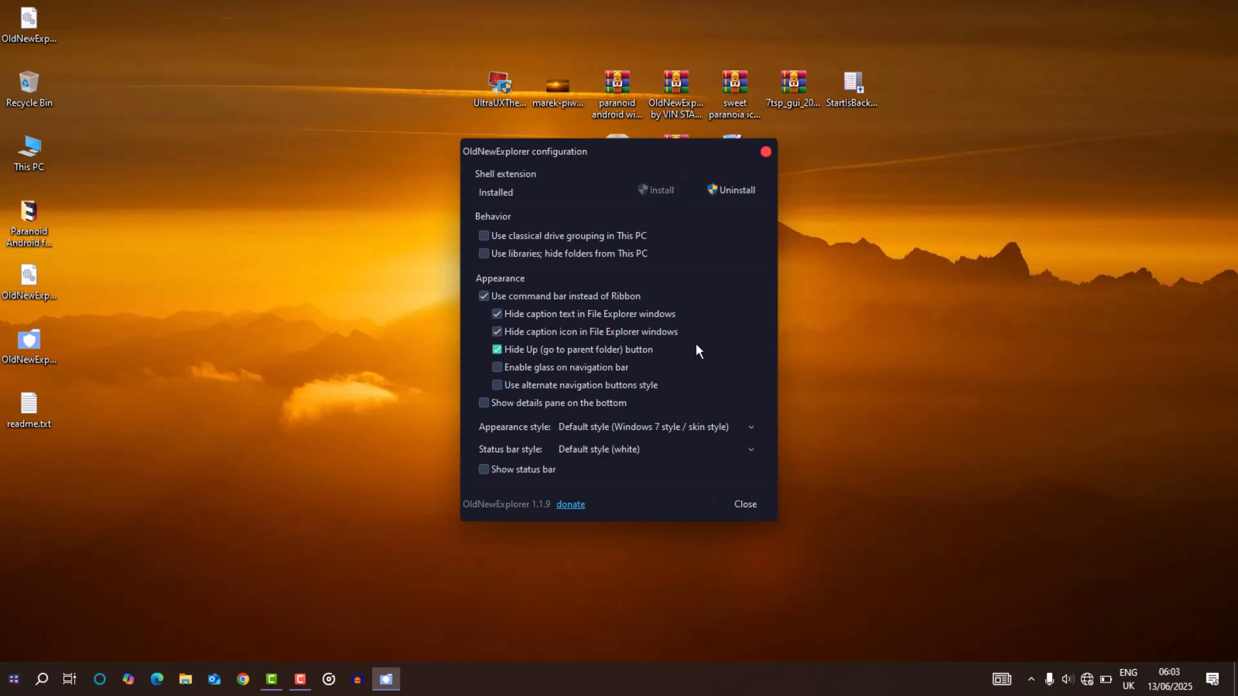
pyautogui.rightClick(734, 83)
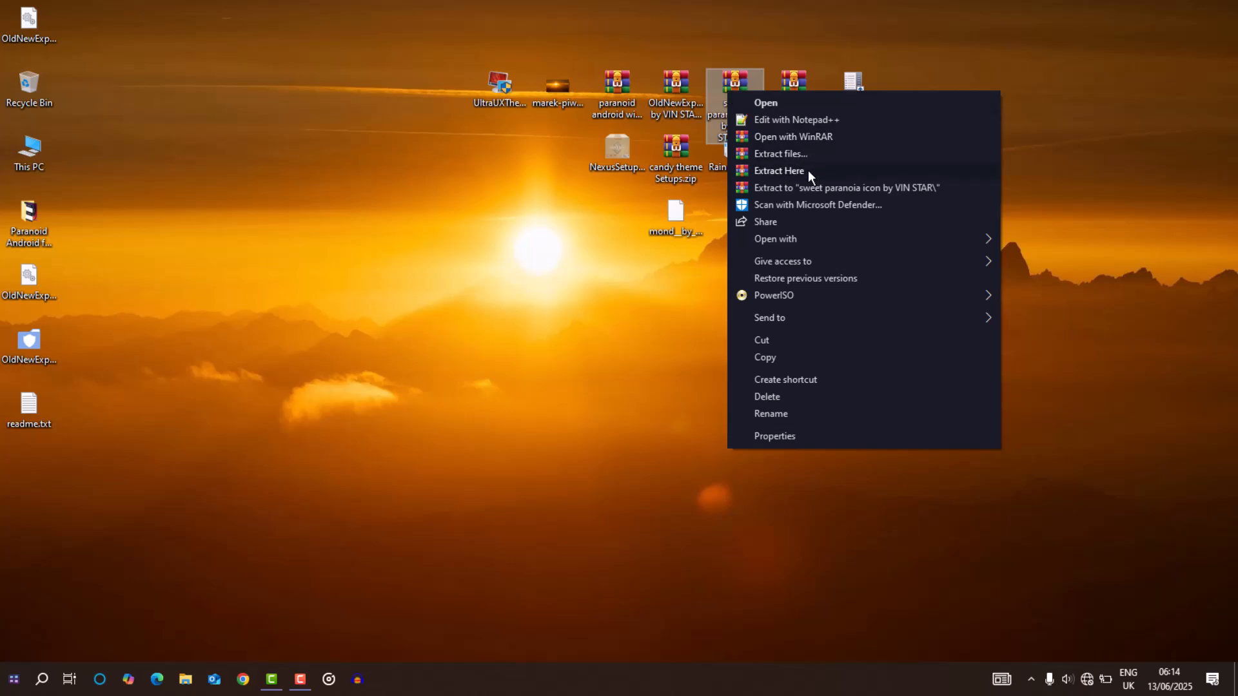
# - Extract the Sweet Paranoia icon archive and rename the Sweet-Rainbow pack to .7z
pyautogui.click(778, 170)
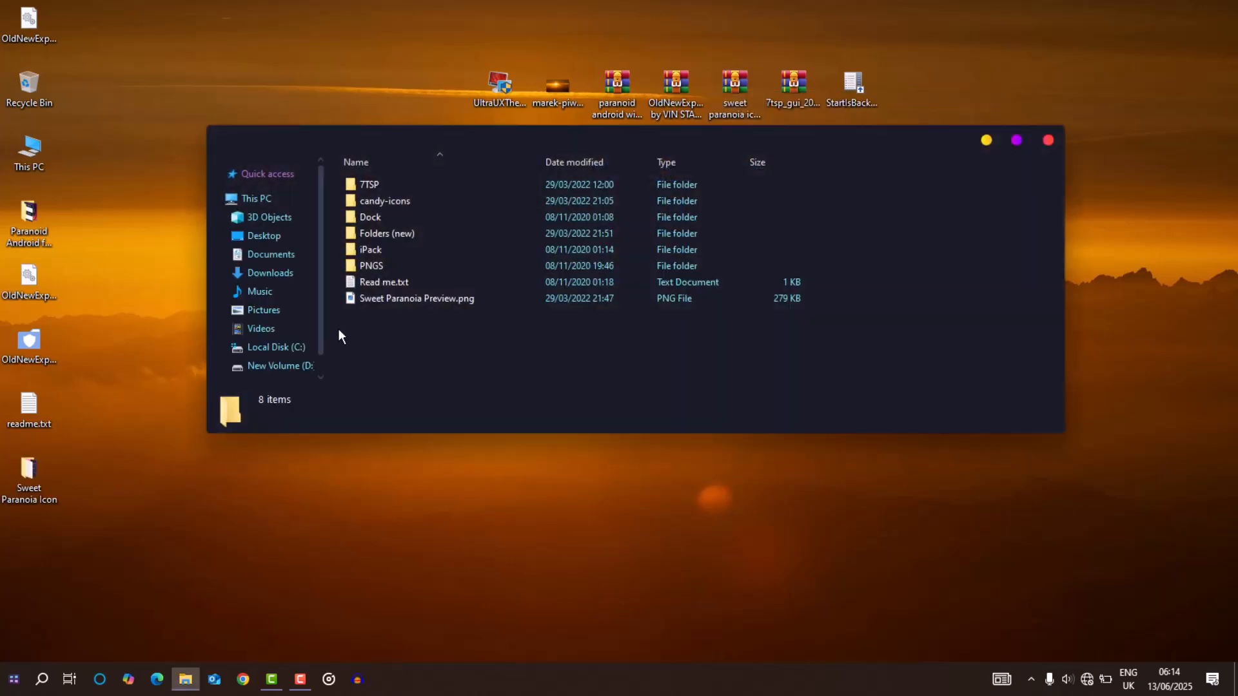
pyautogui.rightClick(424, 216)
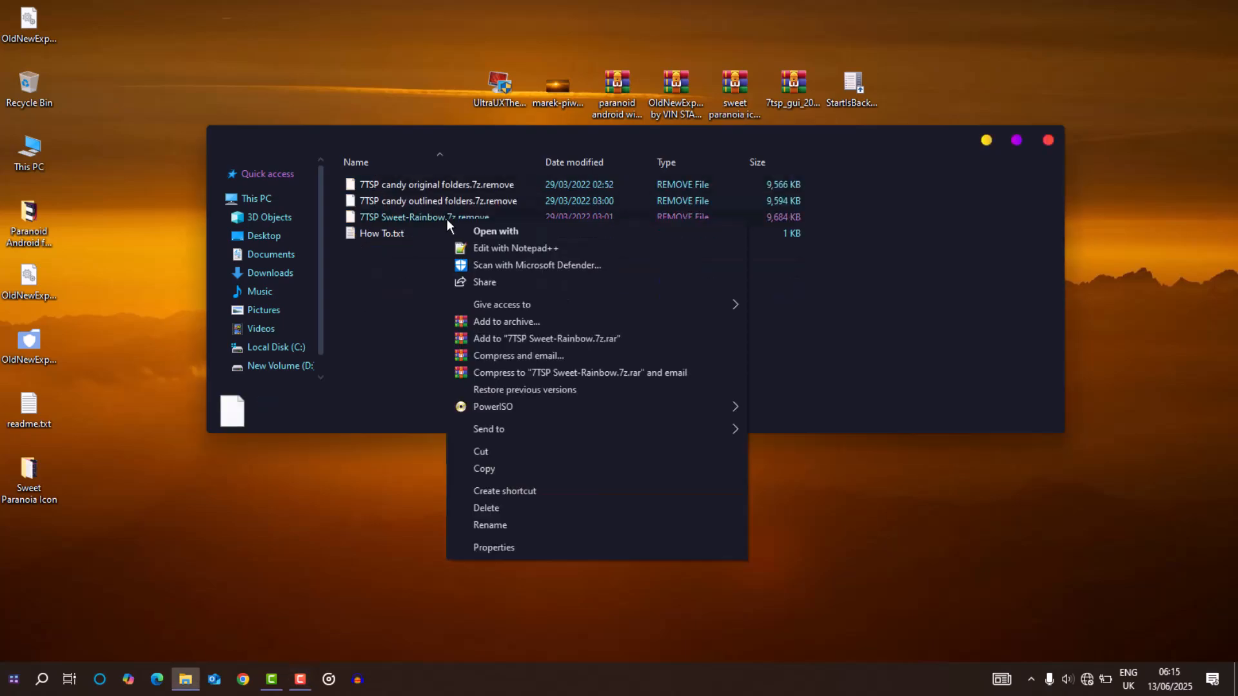
pyautogui.click(490, 524)
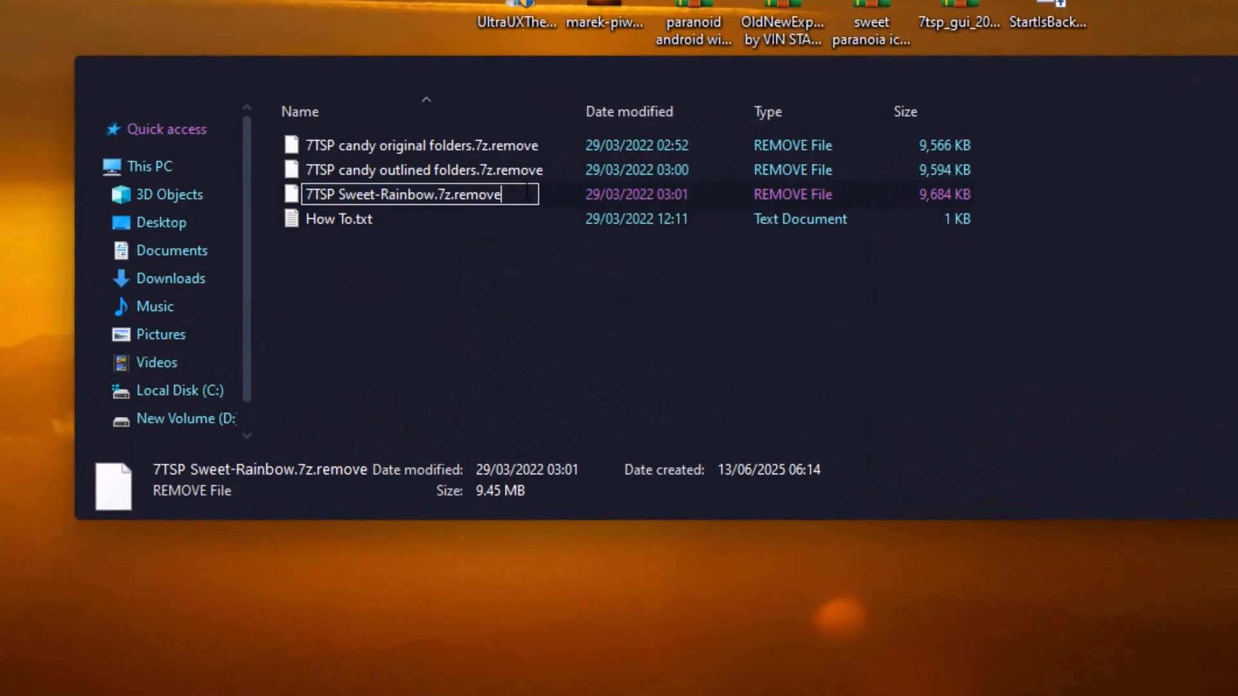
pyautogui.press('Backspace')
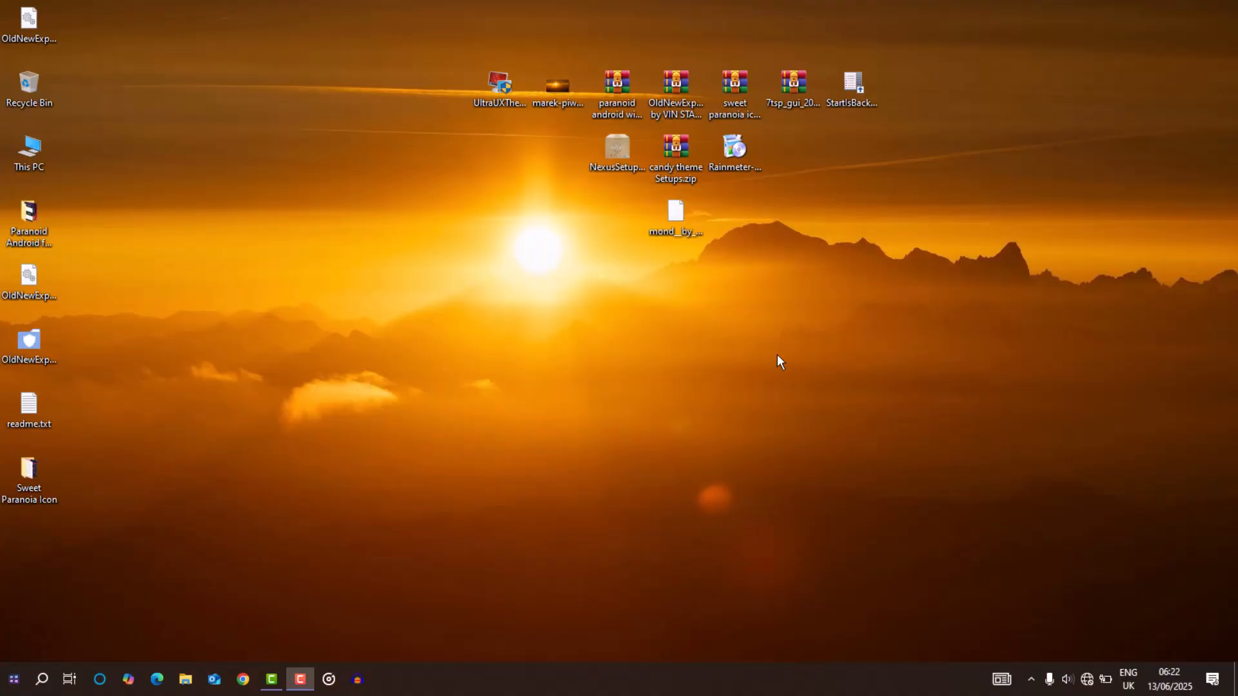
# - Extract the 7tsp GUI archive and rename the GUI file to an .exe, confirming the change
pyautogui.rightClick(792, 82)
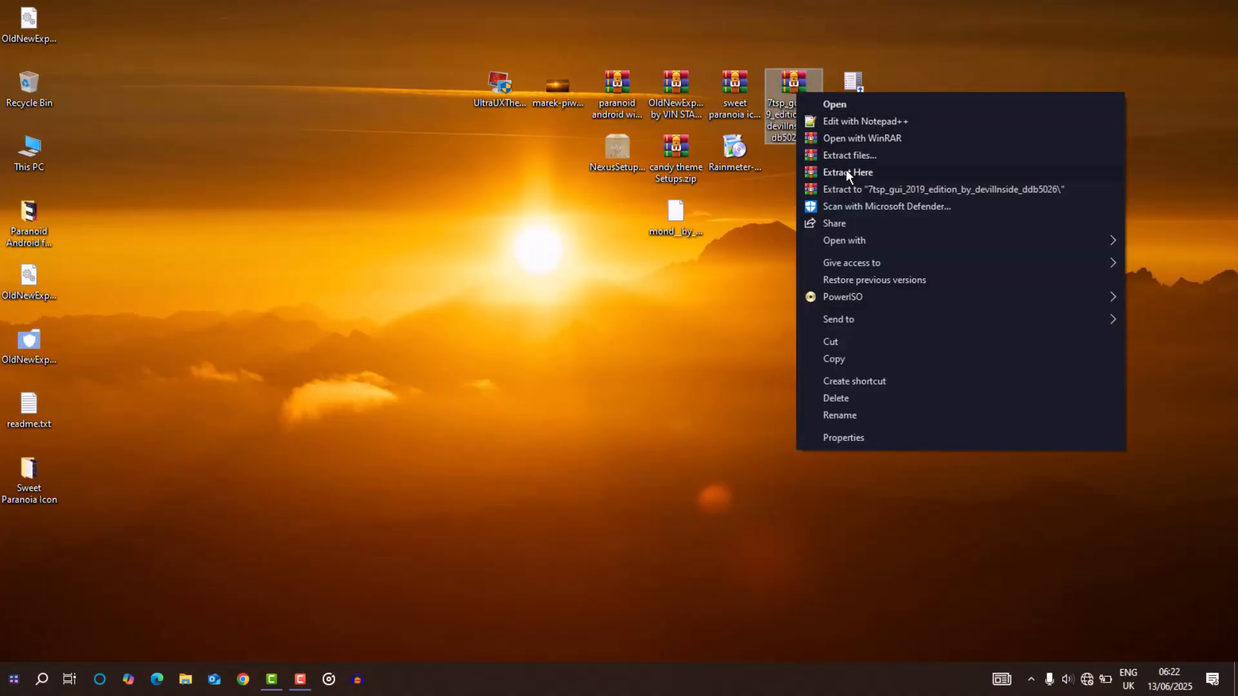
pyautogui.click(845, 172)
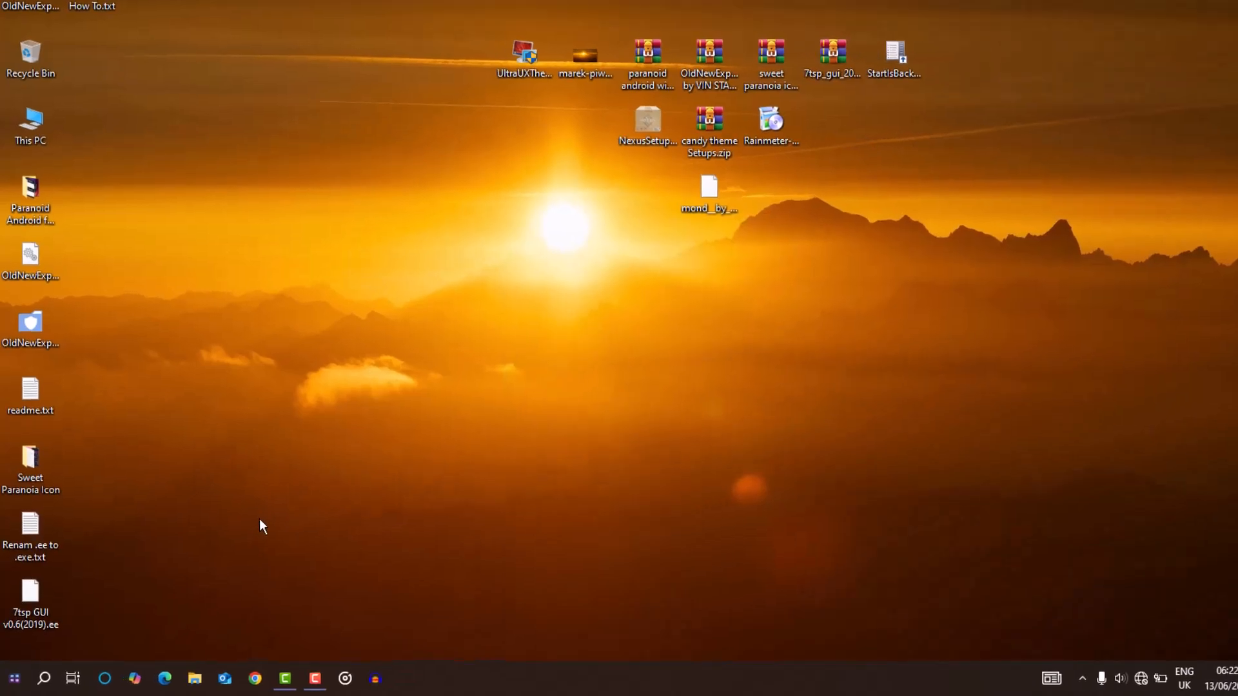
pyautogui.rightClick(30, 591)
pyautogui.write('x')
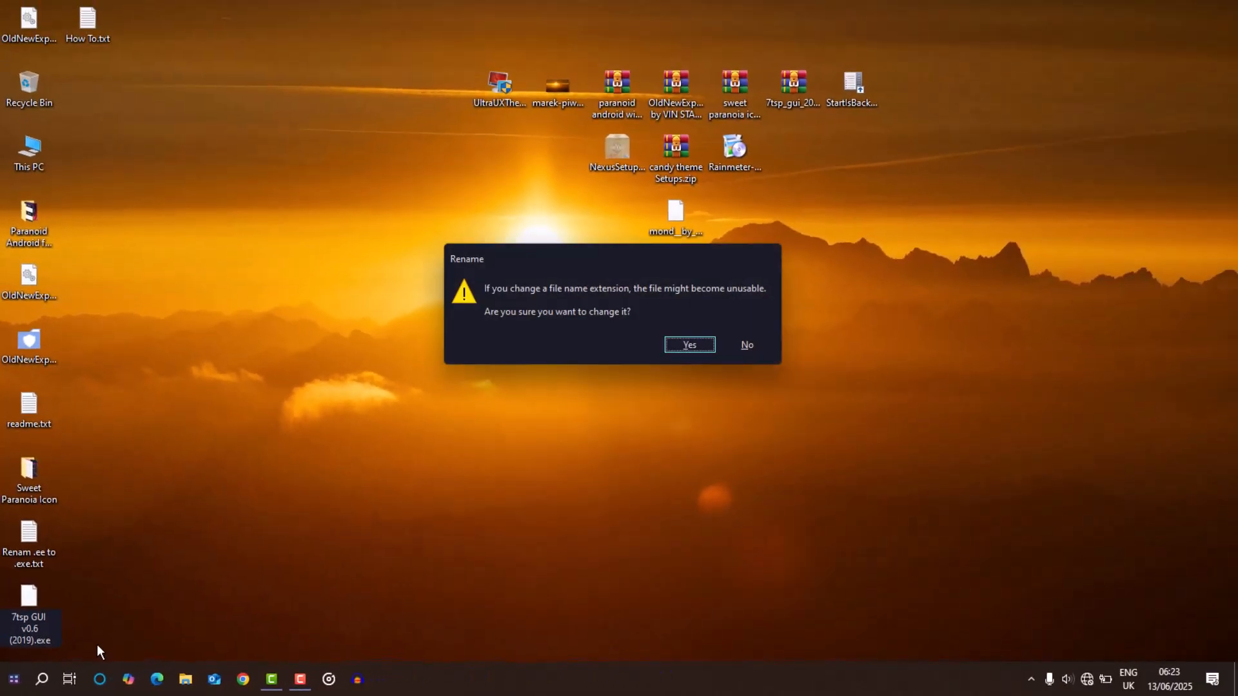
pyautogui.click(687, 345)
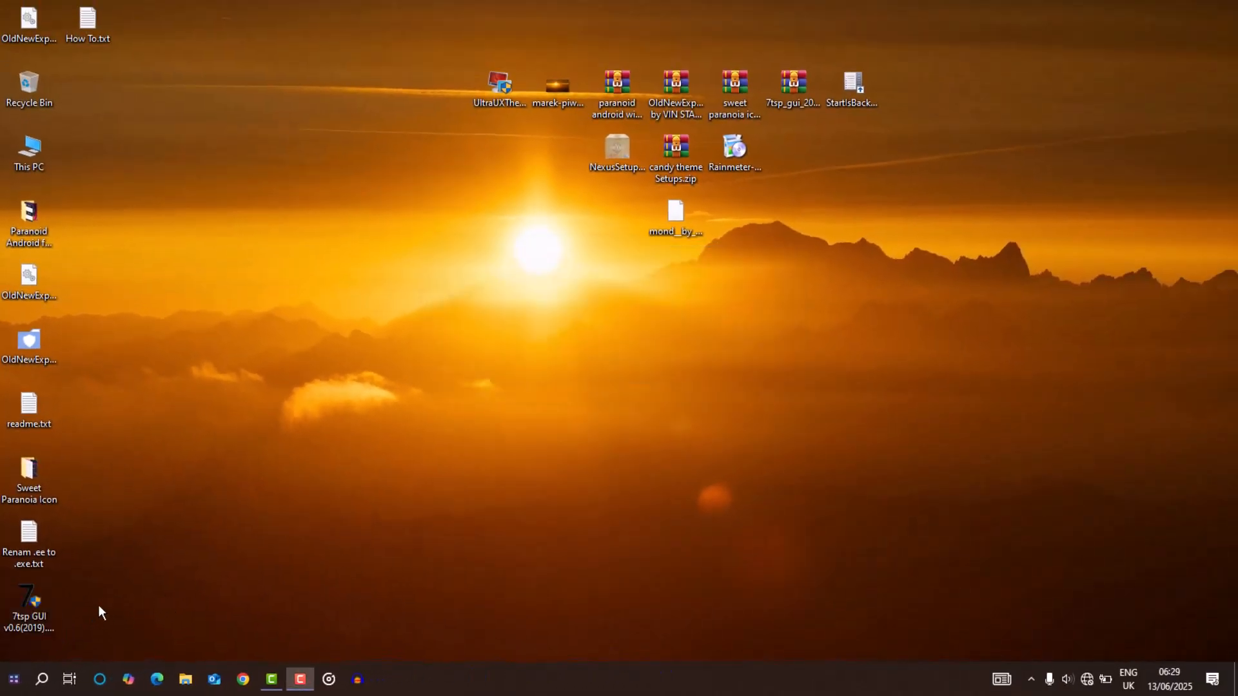
# - Load the 7TSP Sweet-Rainbow pack in 7tsp GUI, patch the system and reboot
pyautogui.doubleClick(28, 599)
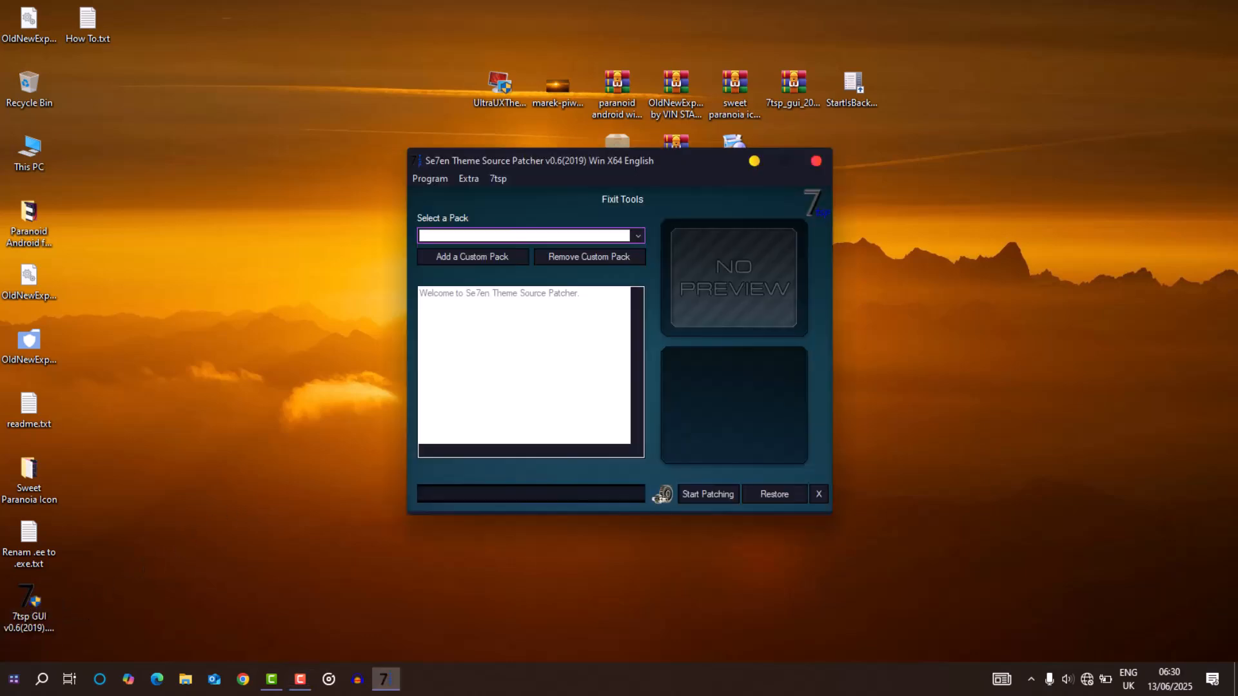
pyautogui.click(472, 257)
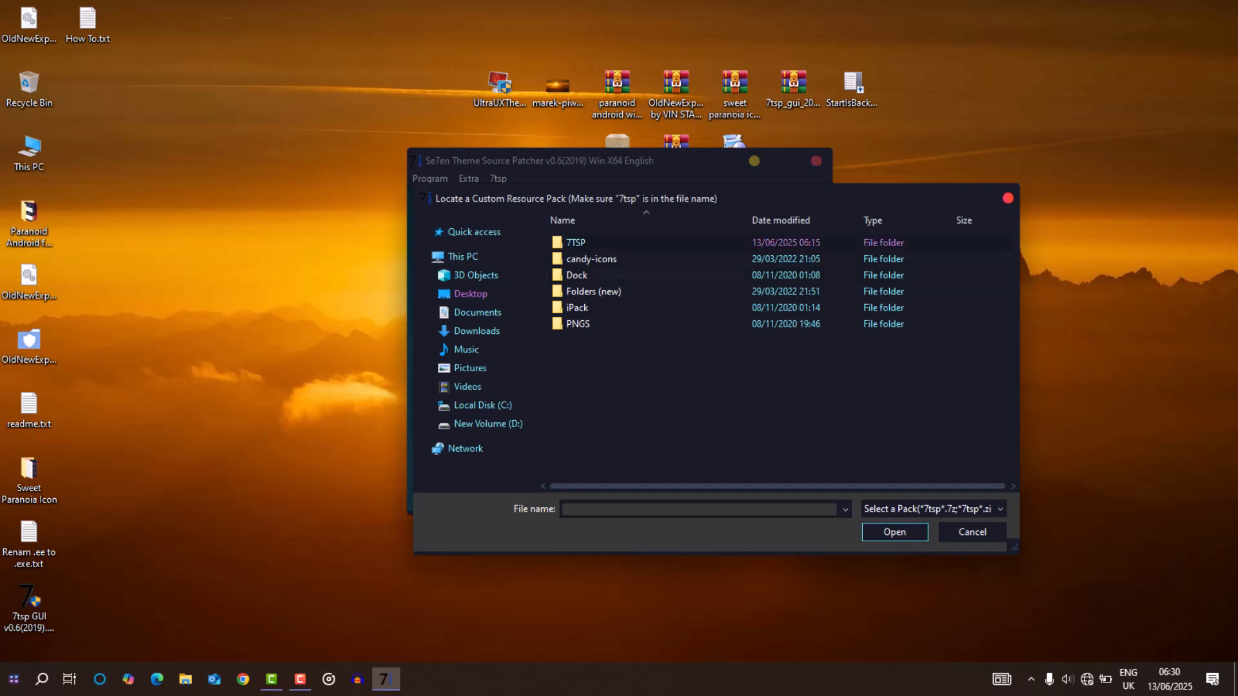
pyautogui.click(894, 532)
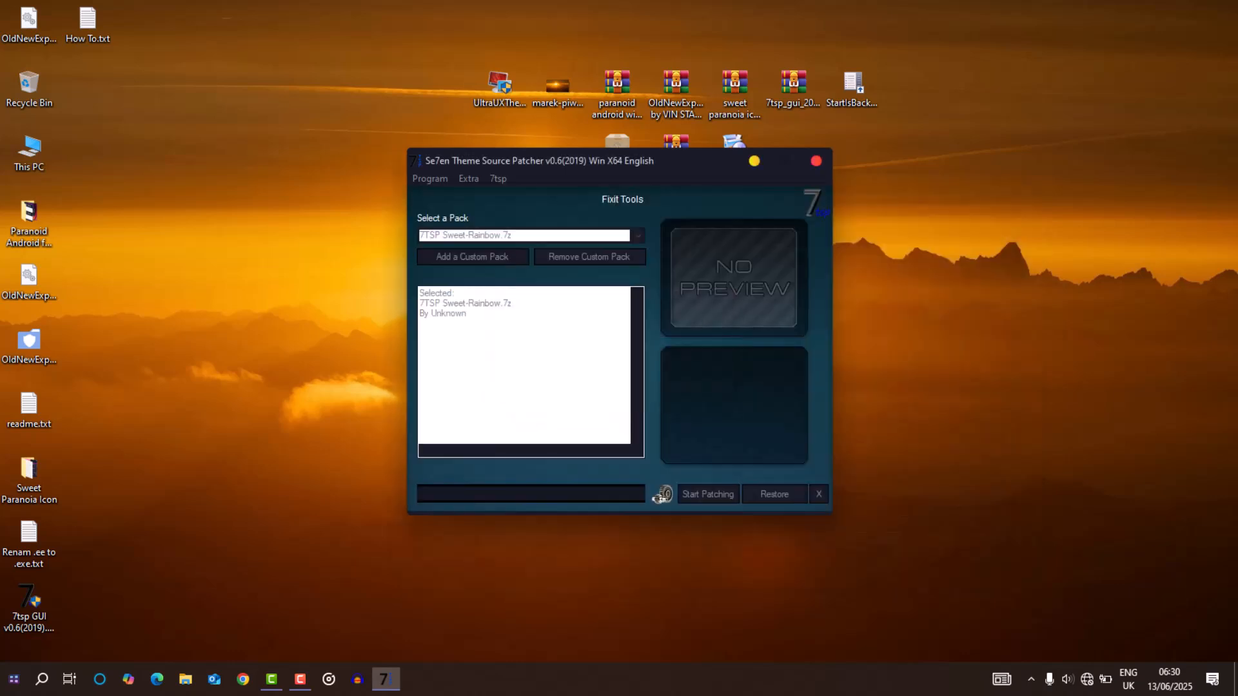
pyautogui.click(707, 494)
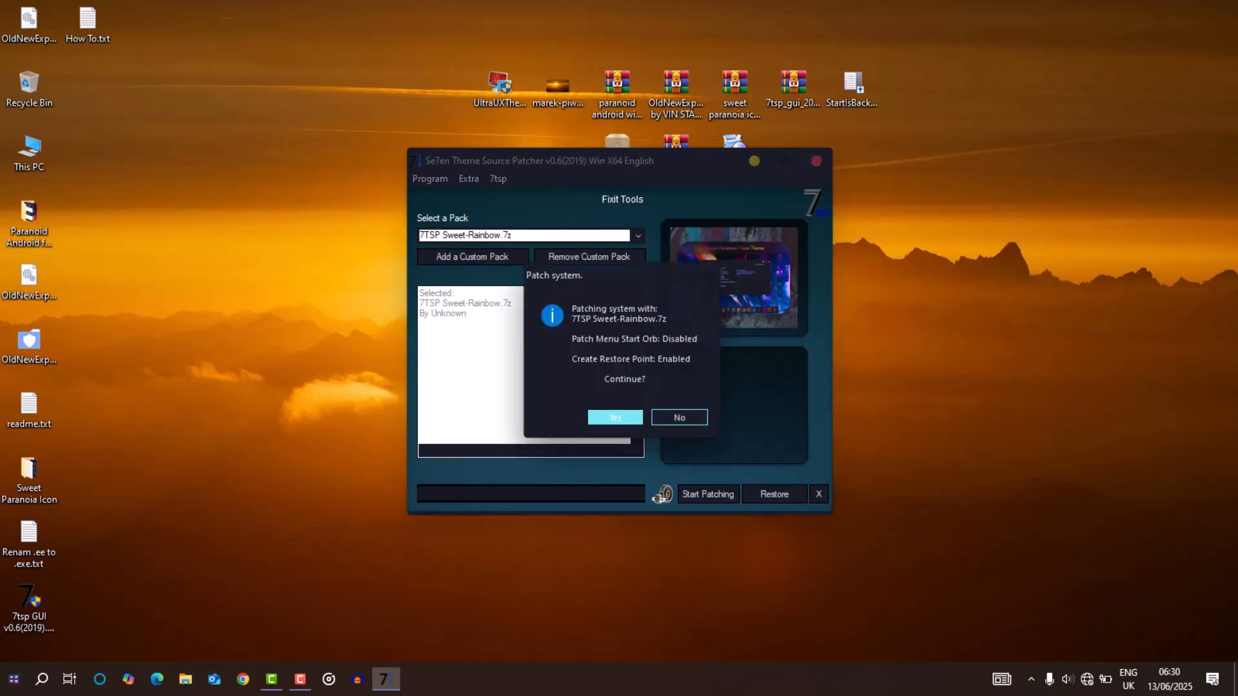
pyautogui.click(614, 417)
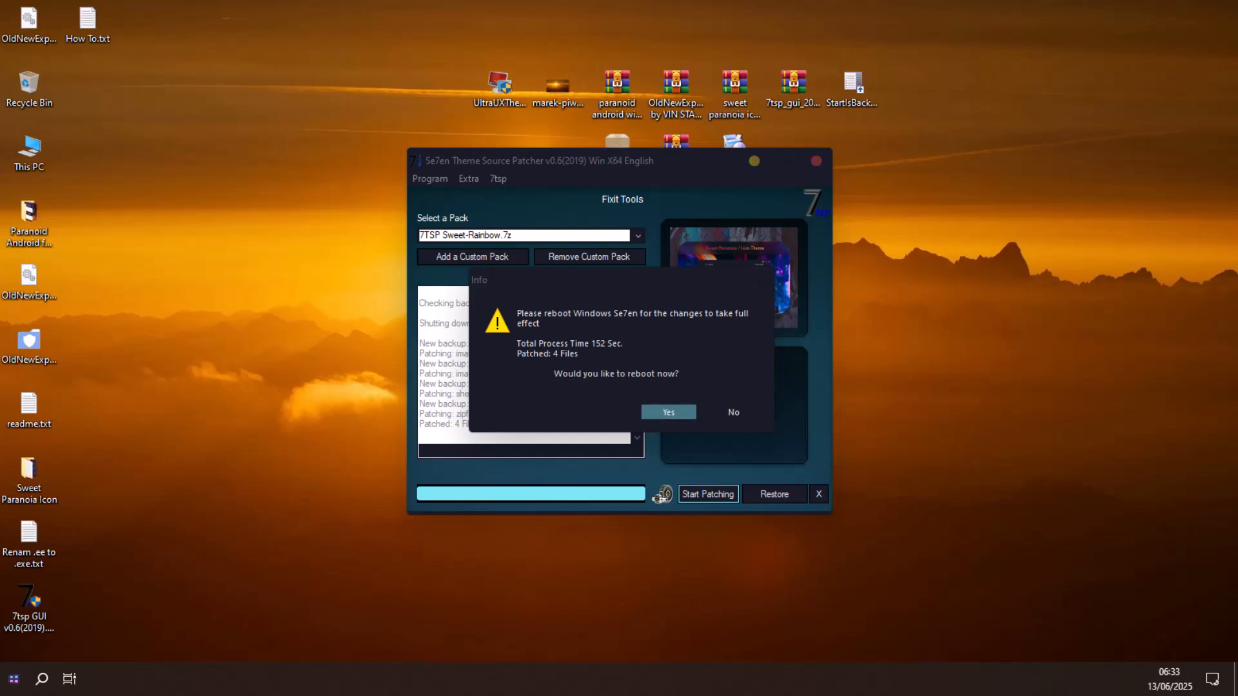
pyautogui.click(731, 411)
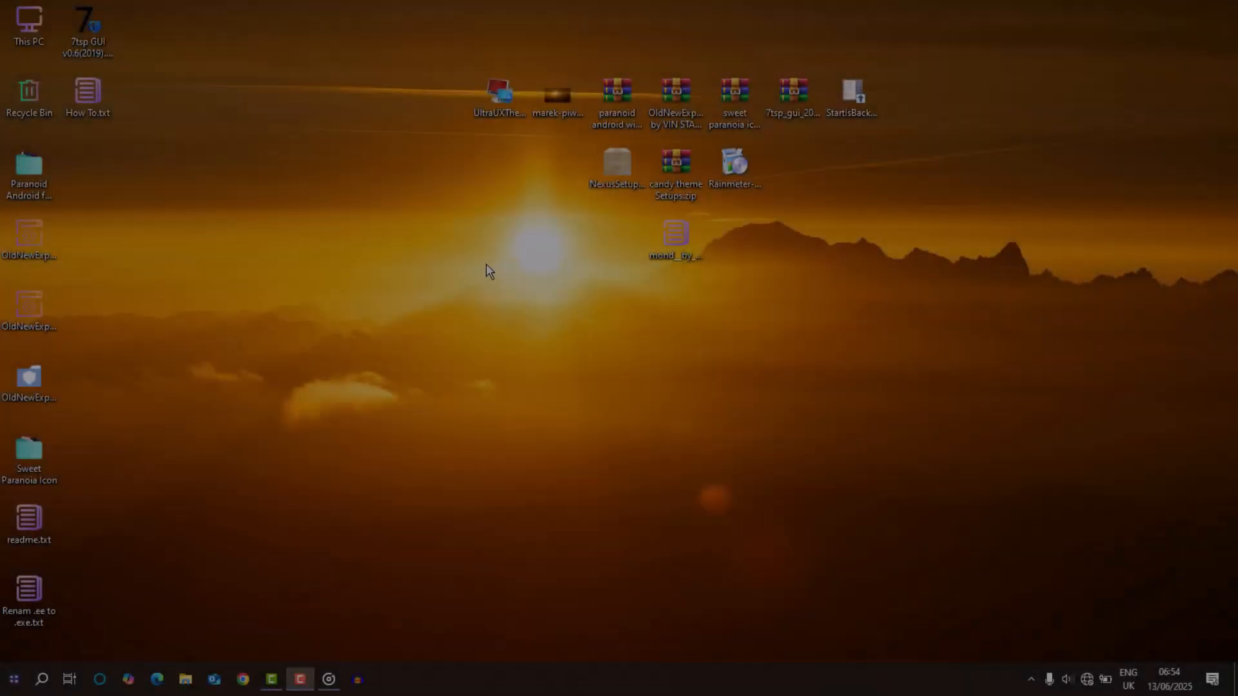
# - Run the StartIsBack installer and install it for the current user only
pyautogui.doubleClick(30, 25)
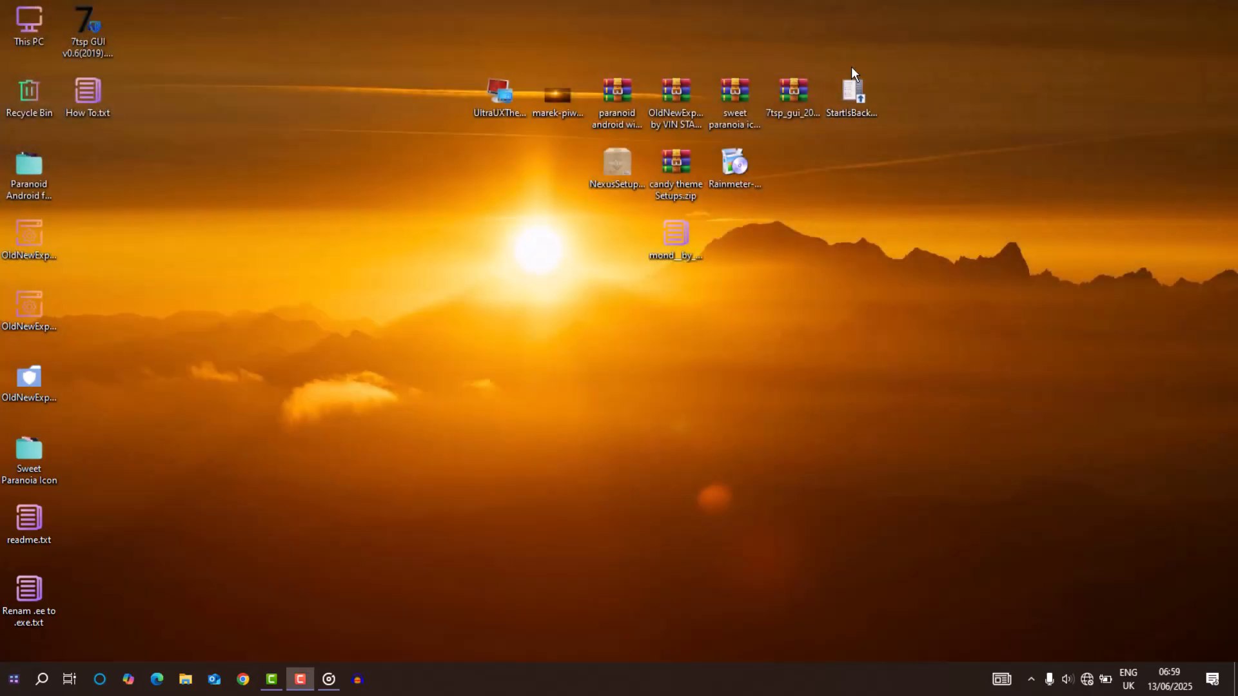
pyautogui.doubleClick(850, 94)
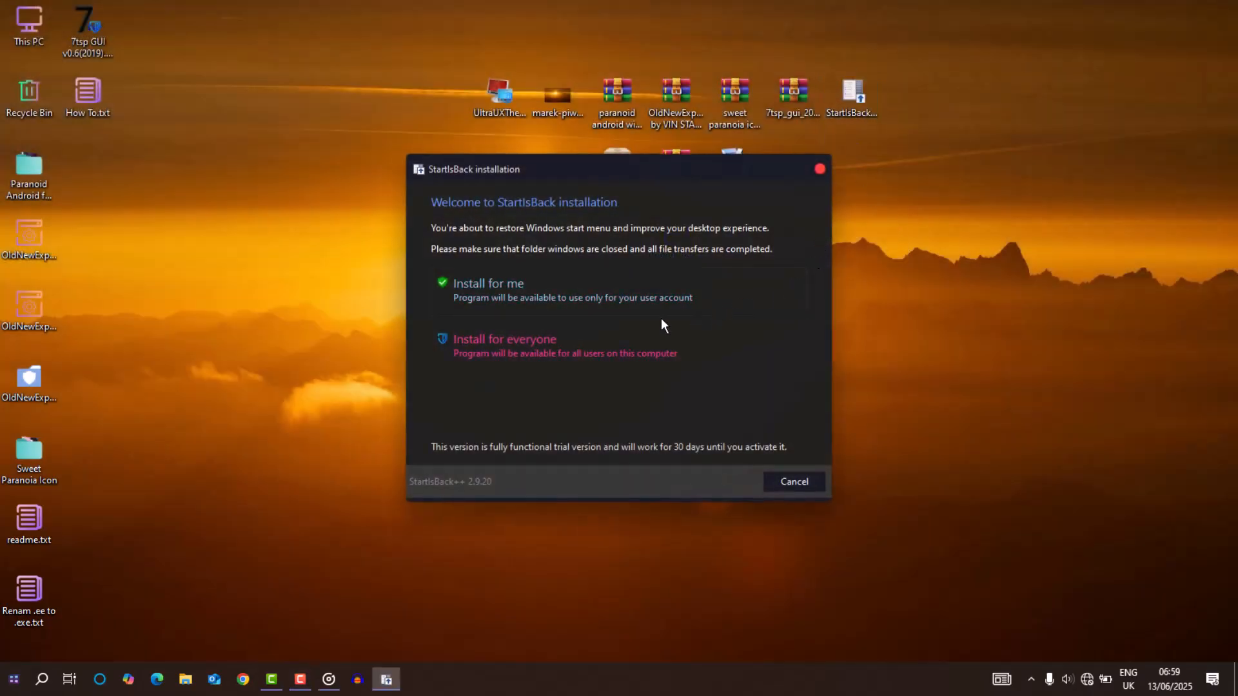
pyautogui.click(487, 283)
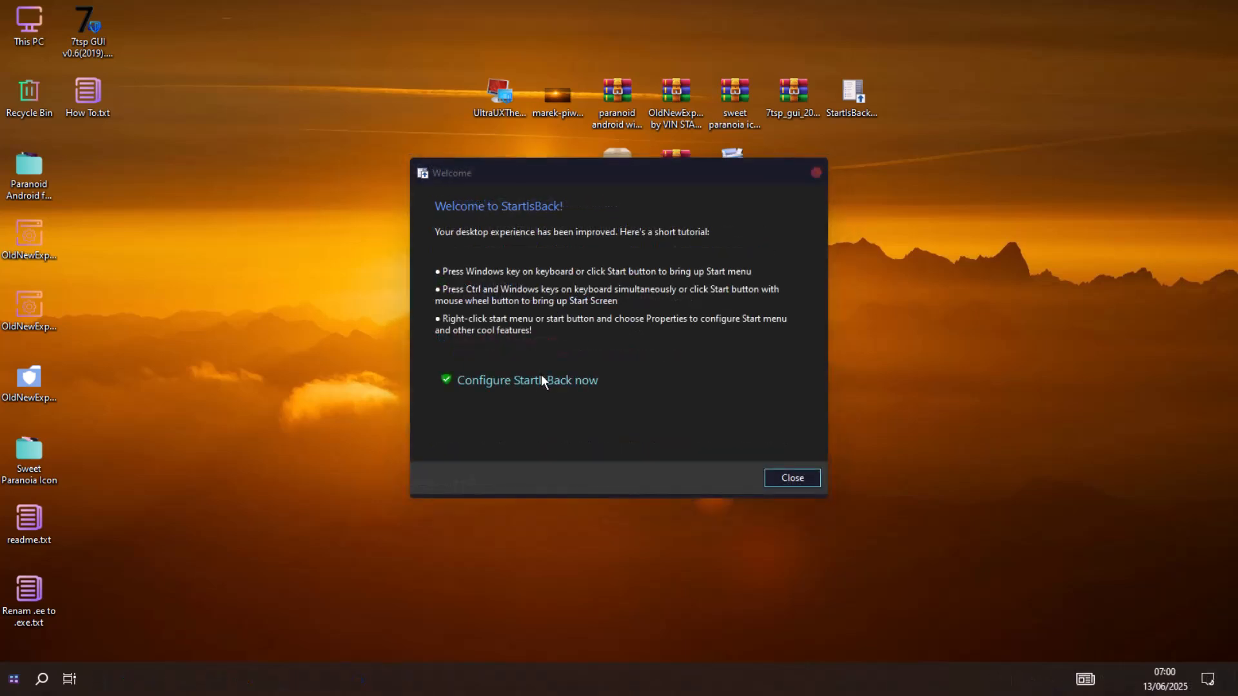
# - Configure StartIsBack with the dark sweetspot NA Start menu style and apply it
pyautogui.click(526, 380)
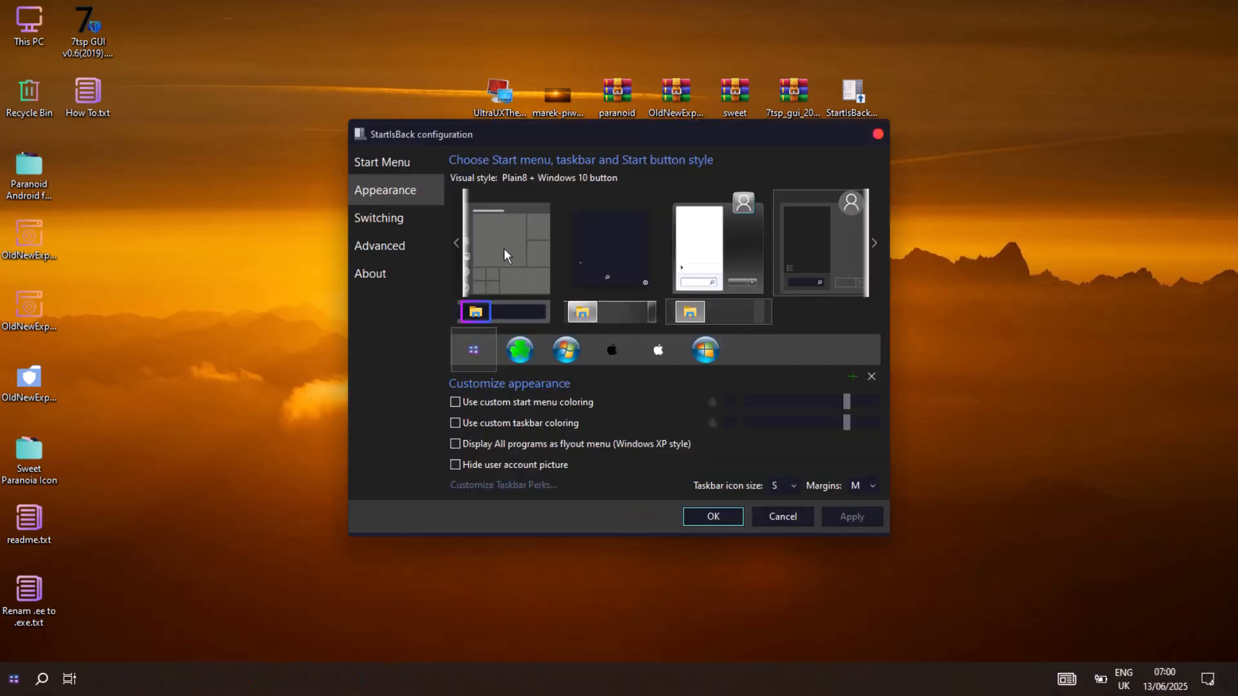
pyautogui.click(610, 242)
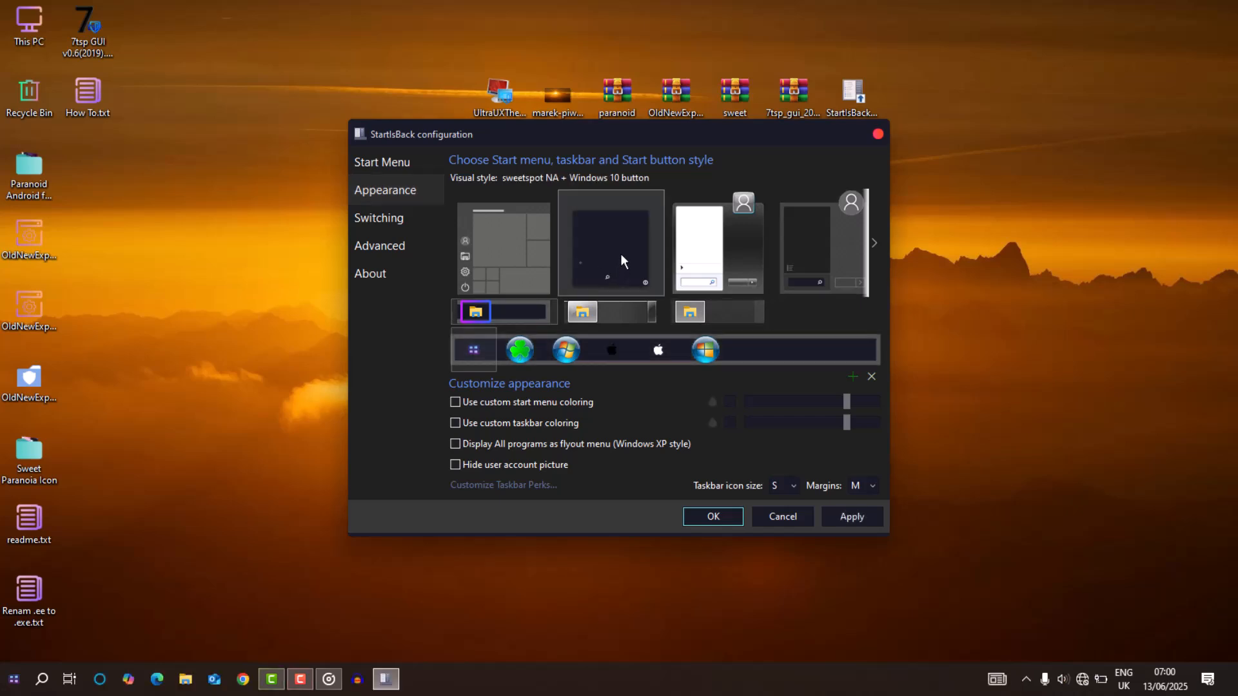
pyautogui.click(456, 423)
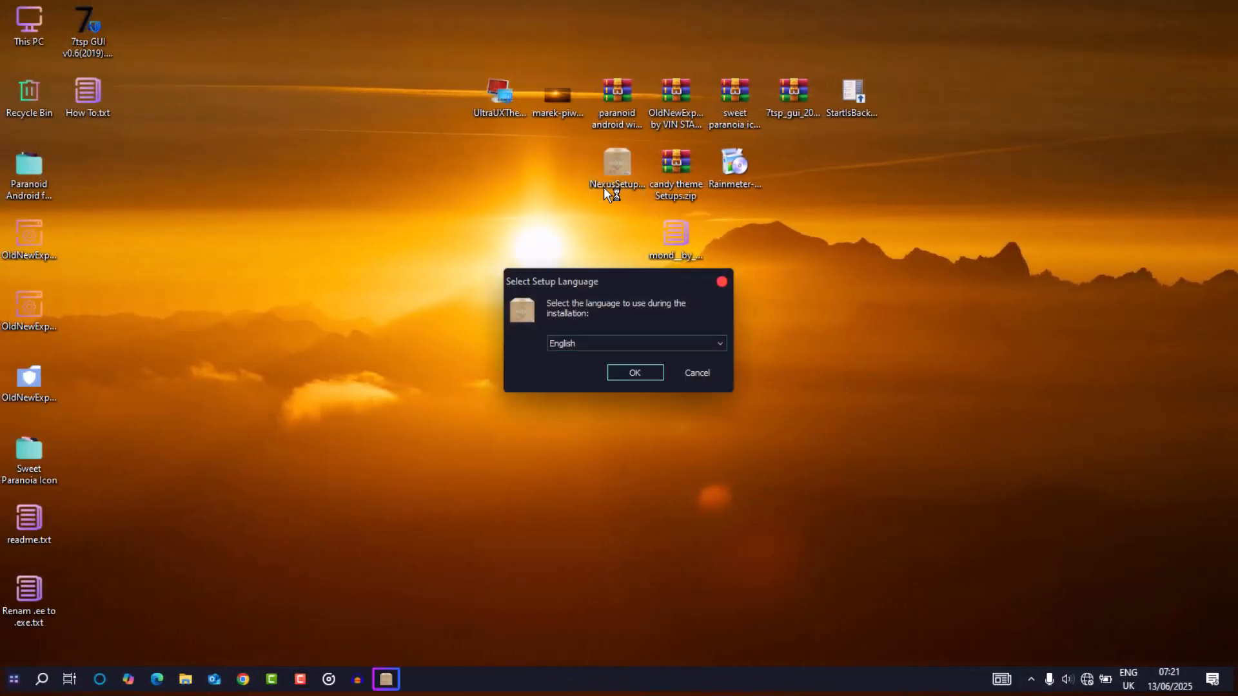
# - Install Nexus with English language and the default Start menu folder
pyautogui.click(634, 371)
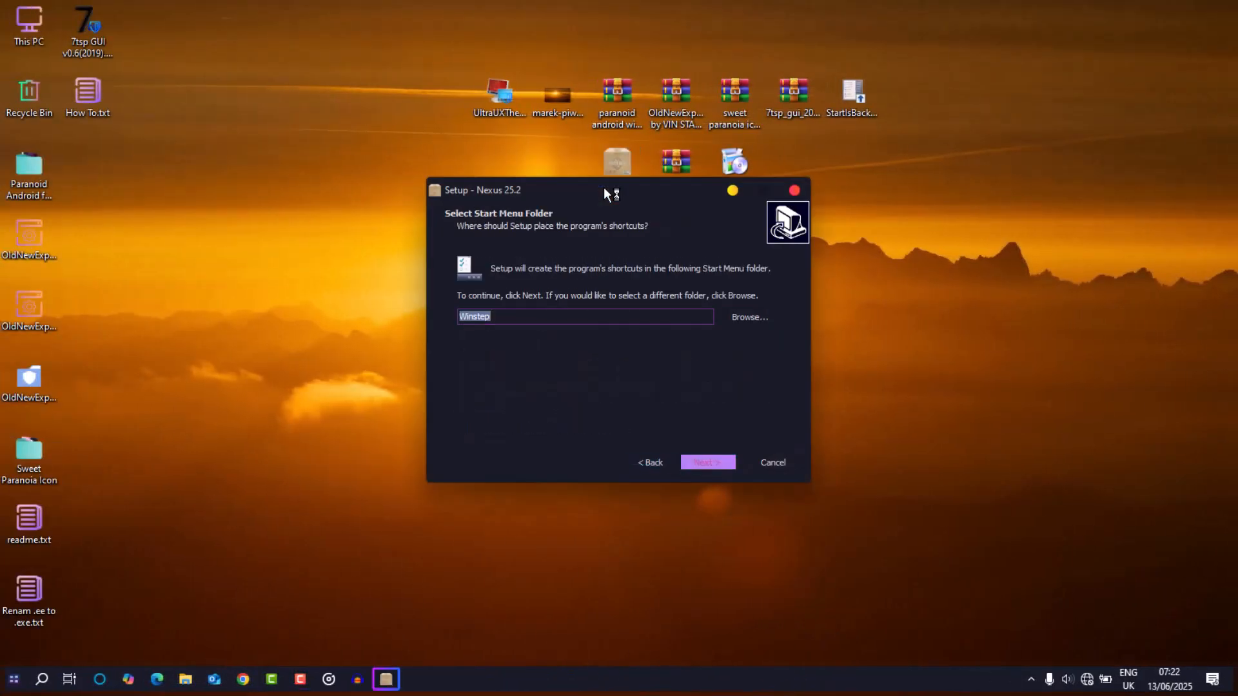
pyautogui.click(705, 462)
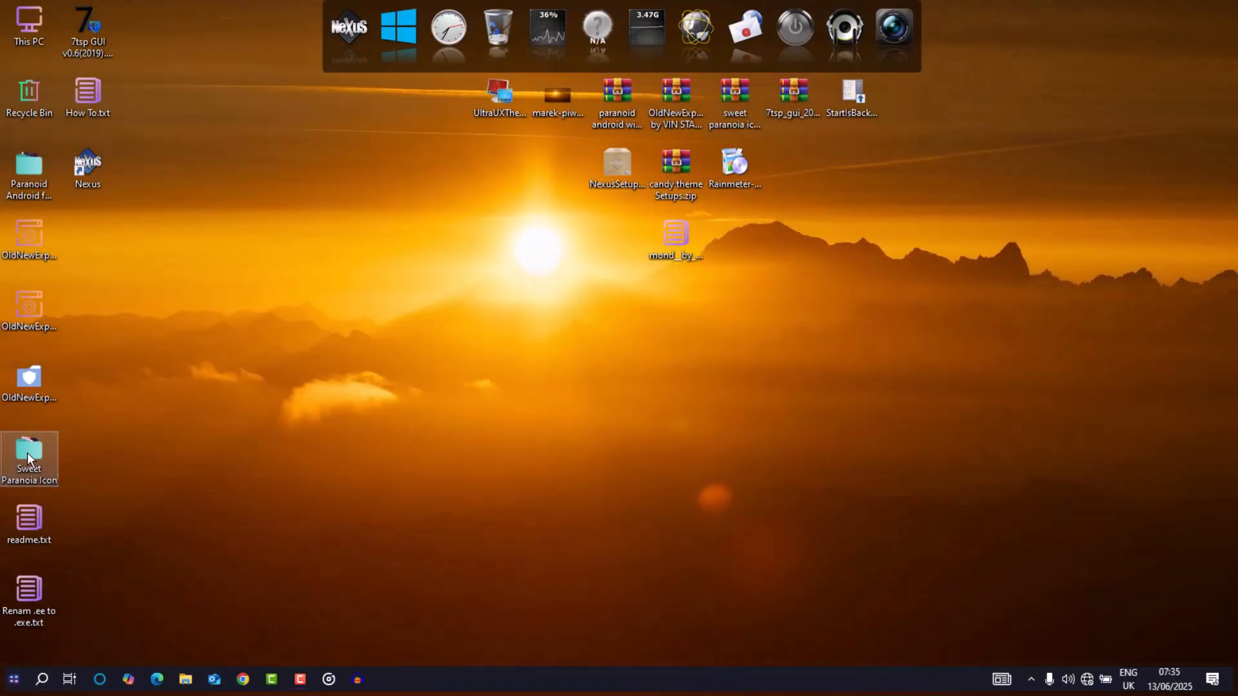
# - Copy candy-icons from Sweet Paranoia Icon to the root of C:, then open candy theme Setups
pyautogui.doubleClick(30, 450)
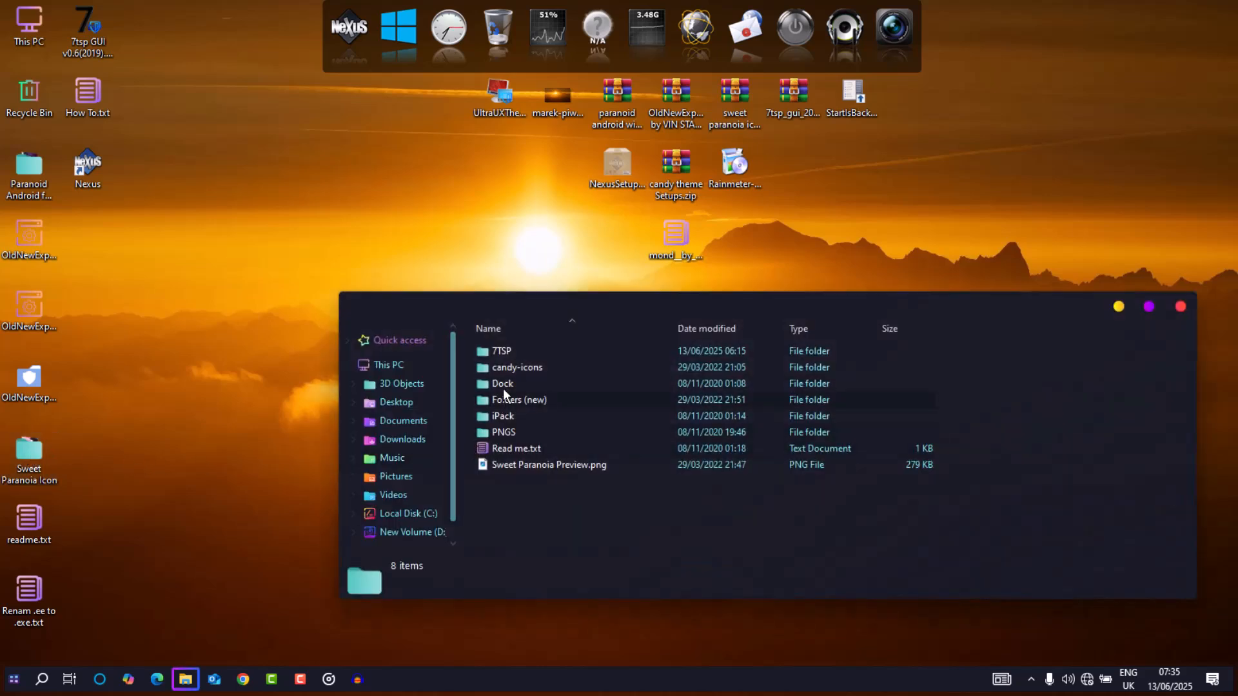
pyautogui.click(516, 367)
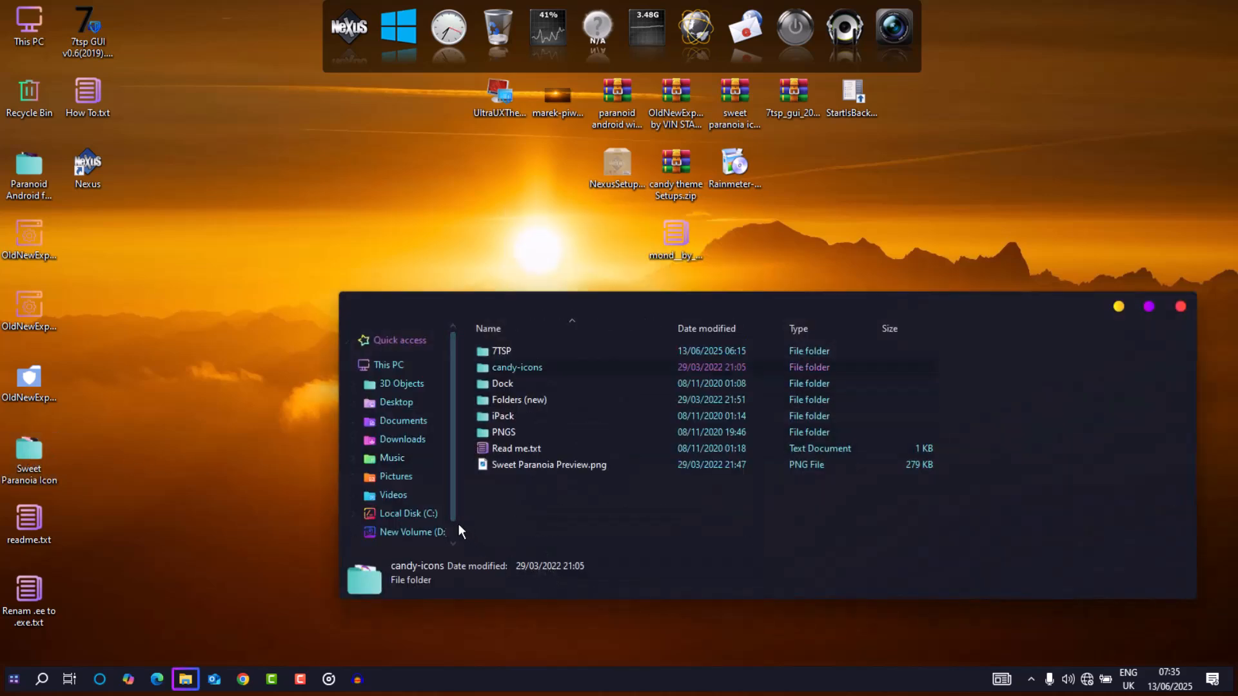
pyautogui.click(409, 513)
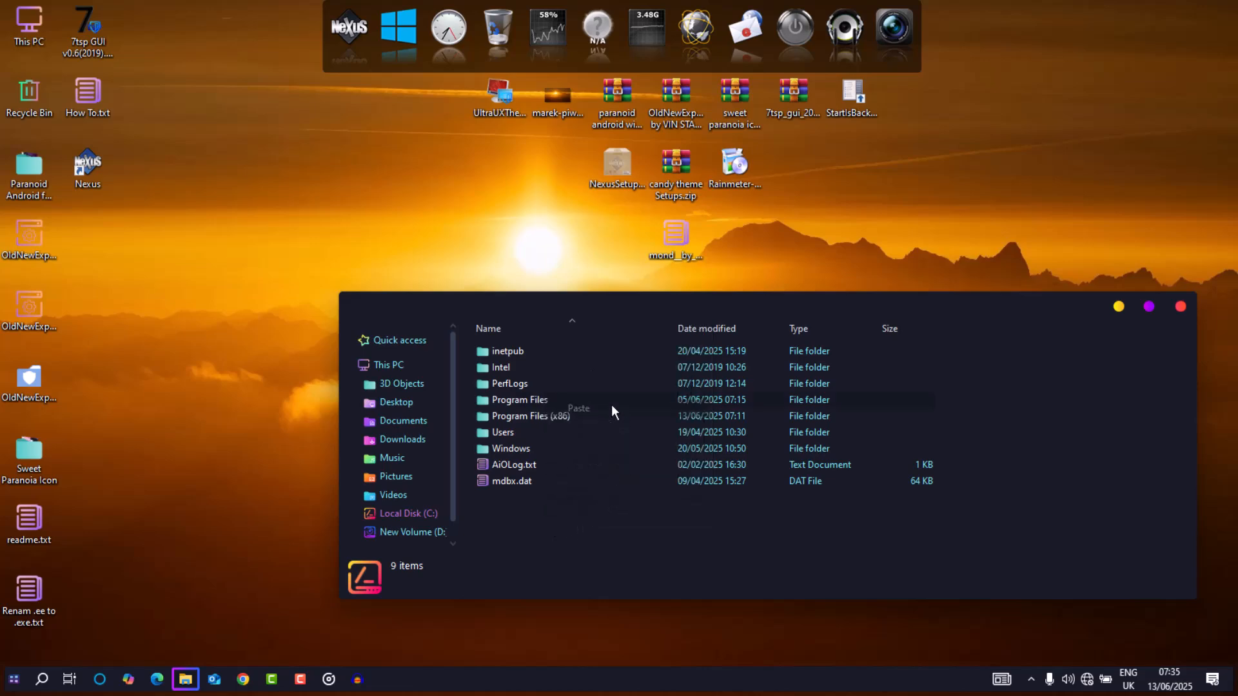
pyautogui.click(578, 409)
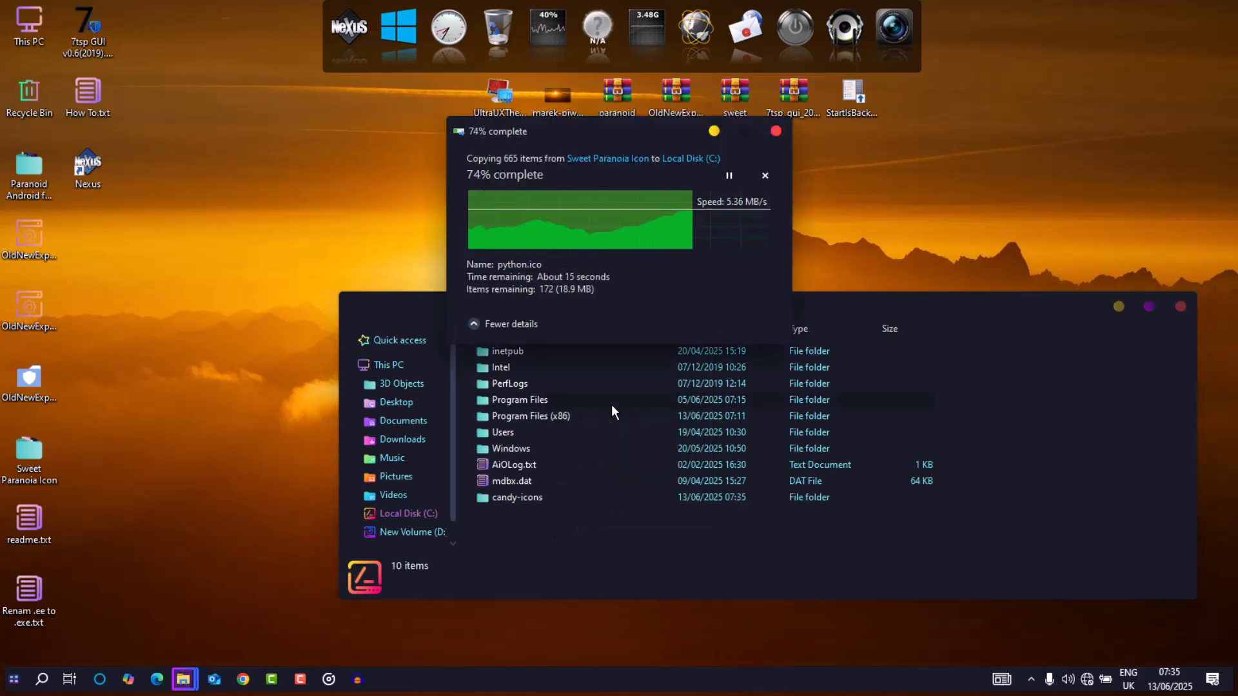
pyautogui.rightClick(675, 167)
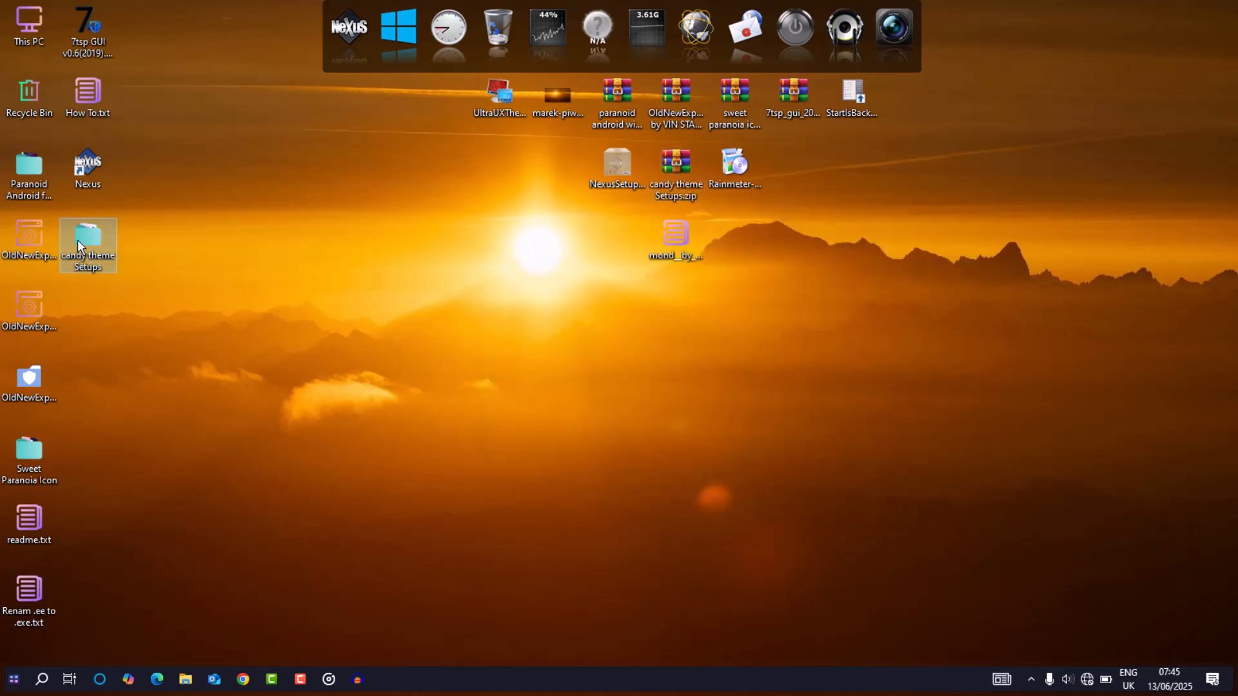
pyautogui.doubleClick(88, 237)
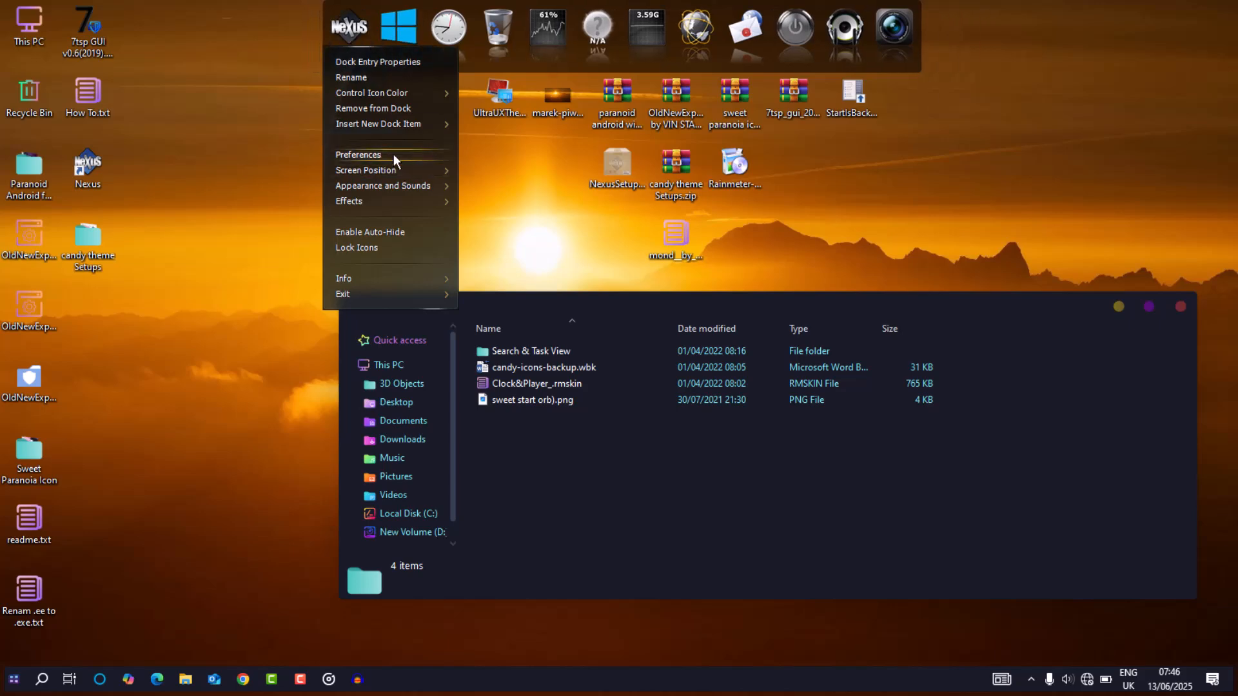
# - Restore the dock from candy-icons-backup.wbk in Desktop\candy theme Setups via Preferences > Advanced
pyautogui.click(358, 153)
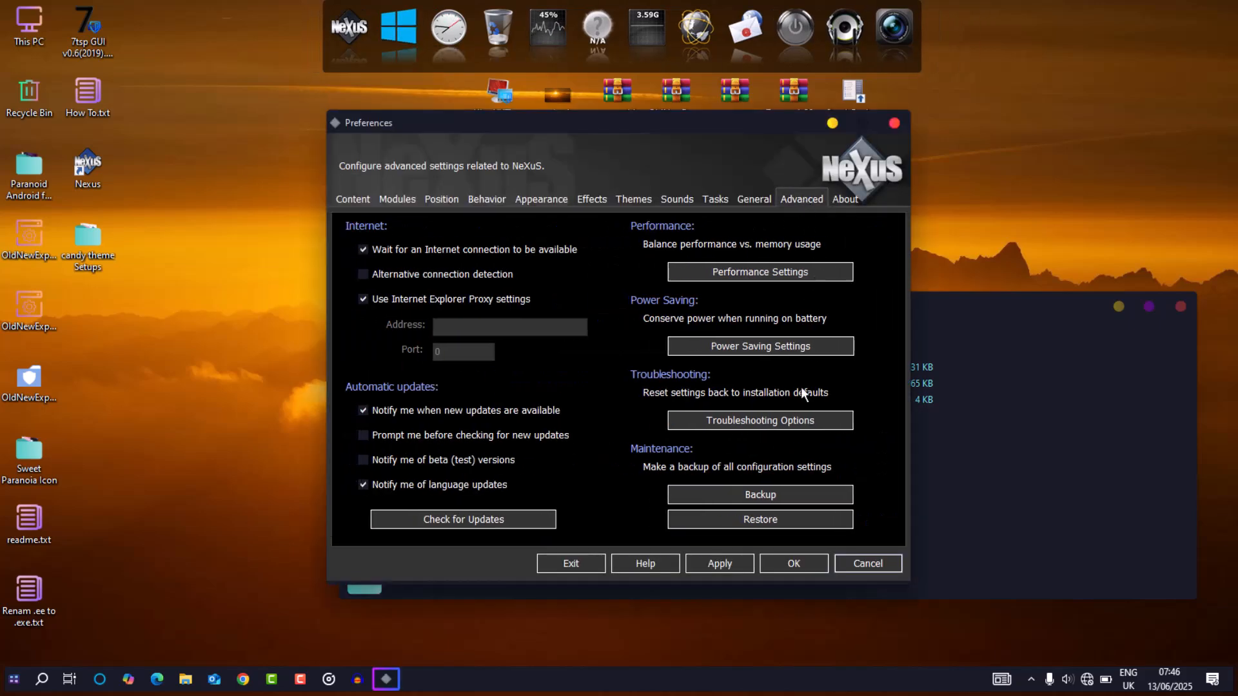
pyautogui.click(758, 518)
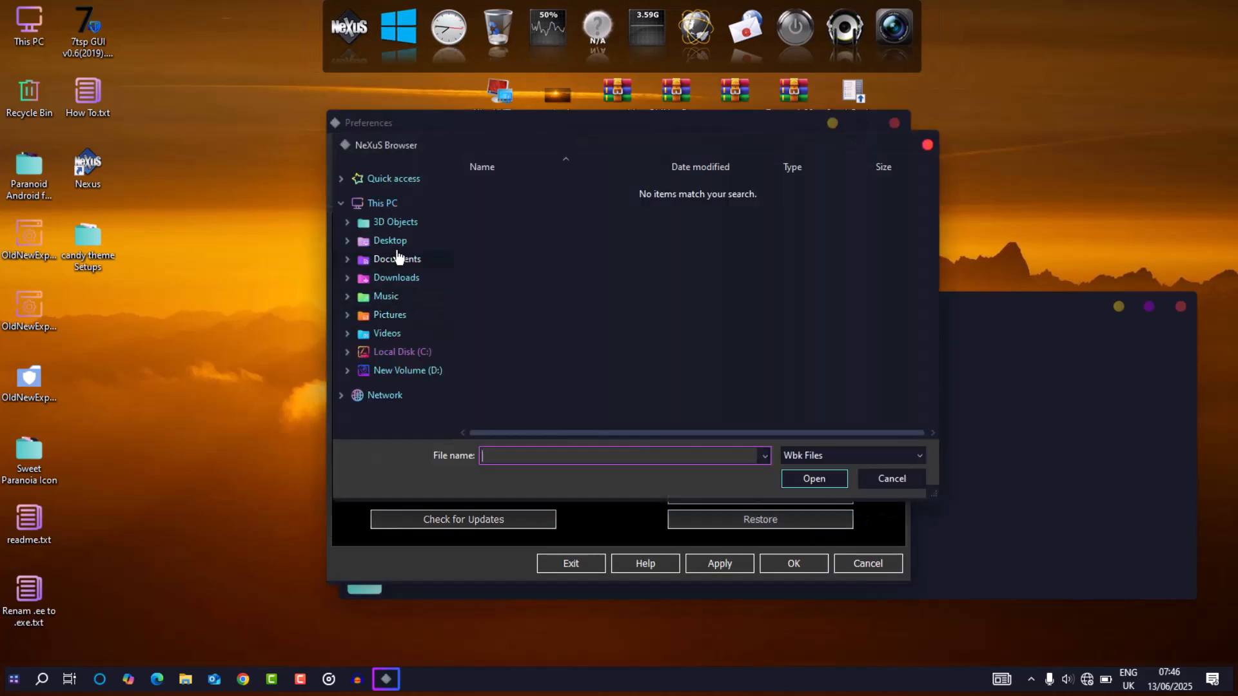
pyautogui.click(390, 241)
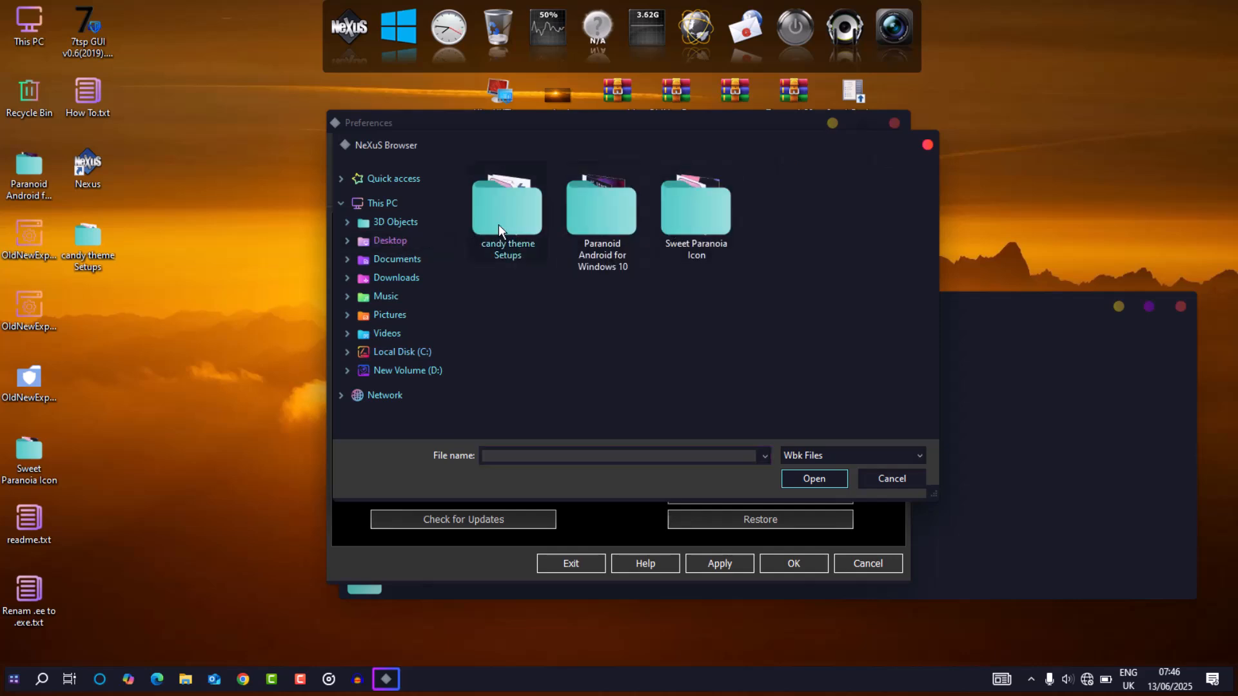
pyautogui.click(891, 478)
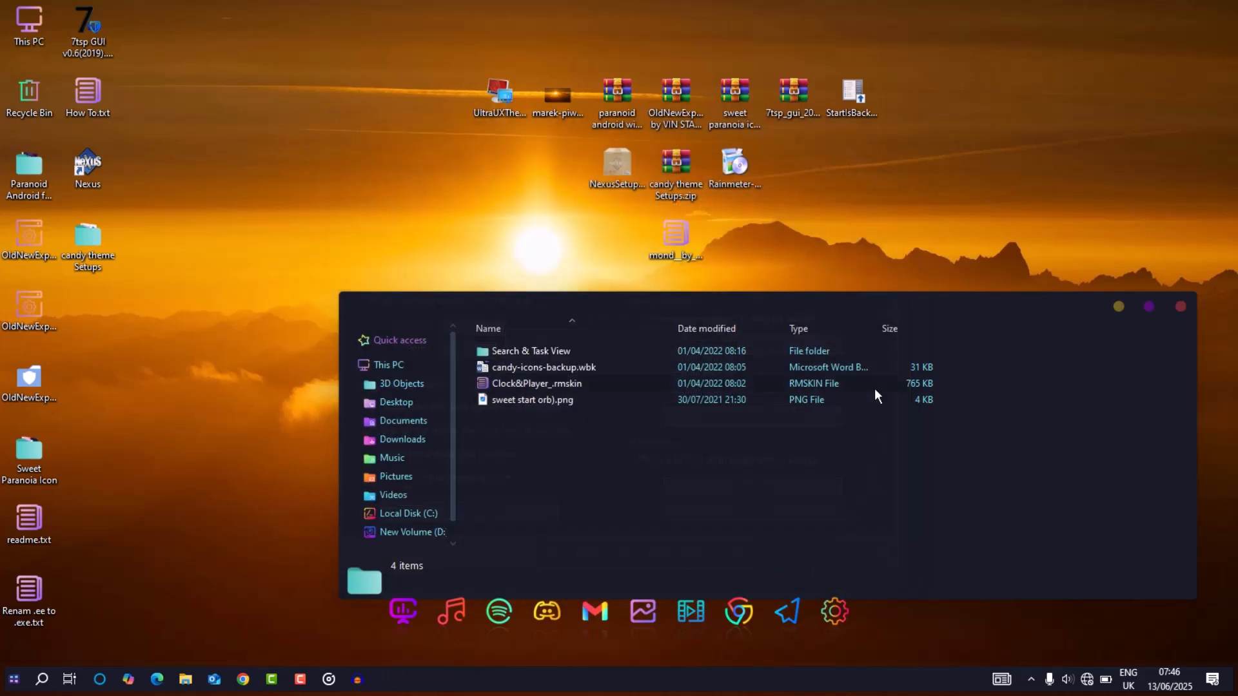
# - Open the 2 - Search shortcut's properties in C:\candy-icons\Search & Task View
pyautogui.rightClick(530, 351)
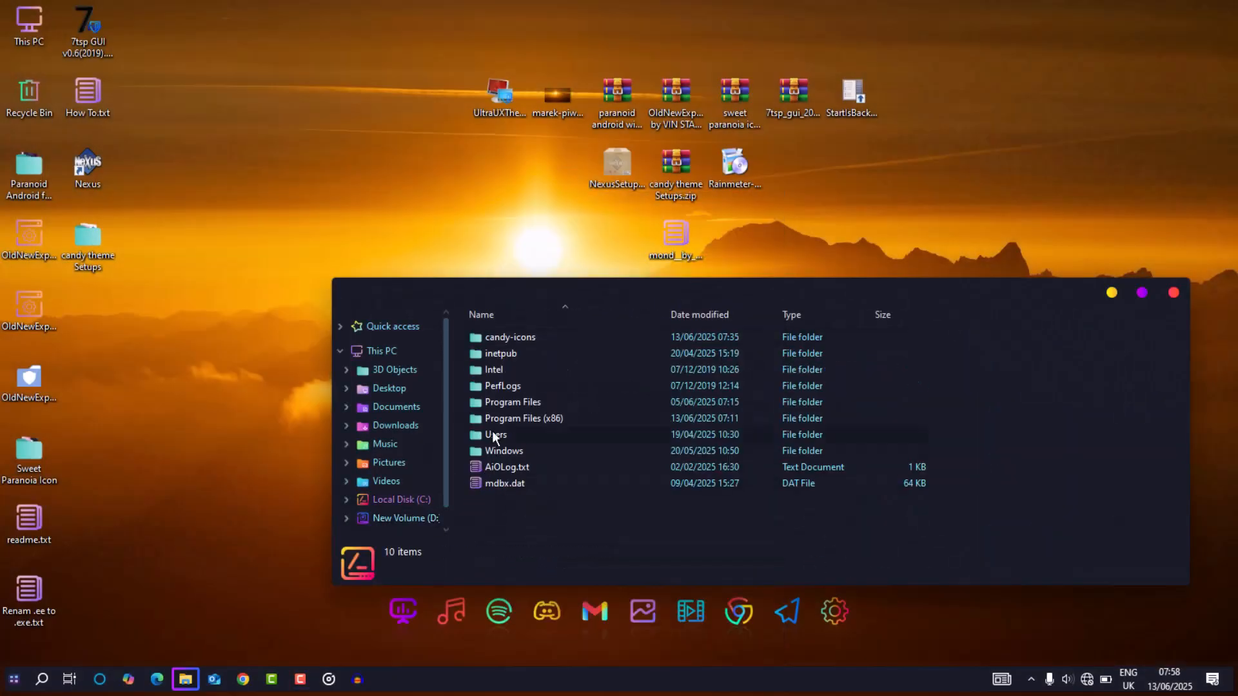
pyautogui.doubleClick(509, 337)
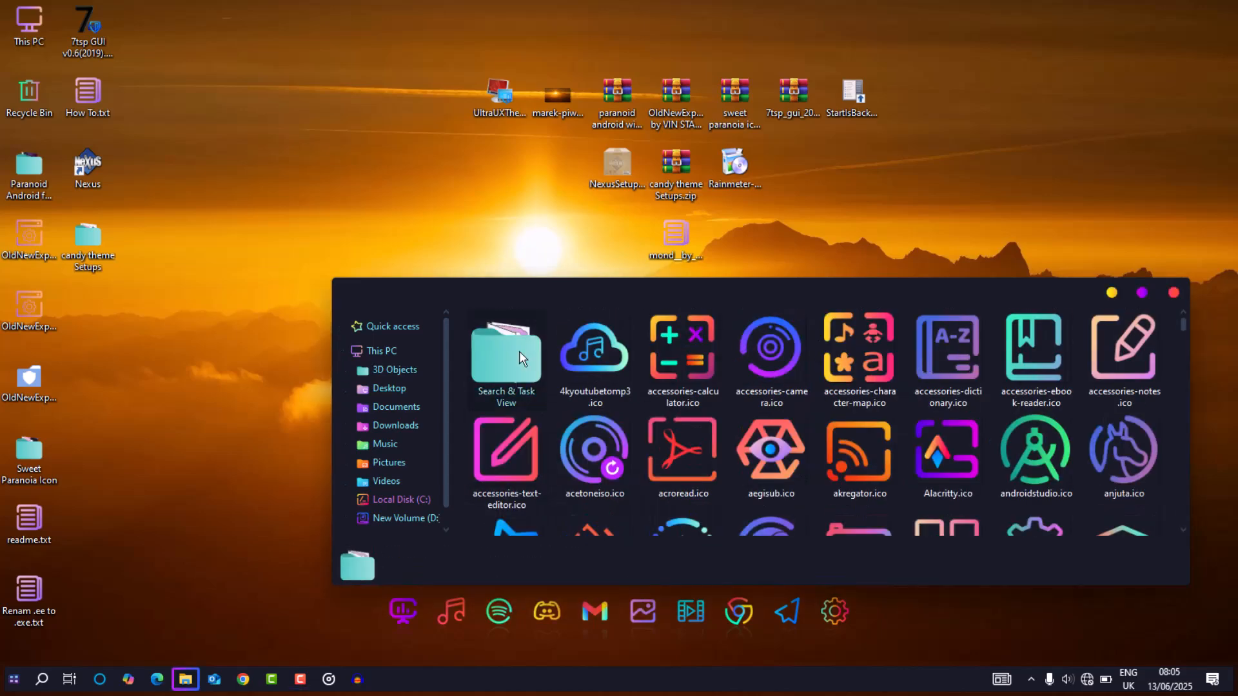
pyautogui.doubleClick(506, 347)
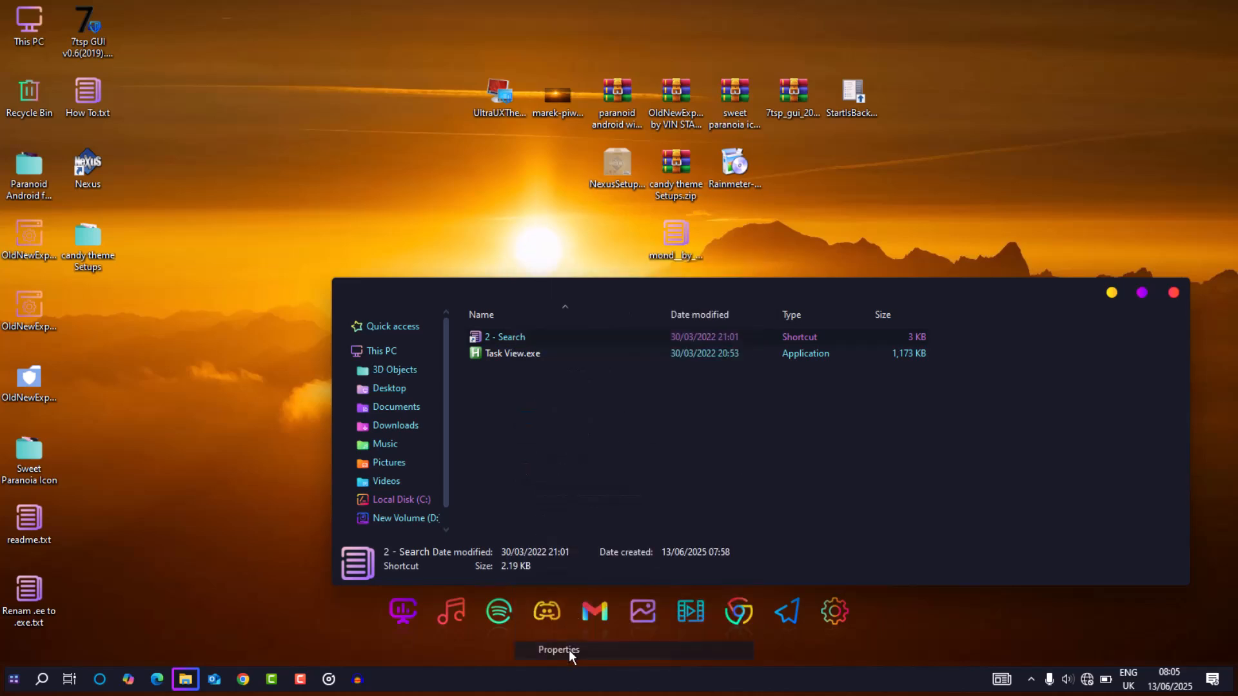
pyautogui.click(667, 528)
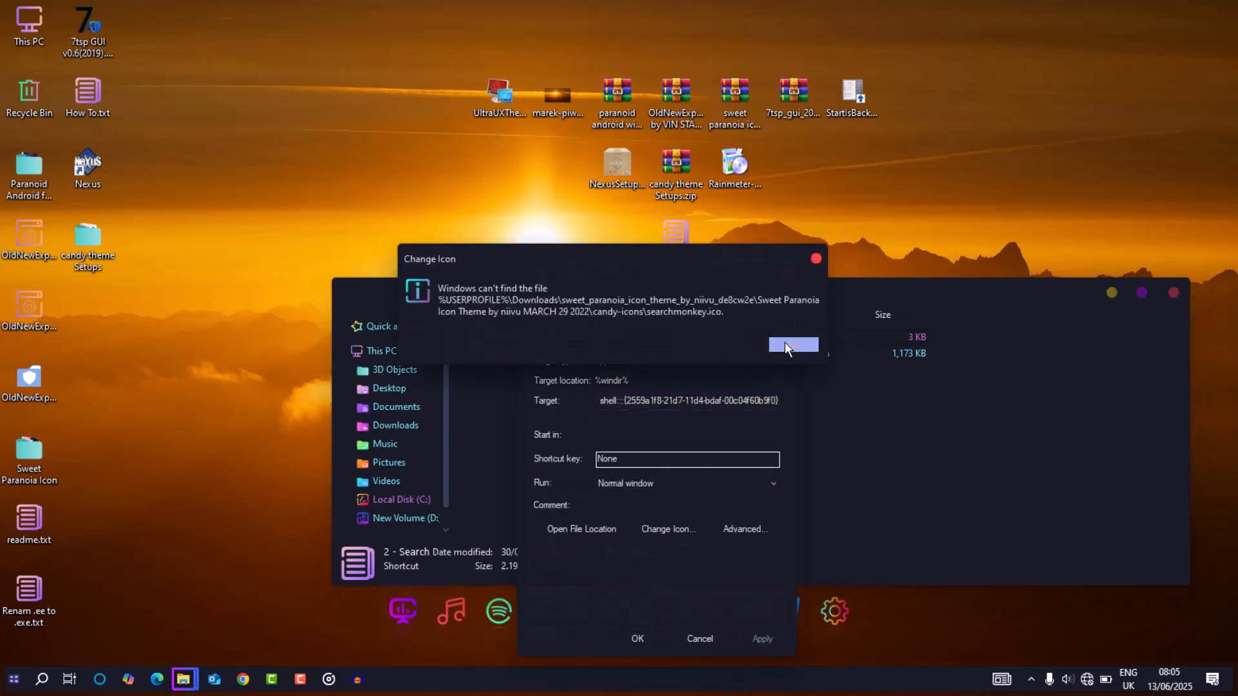
pyautogui.click(793, 345)
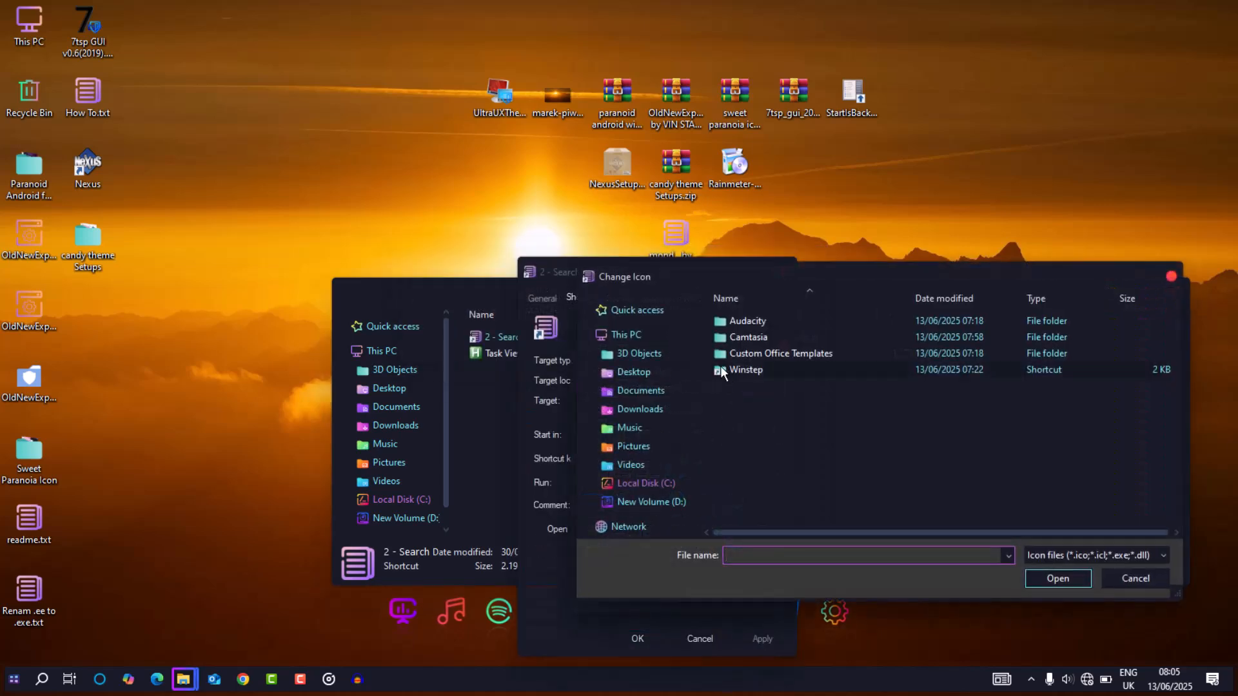
# - Give the Search shortcut the searchmonkey.ico icon from candy-icons
pyautogui.doubleClick(747, 370)
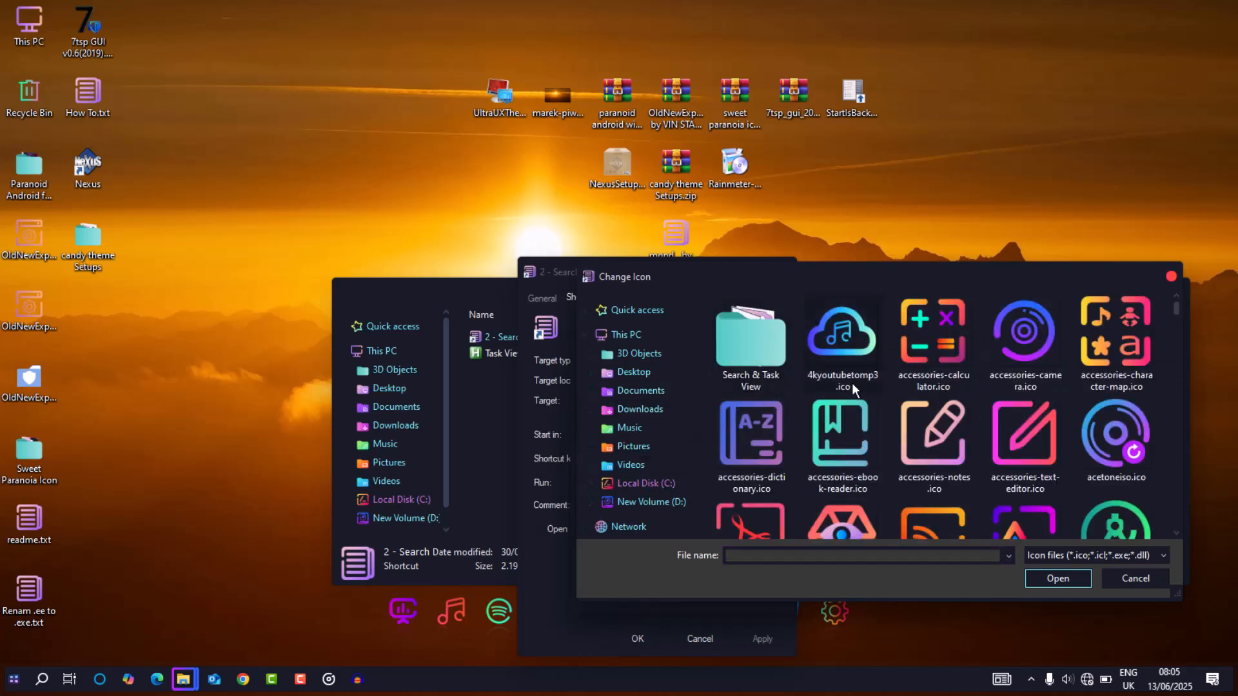
pyautogui.write('sear')
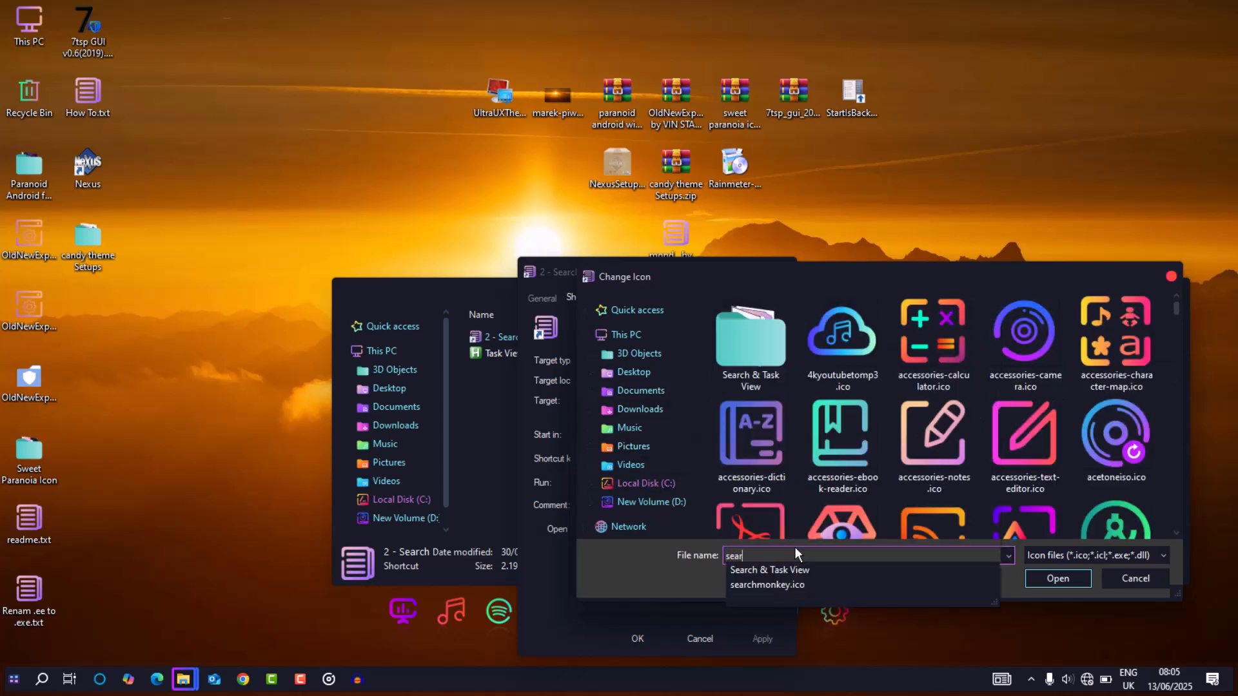
pyautogui.click(768, 584)
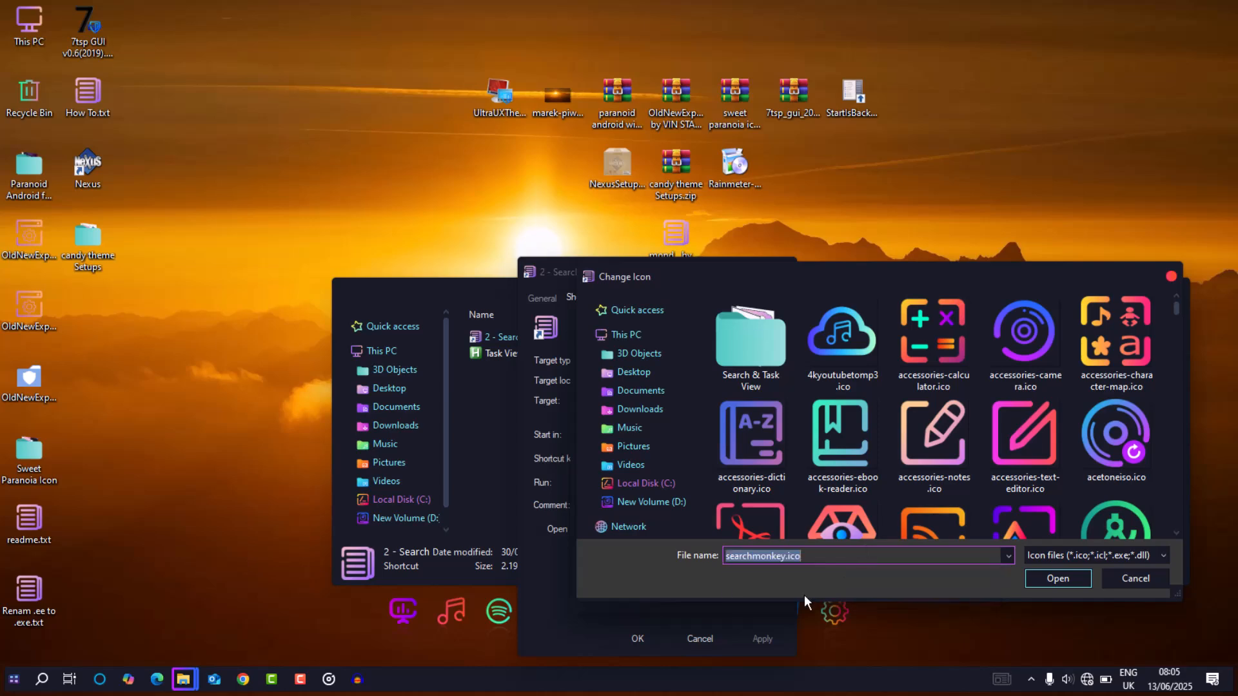
pyautogui.click(1134, 578)
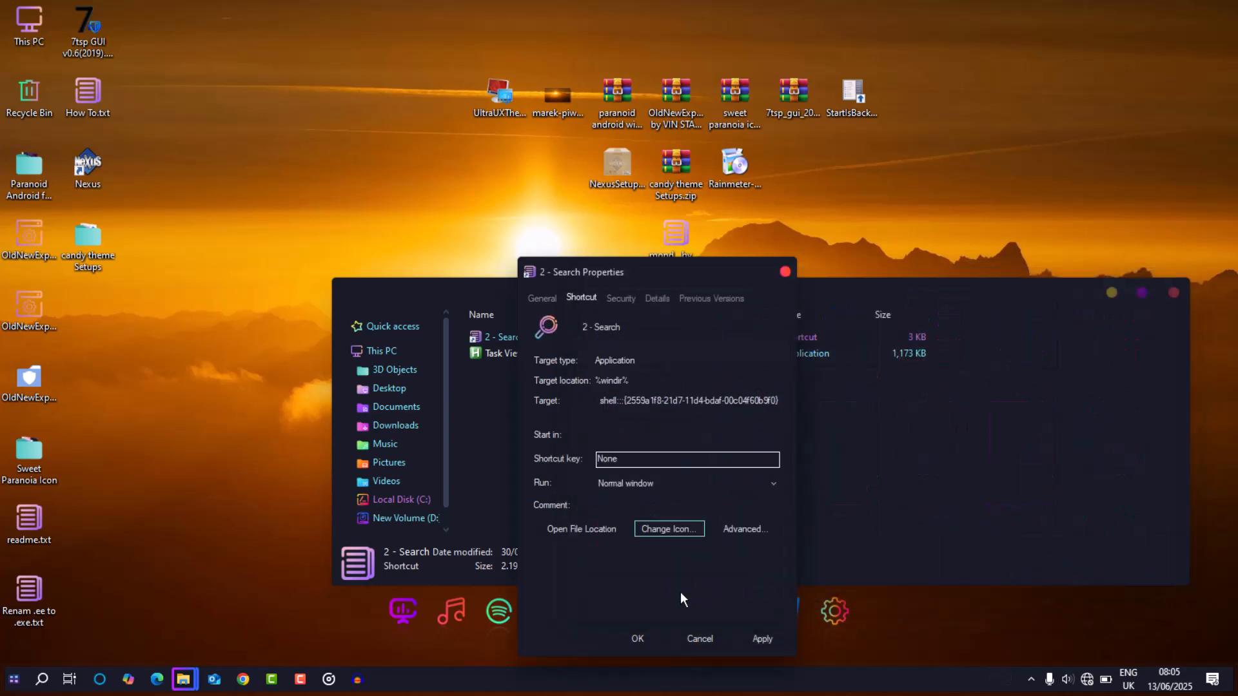
pyautogui.click(636, 638)
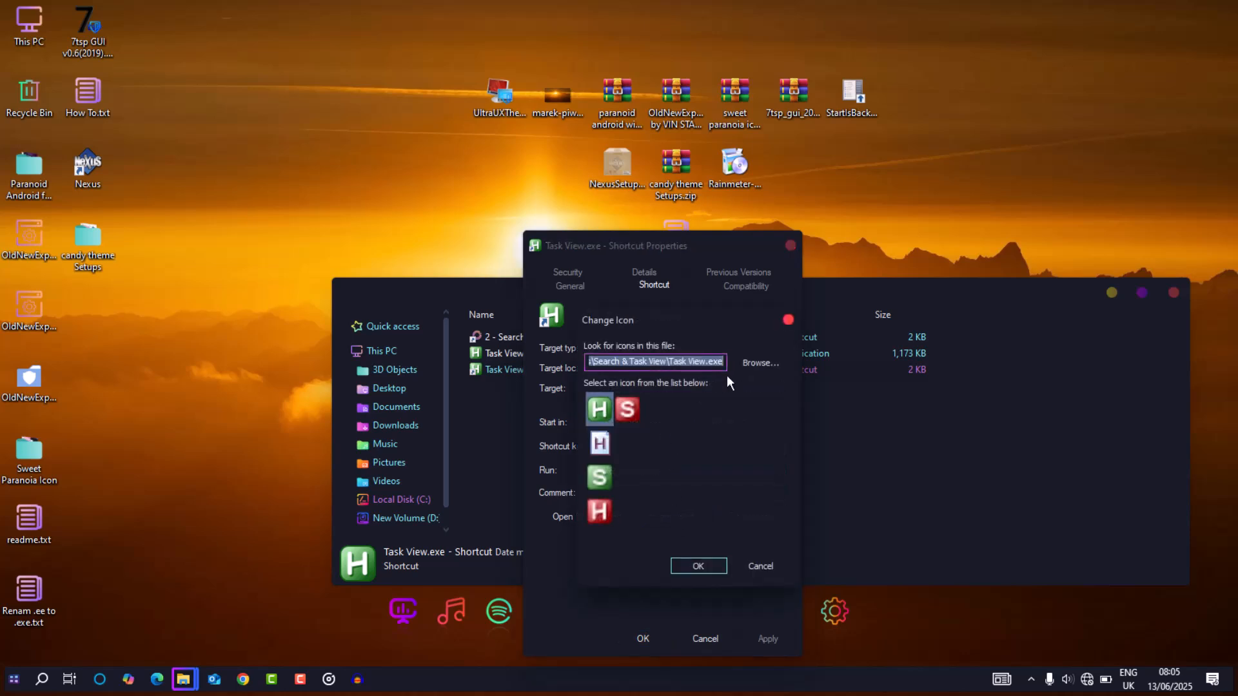
# - Give the Task View.exe shortcut the onlyoffice.ico icon from candy-icons
pyautogui.click(758, 362)
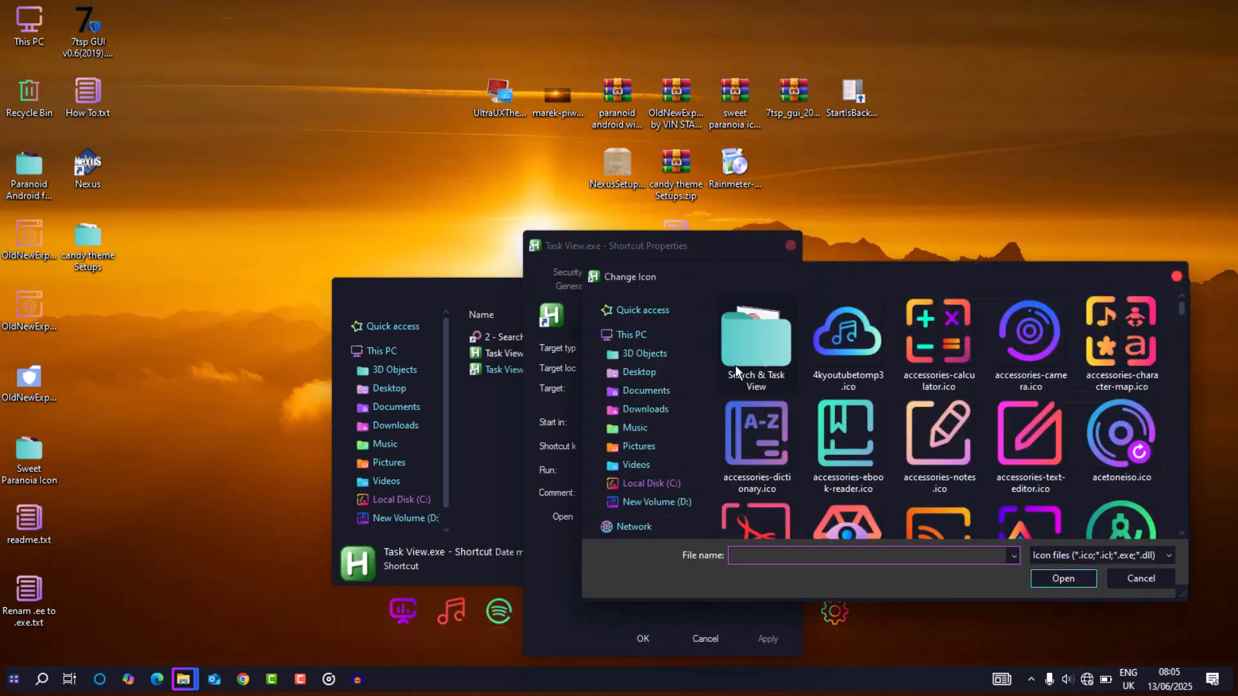
pyautogui.write('only')
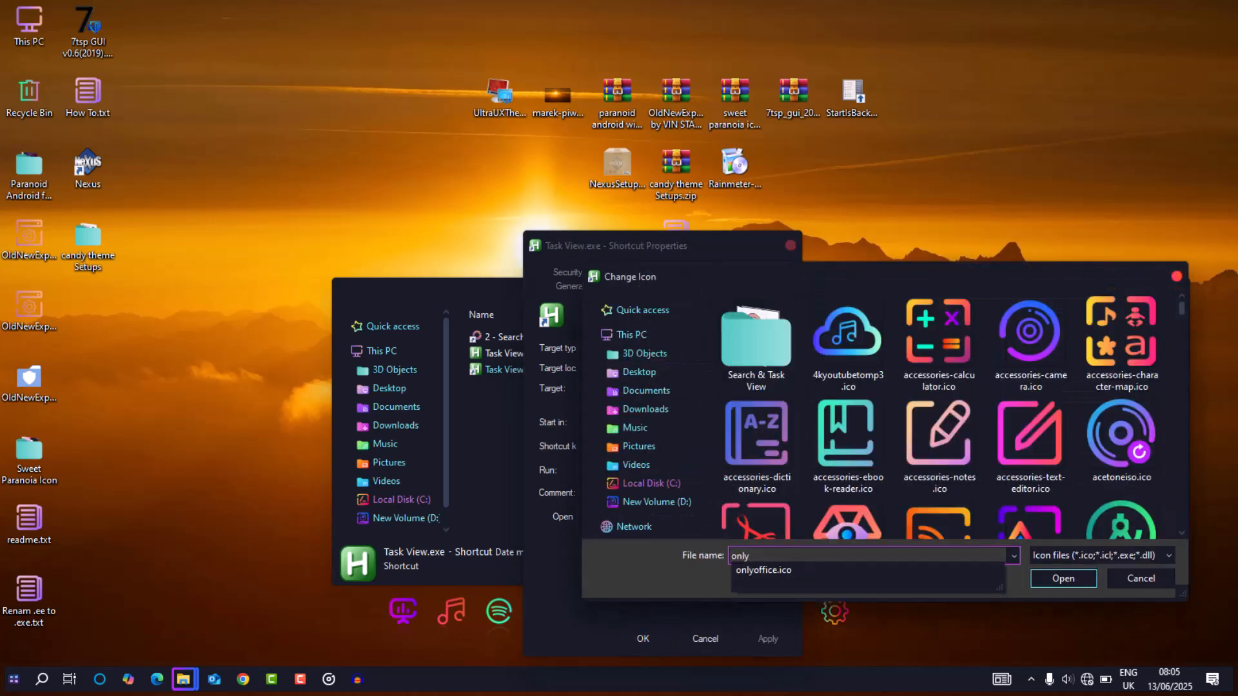
pyautogui.click(1061, 577)
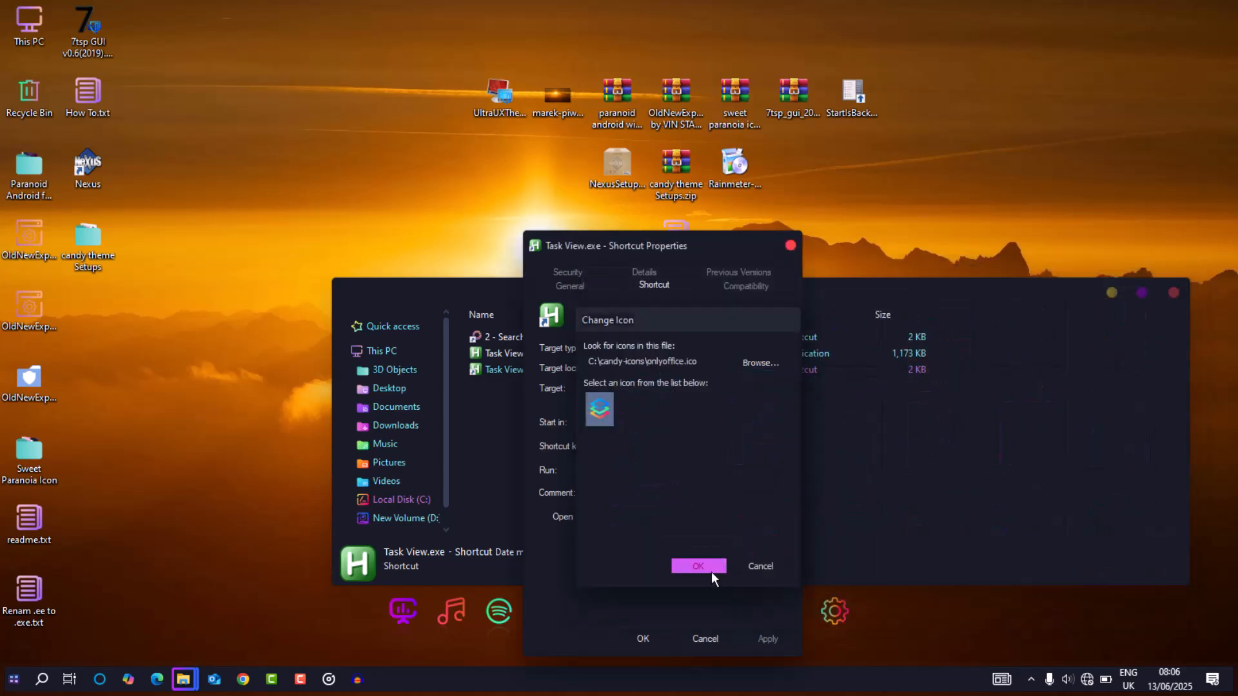
pyautogui.click(698, 566)
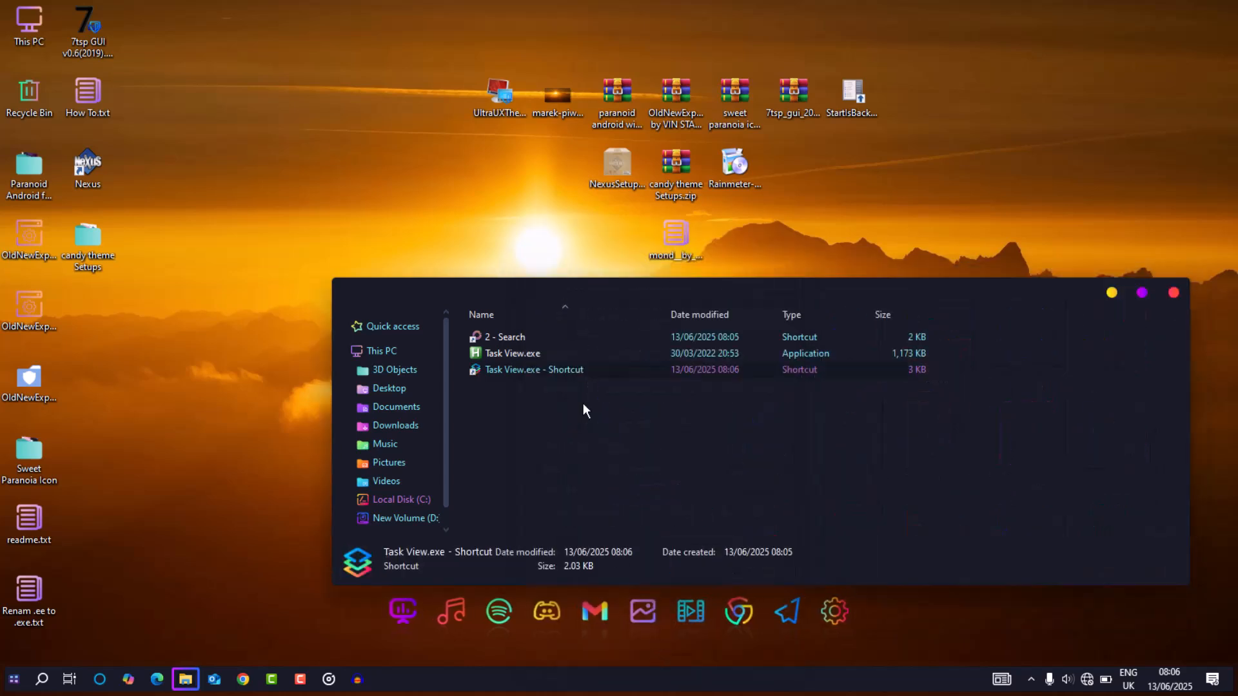
# - Pin the candy-styled Search shortcut to the taskbar and browse the candy-icons folder
pyautogui.rightClick(553, 680)
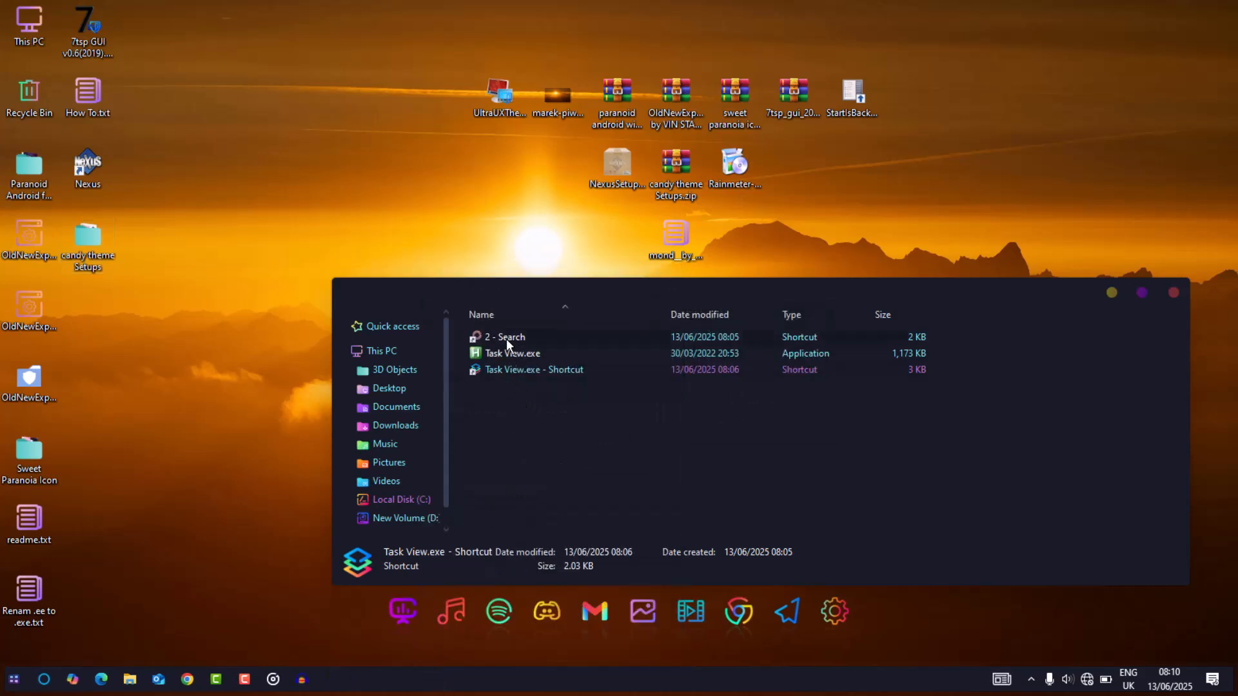
pyautogui.click(506, 336)
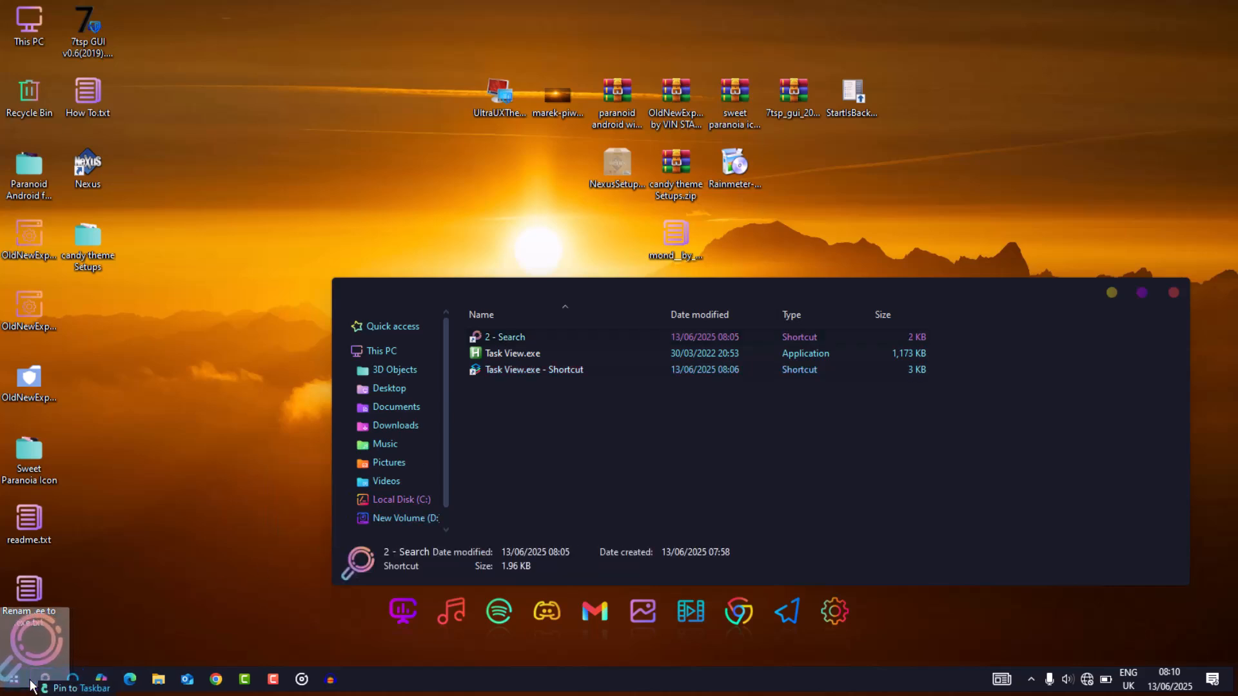
pyautogui.click(534, 370)
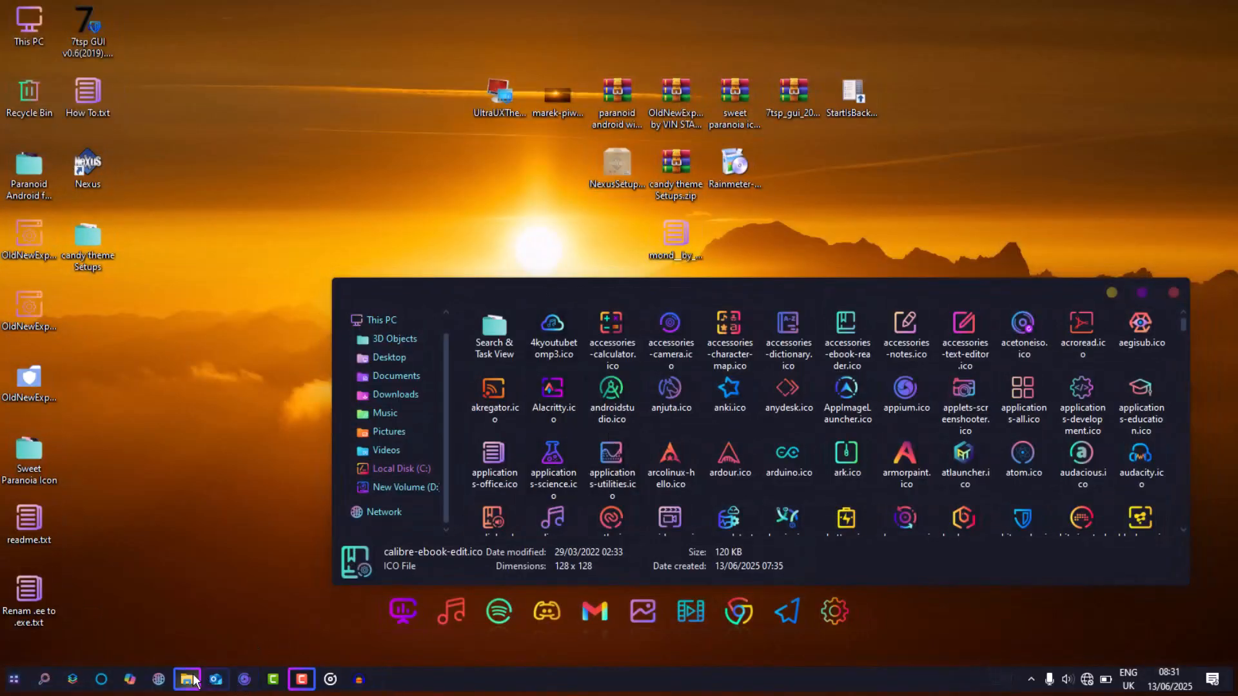
pyautogui.moveTo(187, 680)
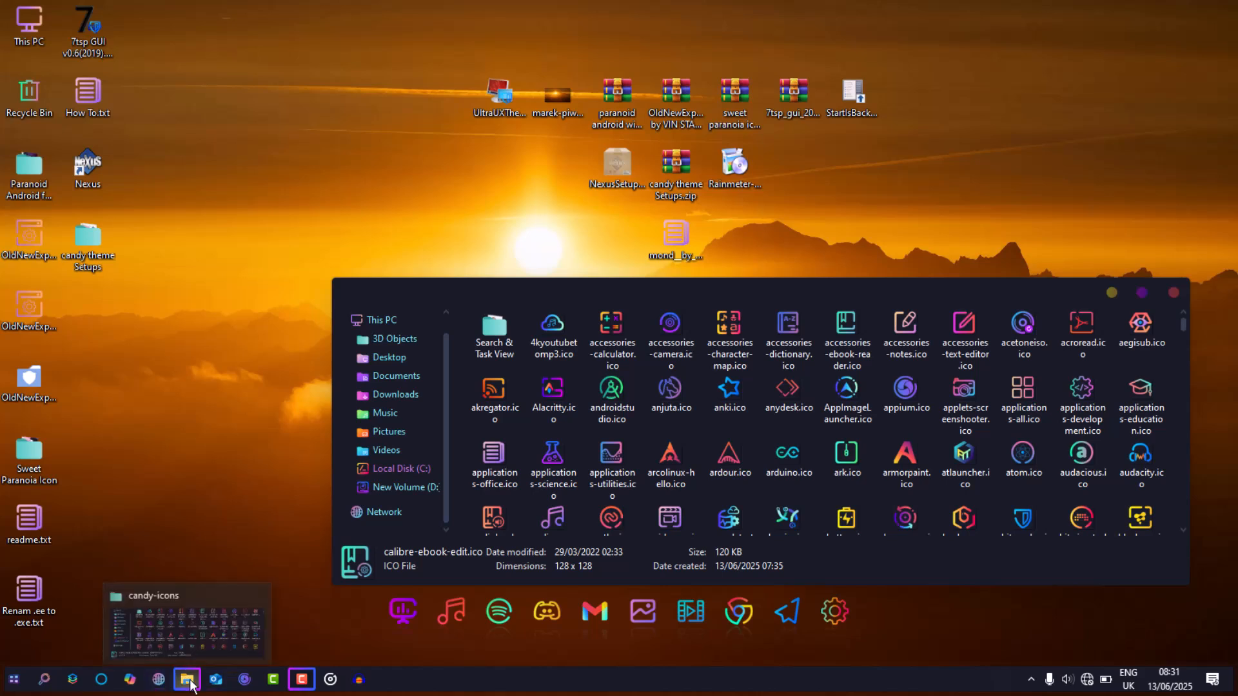
pyautogui.moveTo(100, 679)
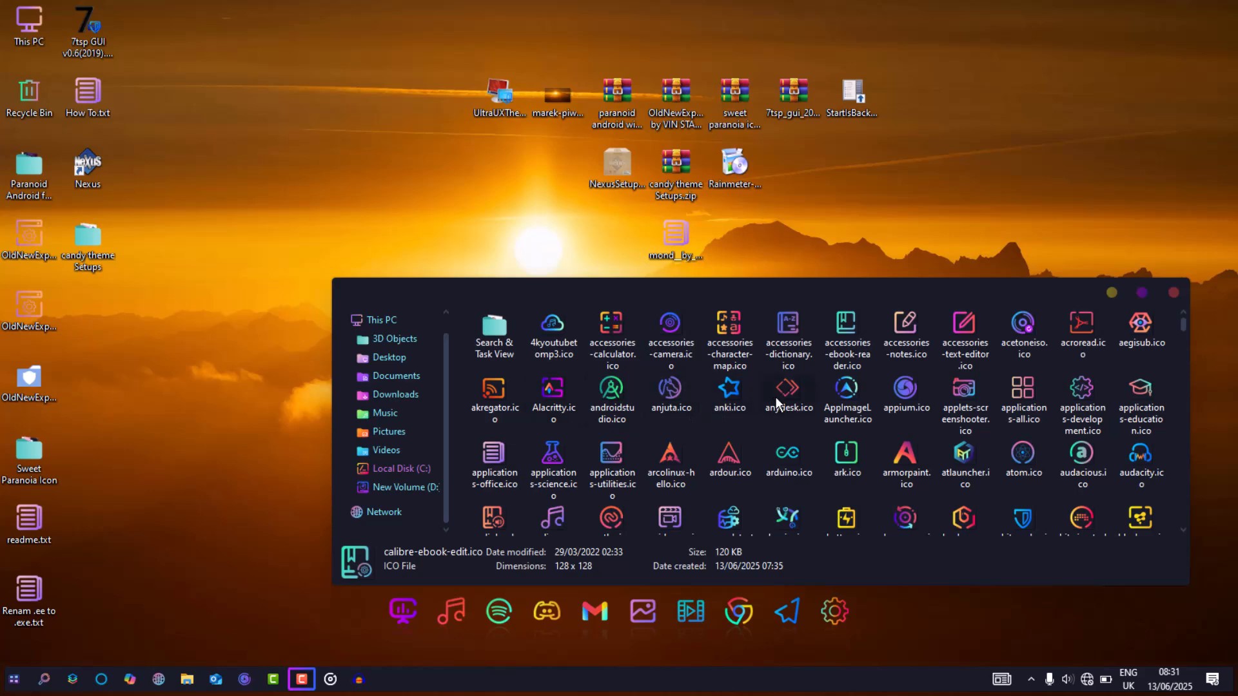
pyautogui.scroll(-3)
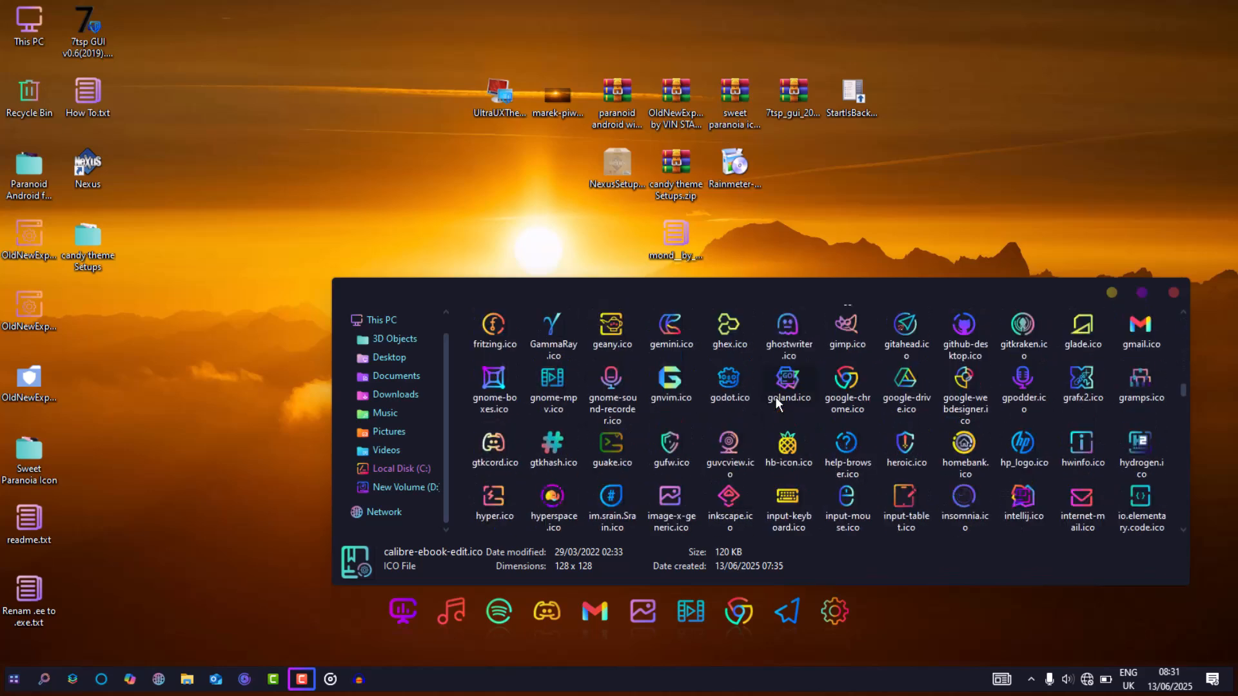
# - Set 'sweet start orb).png' as StartIsBack's custom start button image via Properties > Appearance
pyautogui.rightClick(13, 680)
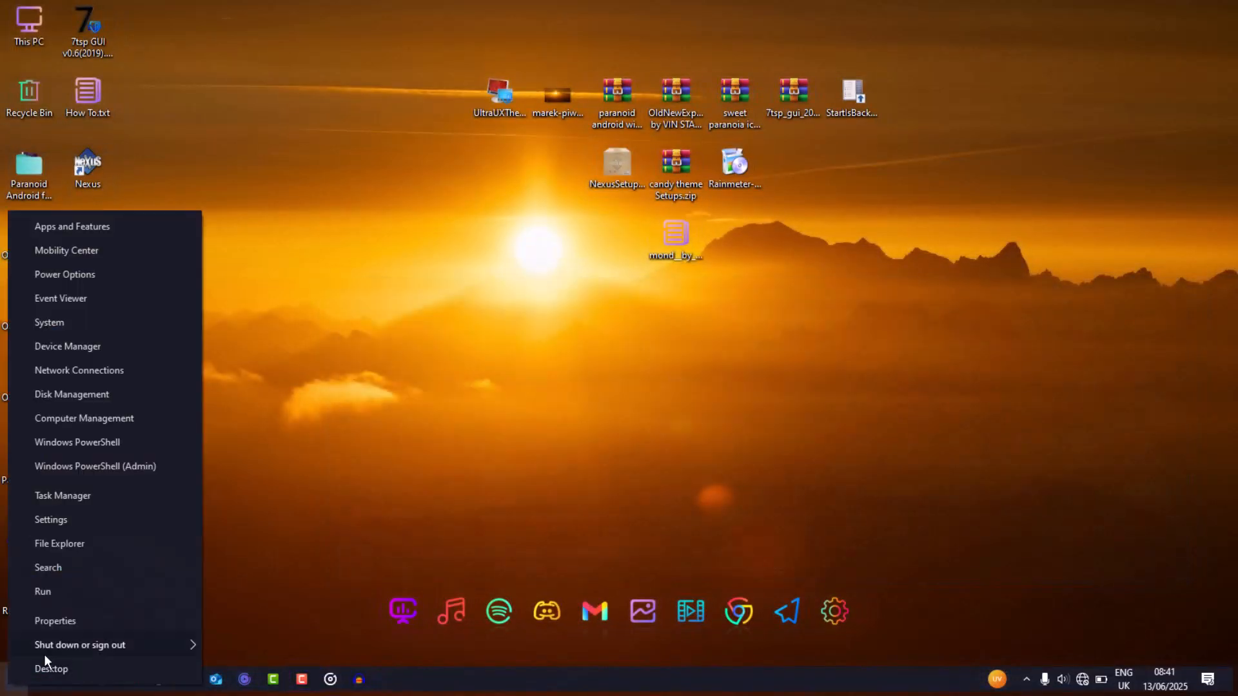
pyautogui.click(55, 620)
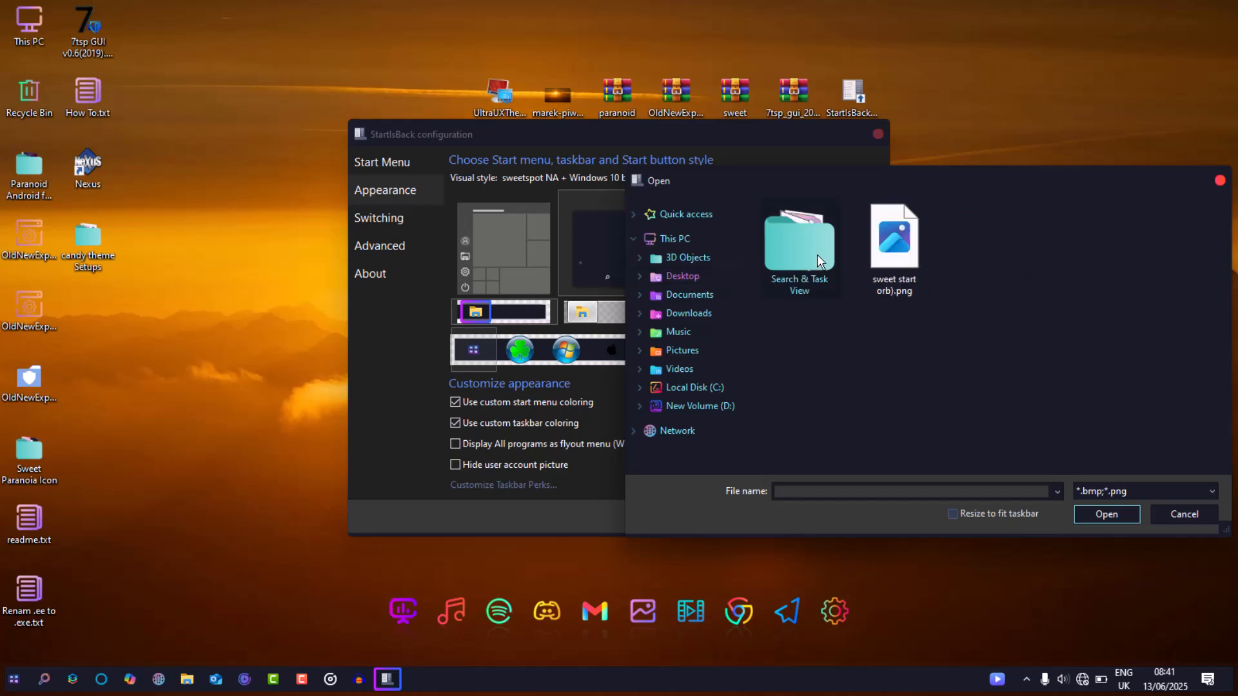
pyautogui.click(893, 237)
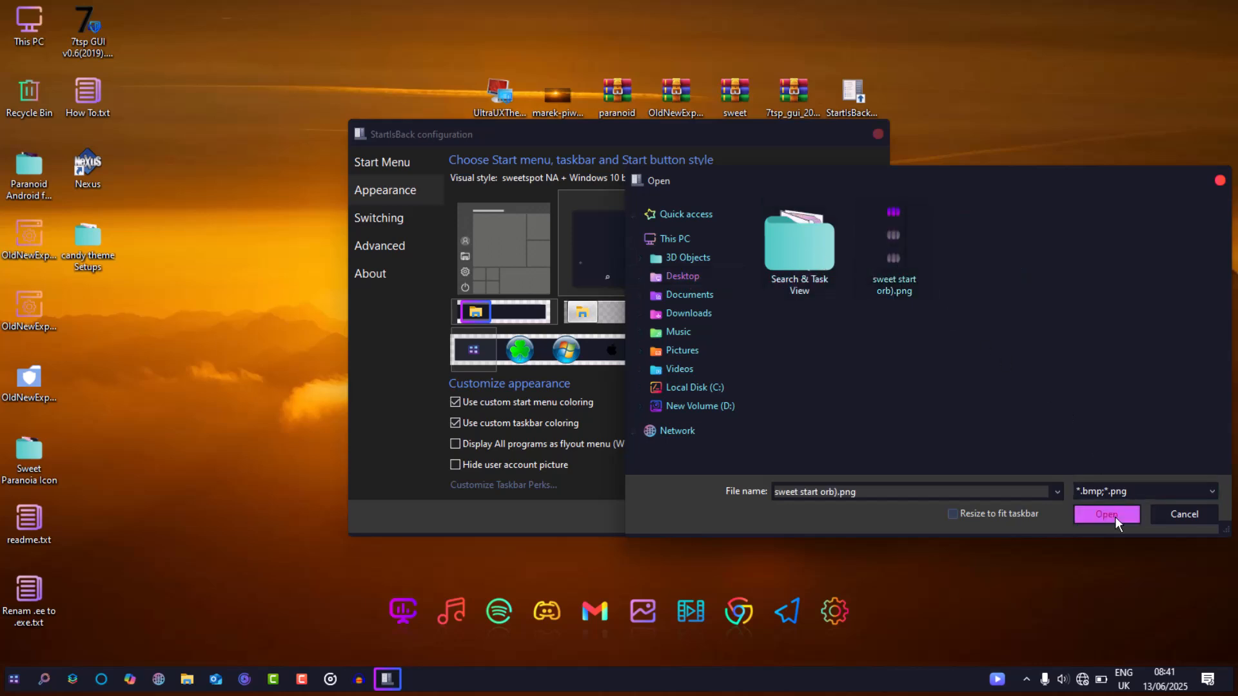
pyautogui.click(1106, 515)
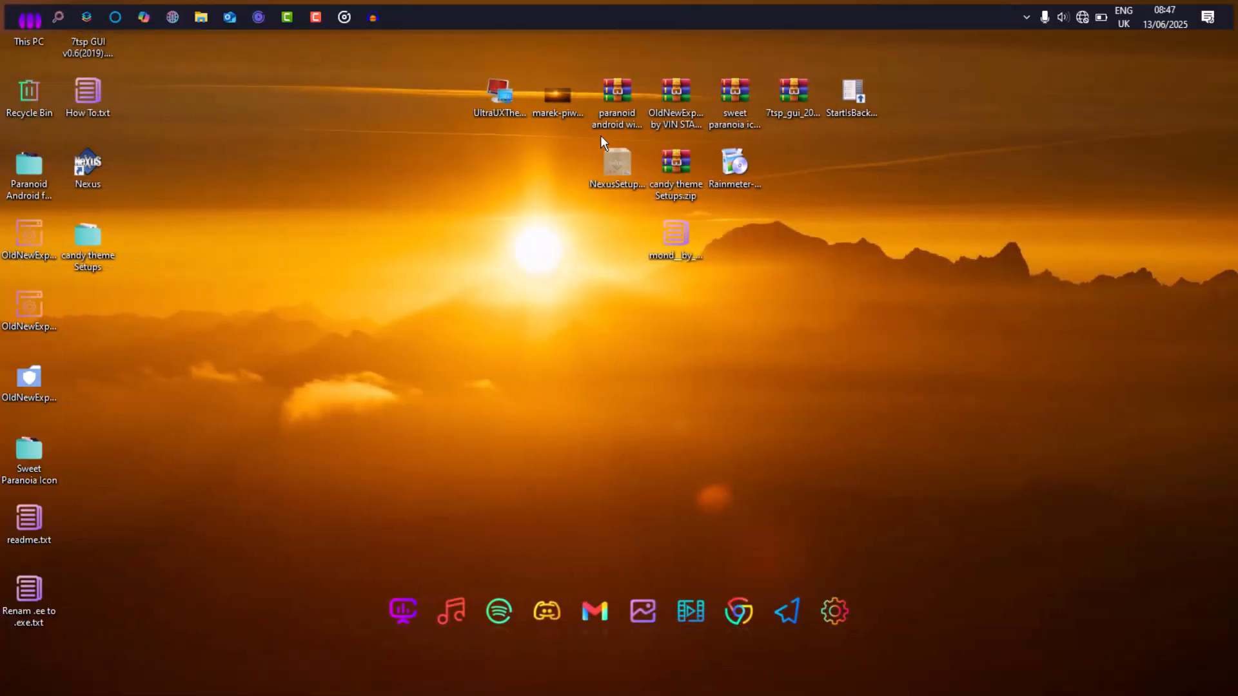
# - Install the Mond .rmskin package without applying its included layout
pyautogui.doubleClick(734, 164)
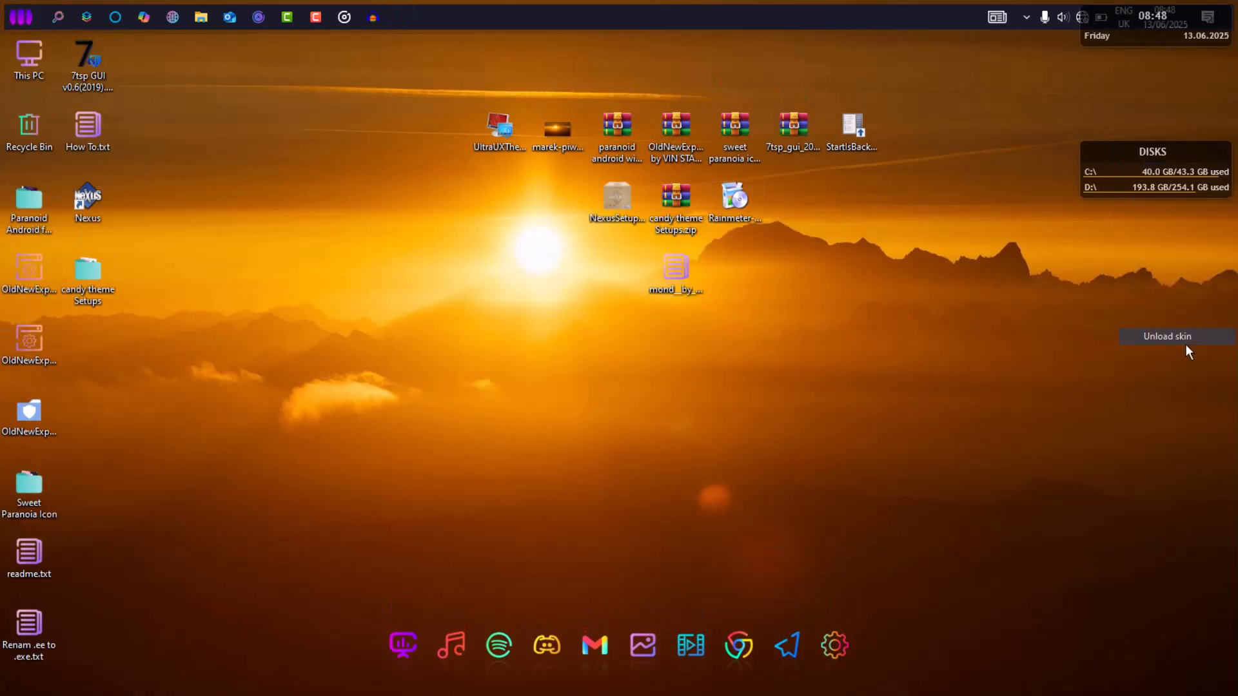
pyautogui.doubleClick(674, 272)
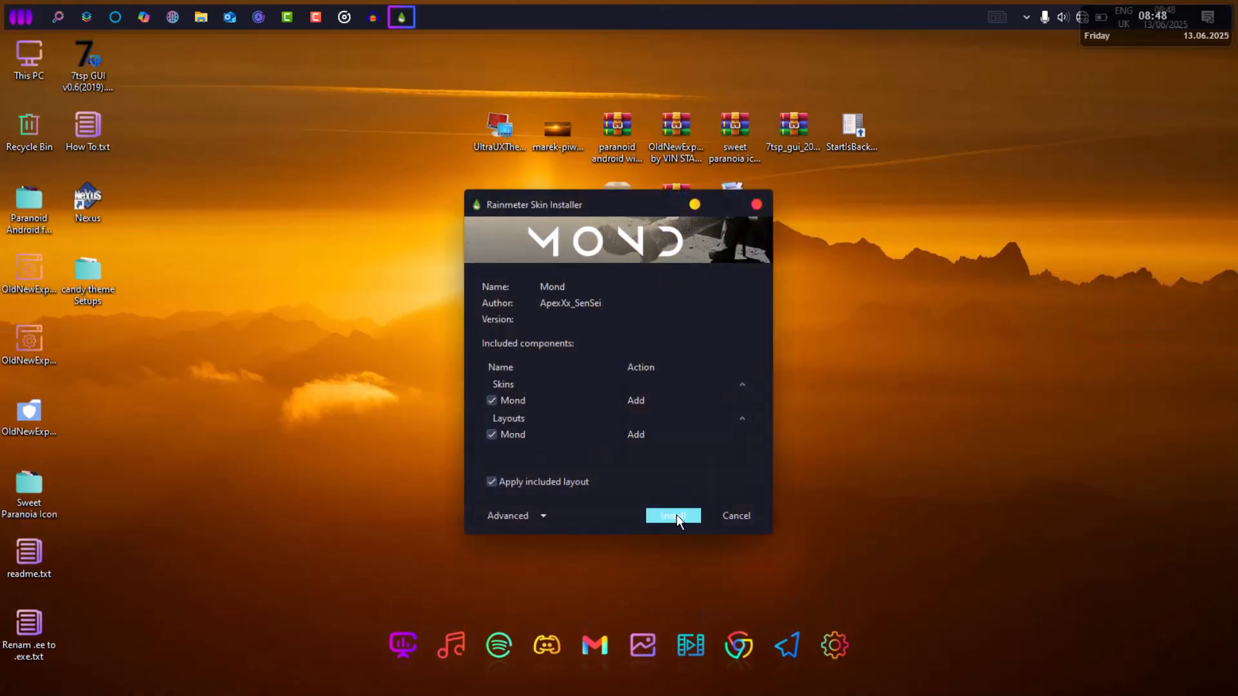
pyautogui.click(491, 481)
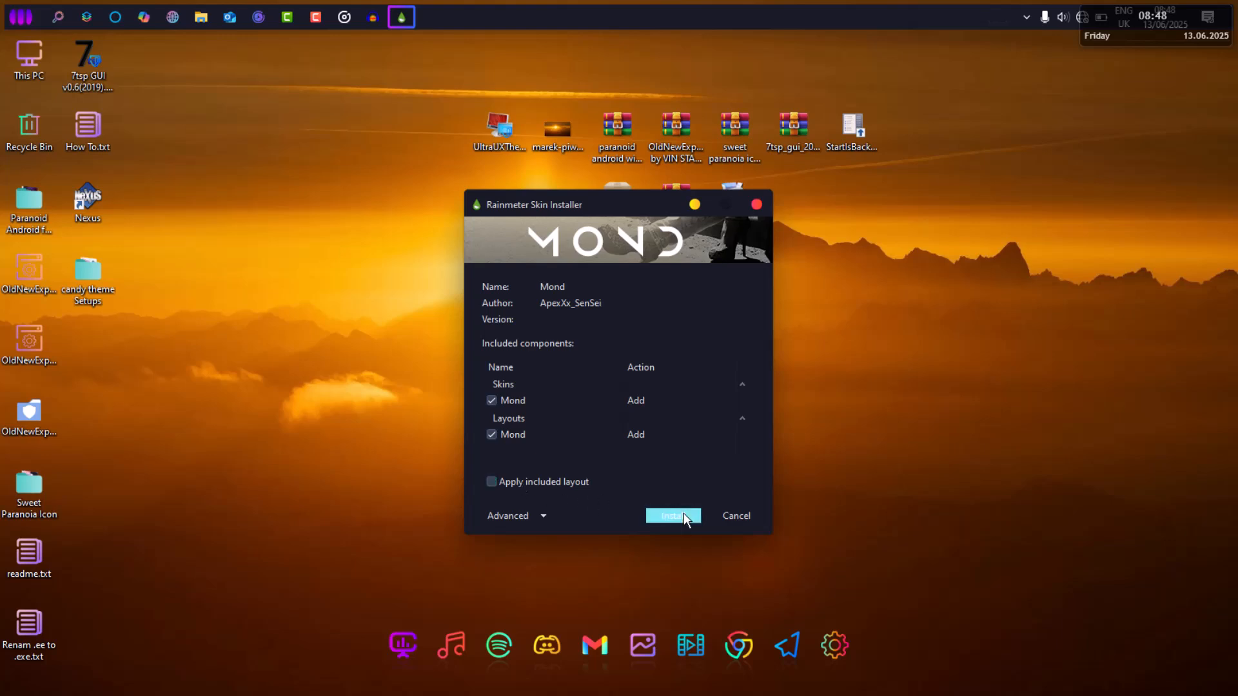
pyautogui.click(672, 516)
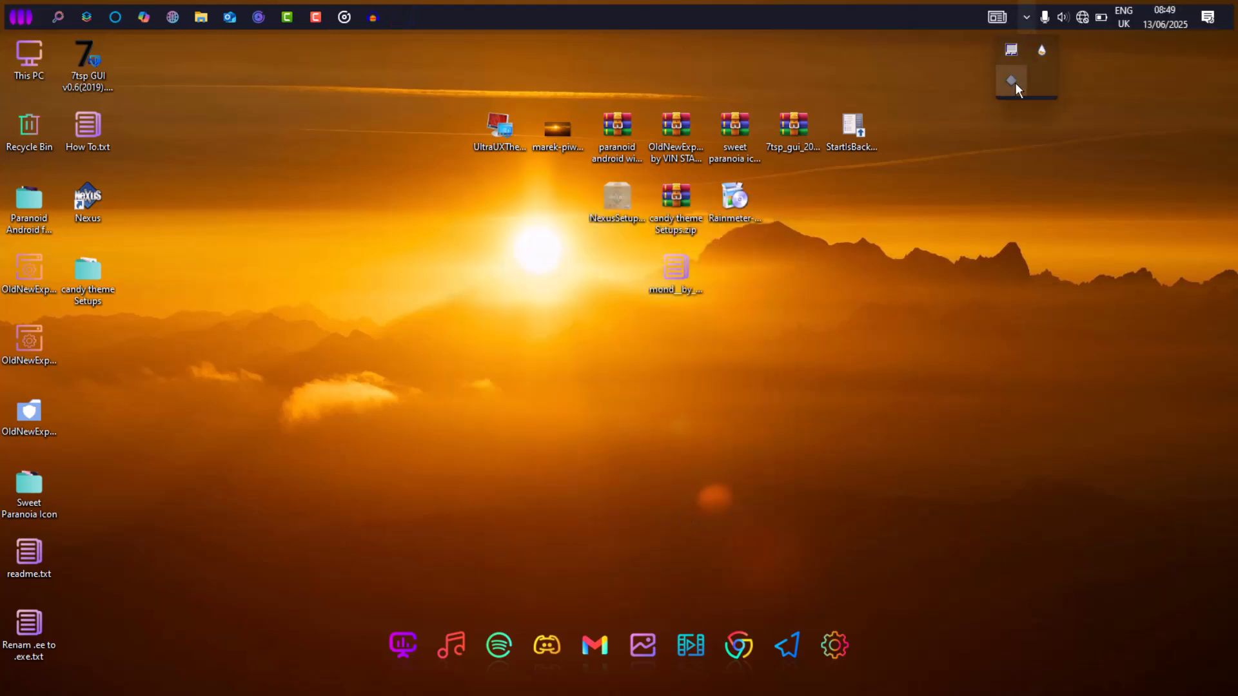
# - Load Mond\Clock\Clock.ini from Manage Rainmeter to show the clock on the desktop
pyautogui.click(1042, 50)
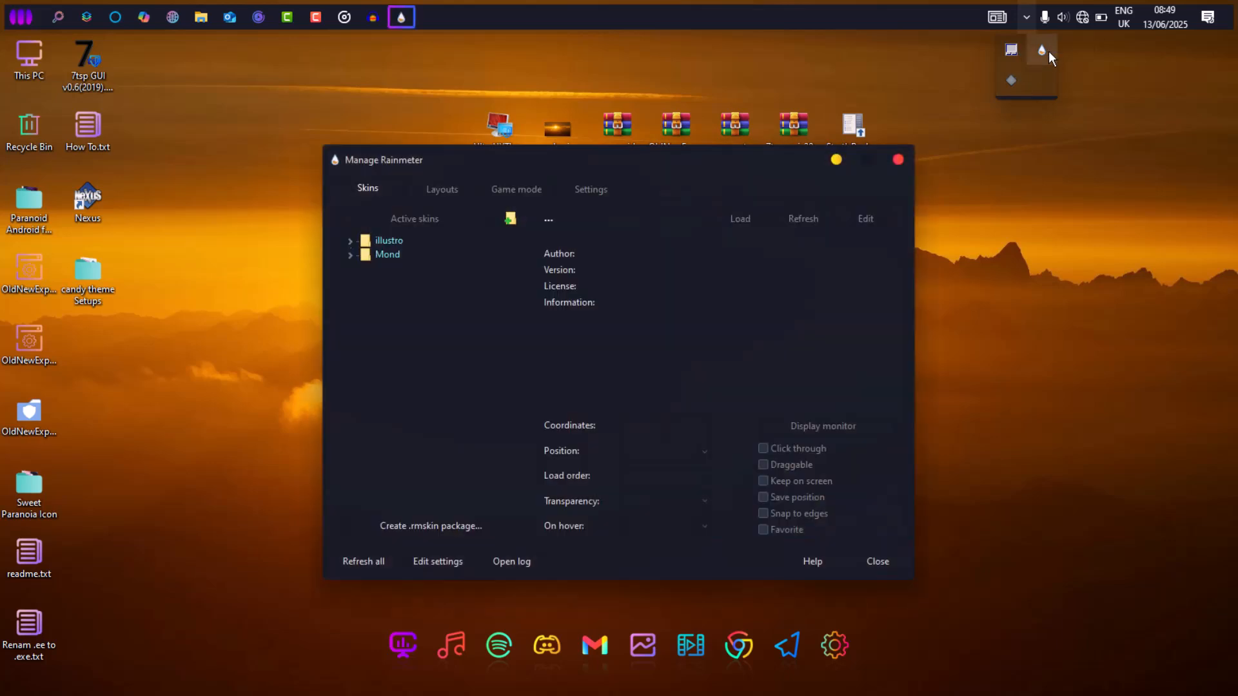
pyautogui.click(350, 254)
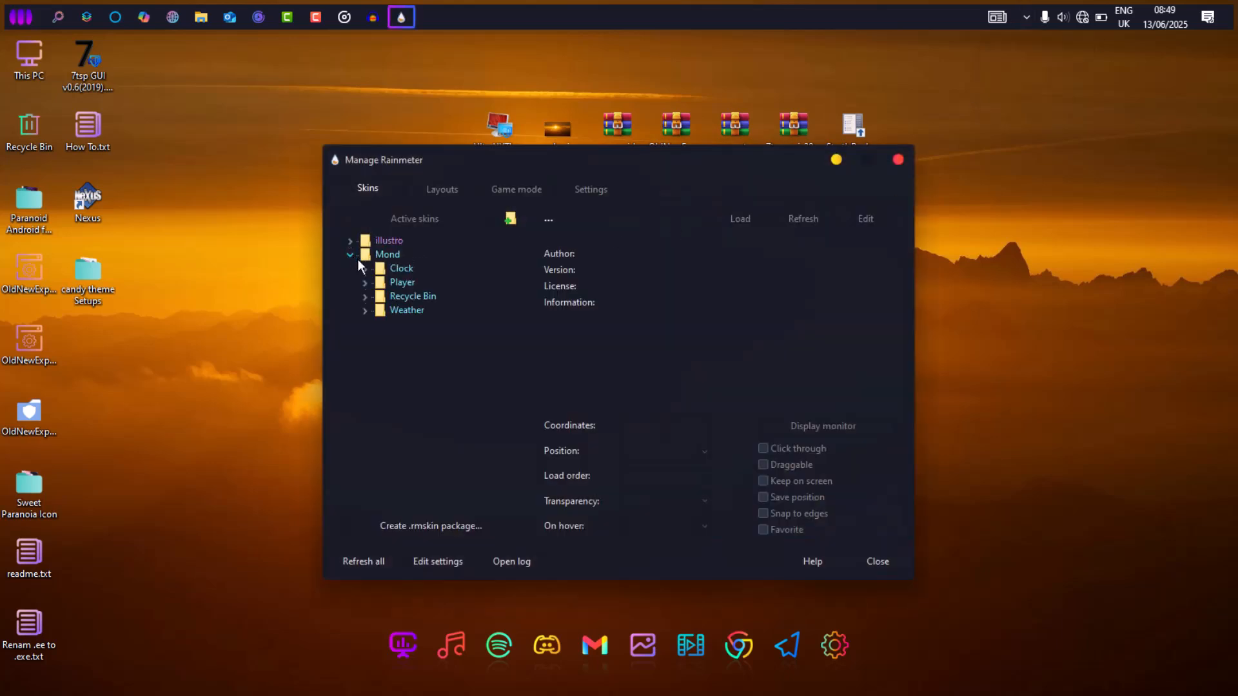
pyautogui.click(401, 268)
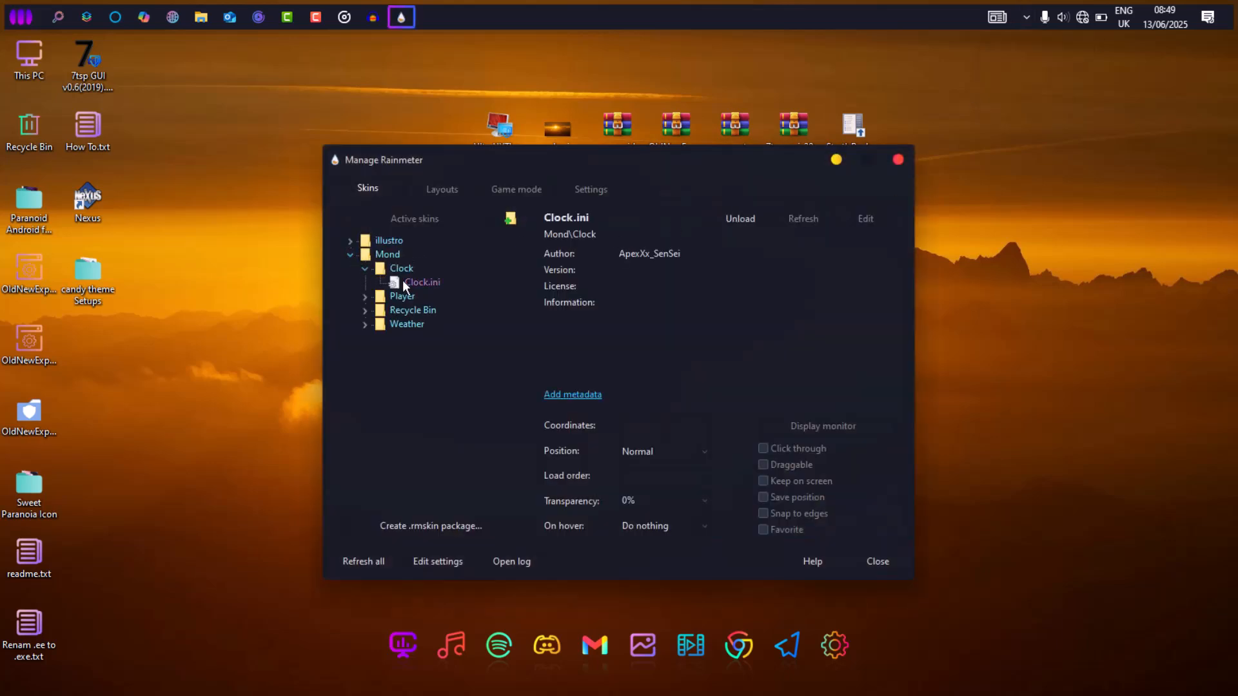
# - Hide all desktop icons by unchecking View > Show desktop icons
pyautogui.rightClick(868, 347)
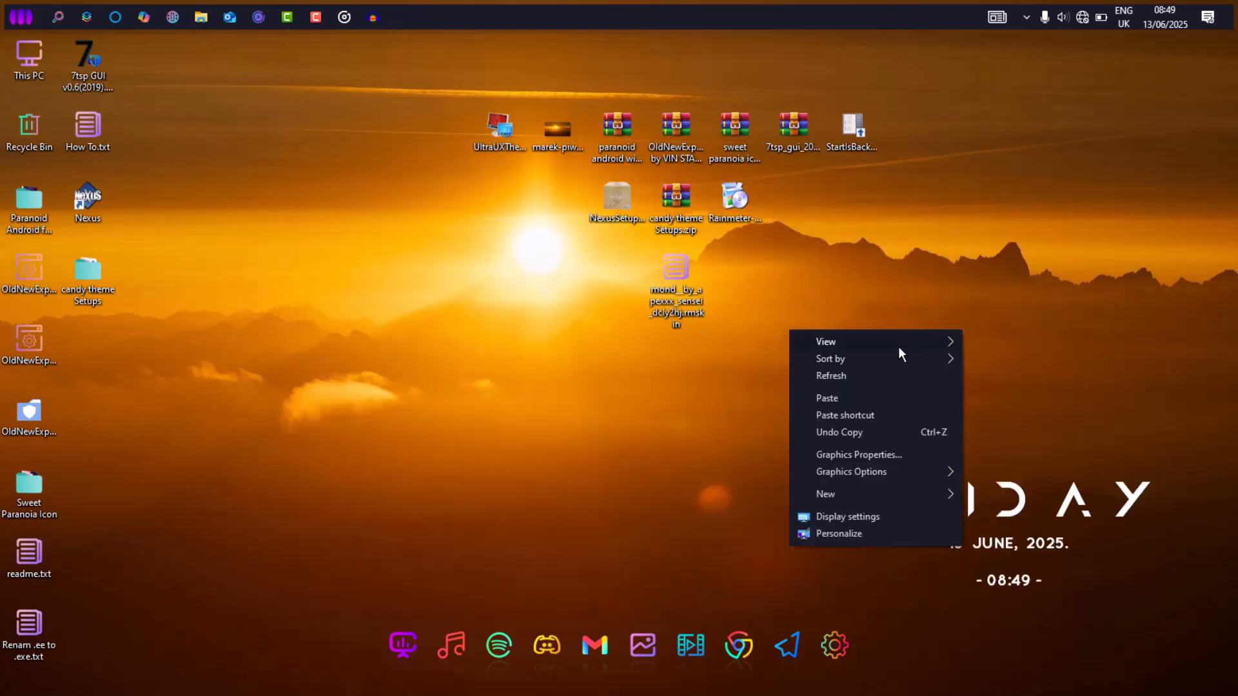
pyautogui.click(825, 341)
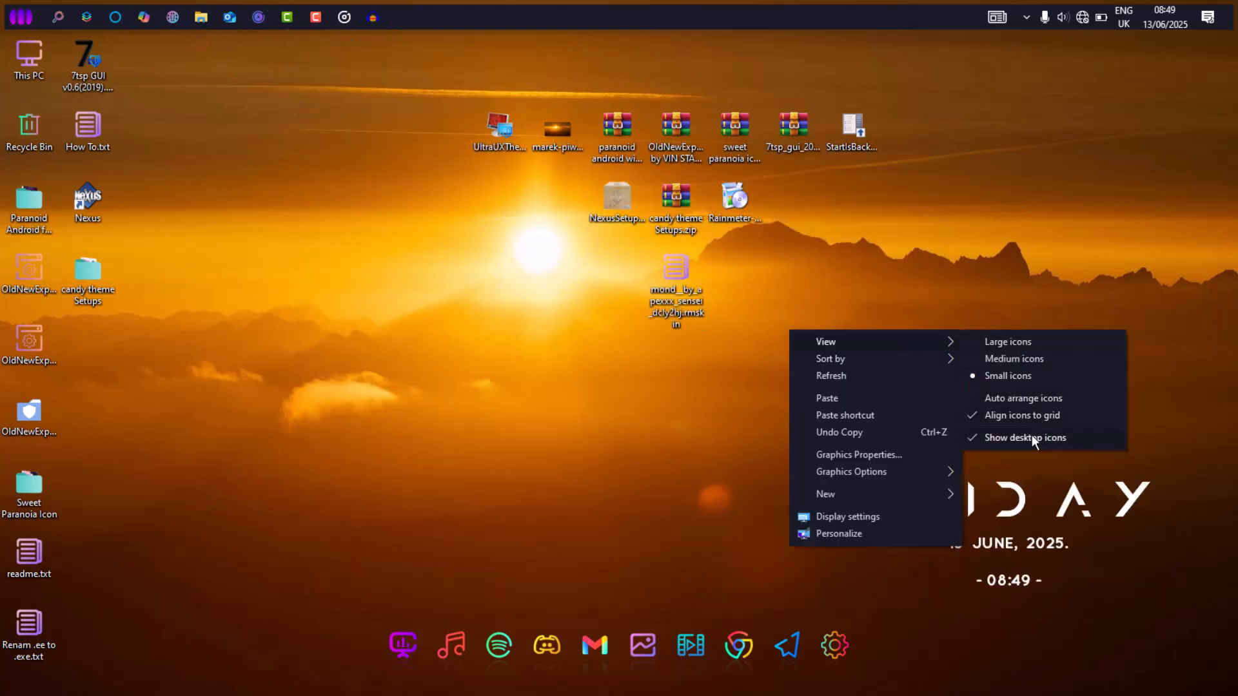
pyautogui.click(1025, 437)
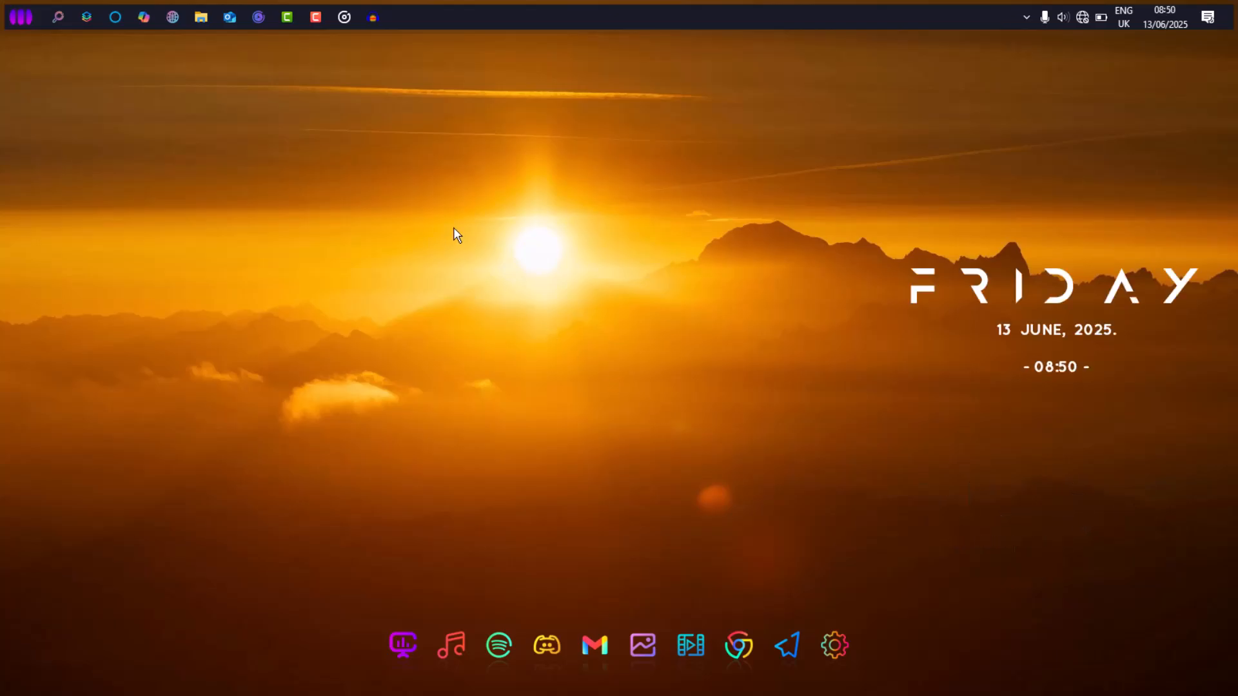
# - Browse to the Local Disk (C:) root through This PC, showing the candy-icons folder
pyautogui.click(201, 17)
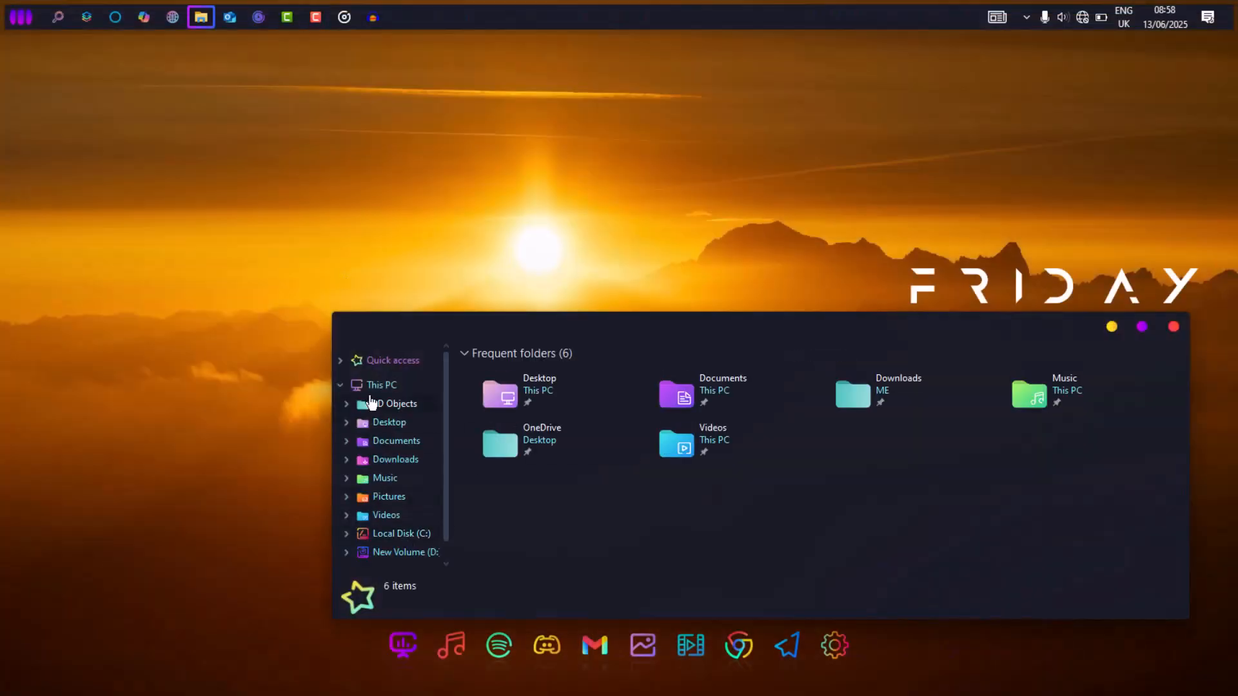
pyautogui.click(382, 385)
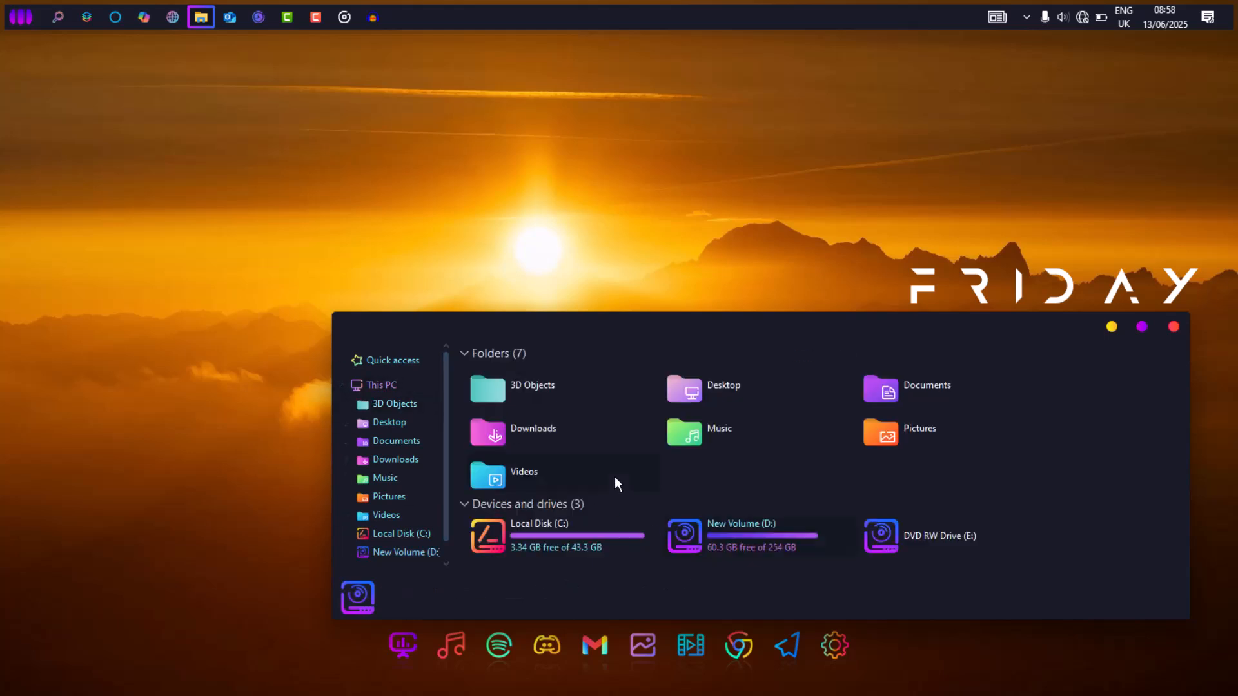
pyautogui.doubleClick(539, 535)
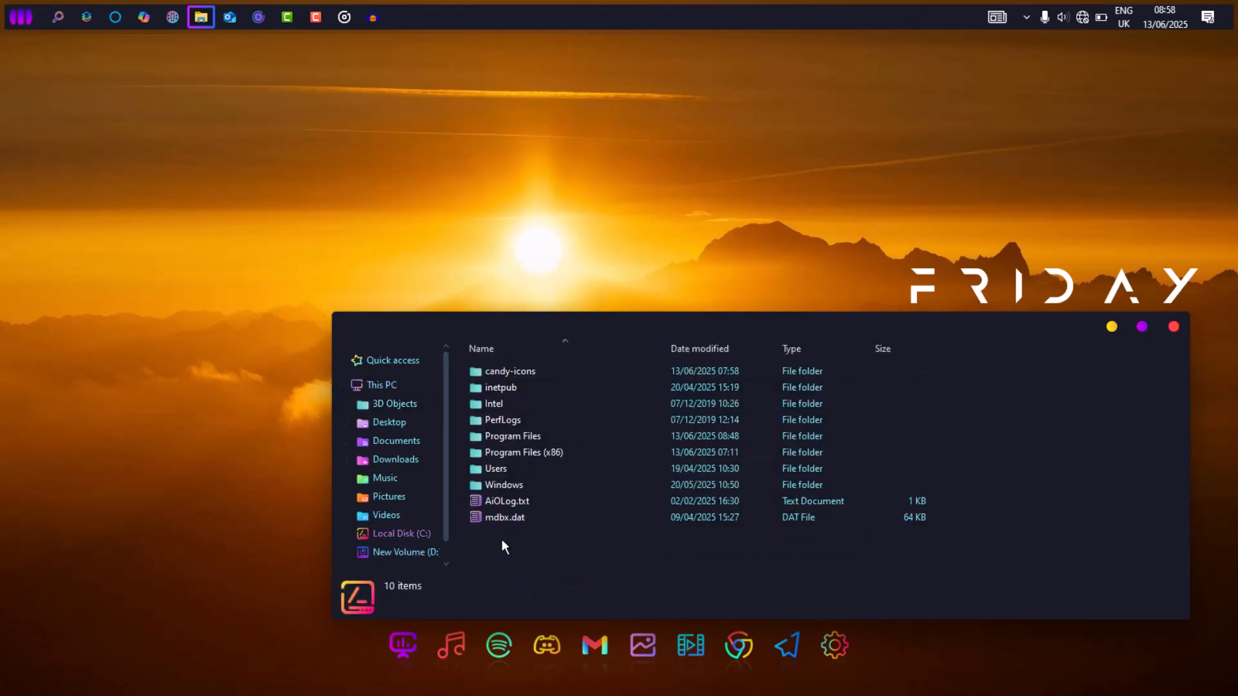